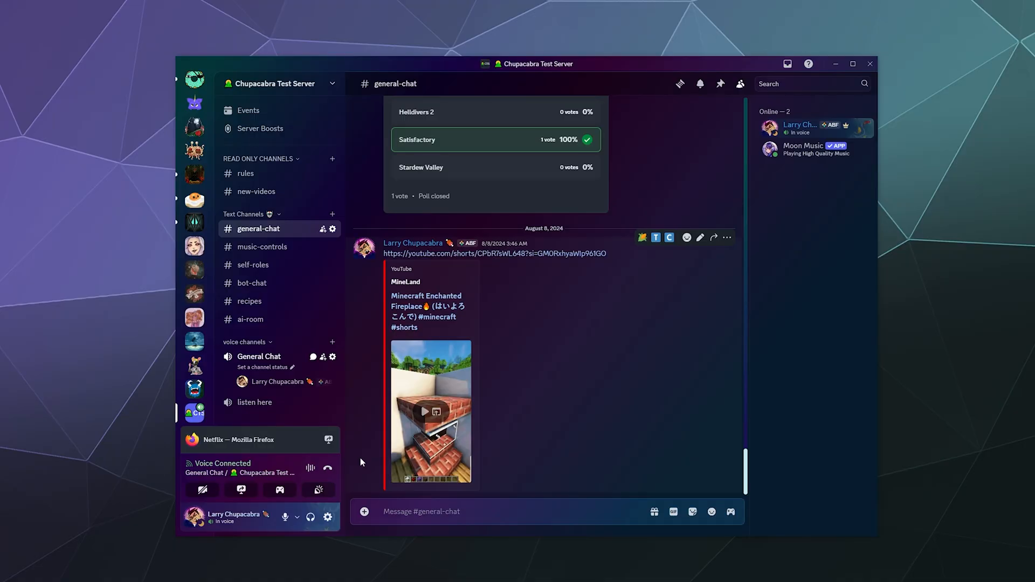
mouse_move(359, 466)
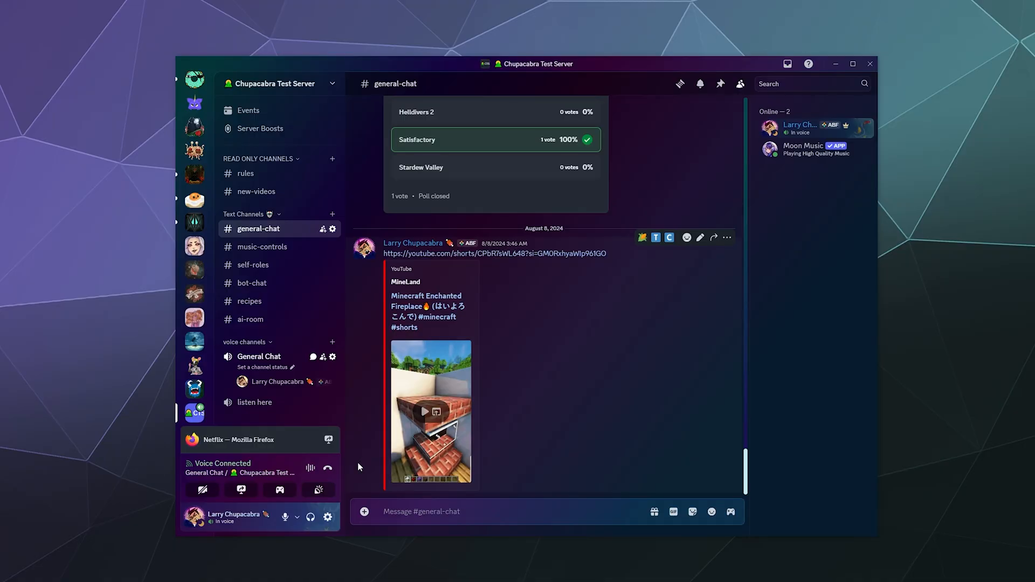
mouse_move(327, 467)
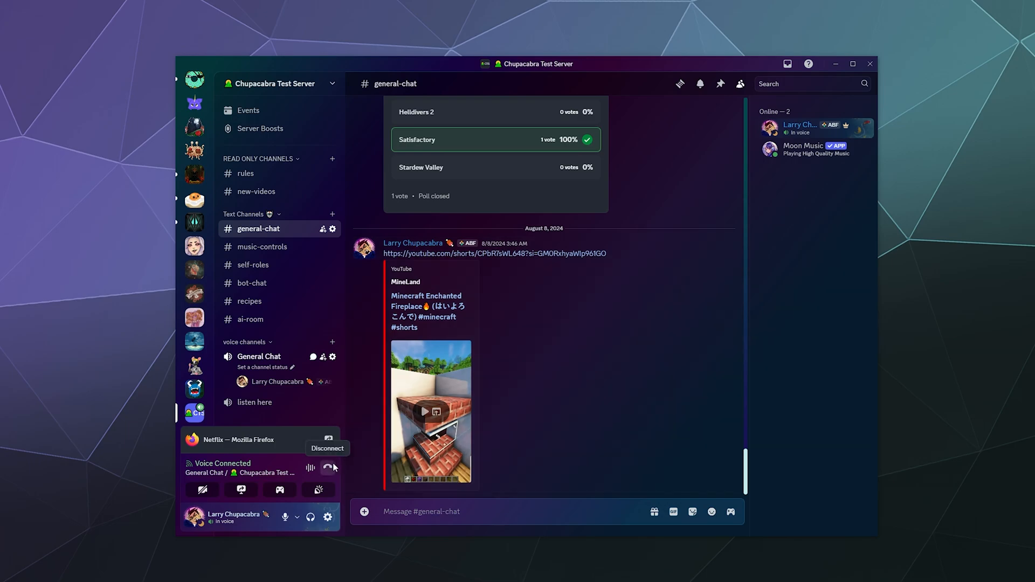
- Disconnect from the General Chat voice channel
left_click(328, 468)
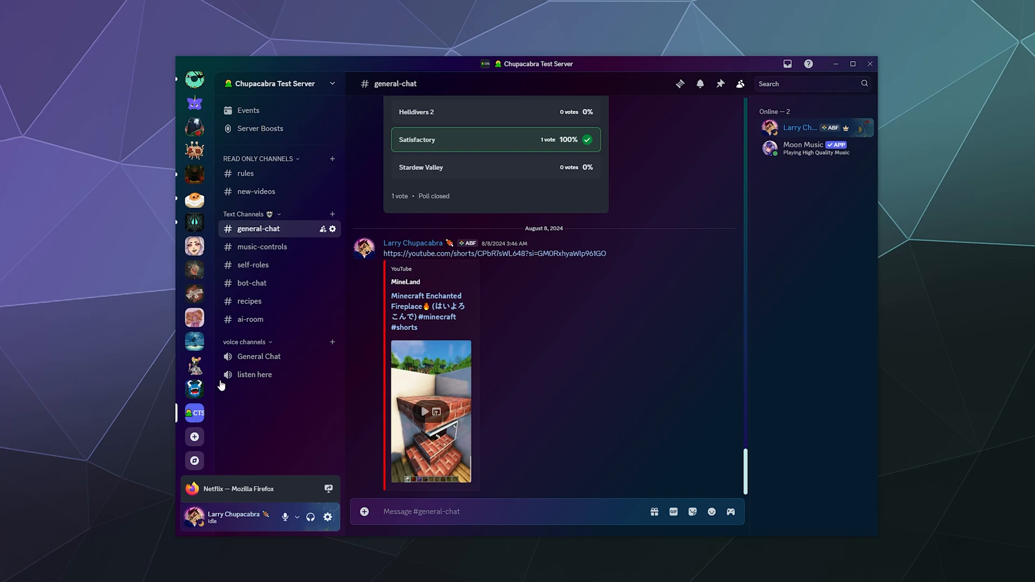
mouse_move(194, 174)
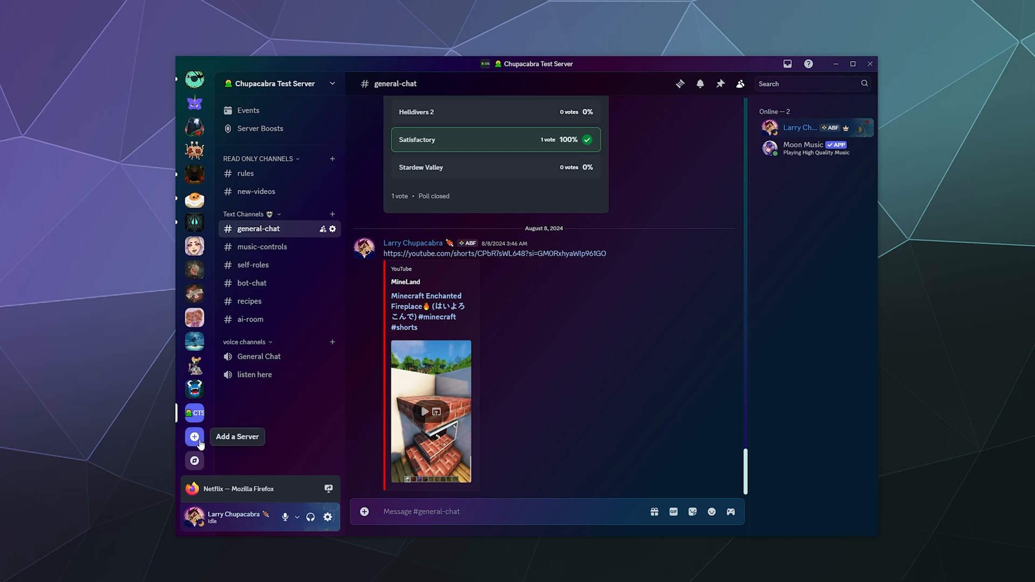
- Start a new server with Create My Own and view the server-size question
left_click(194, 437)
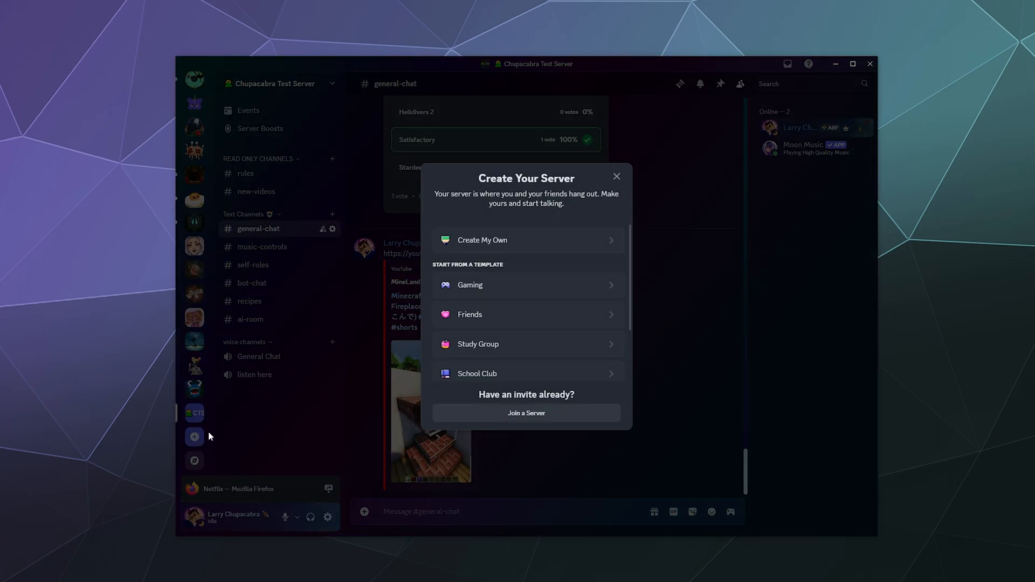
scroll("down", 3)
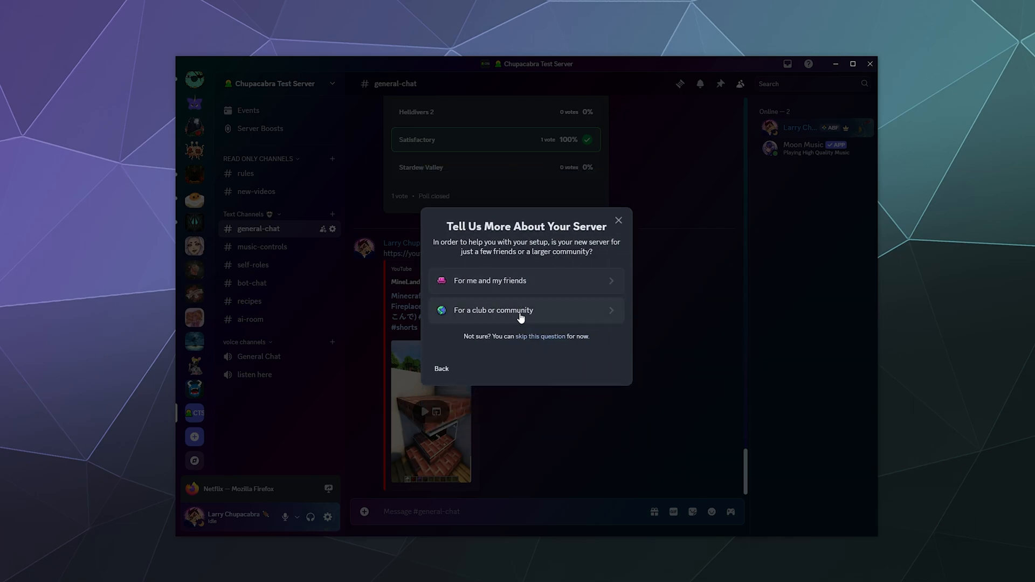
left_click(441, 368)
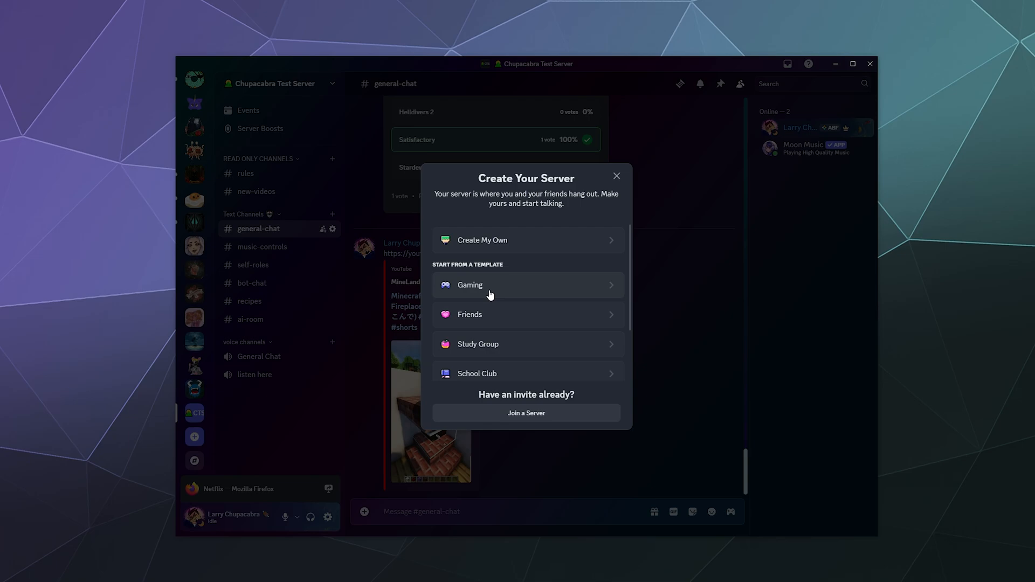
scroll("down", 3)
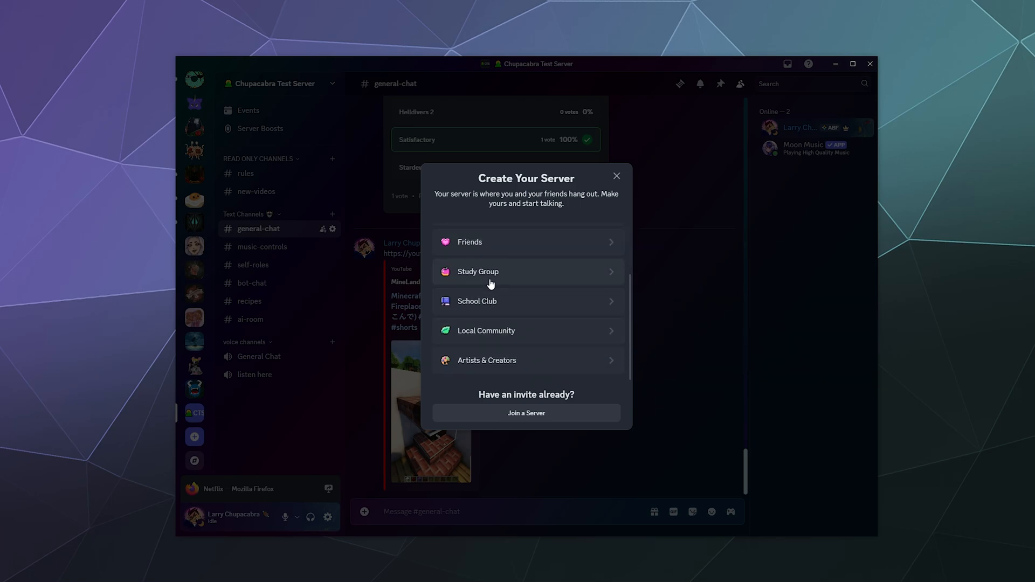
mouse_move(482, 321)
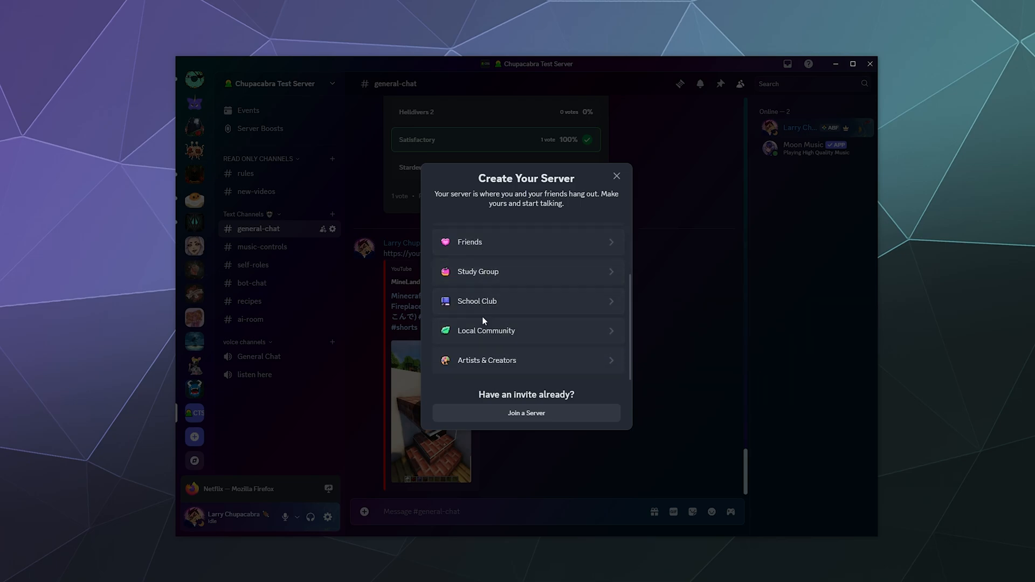
mouse_move(529, 364)
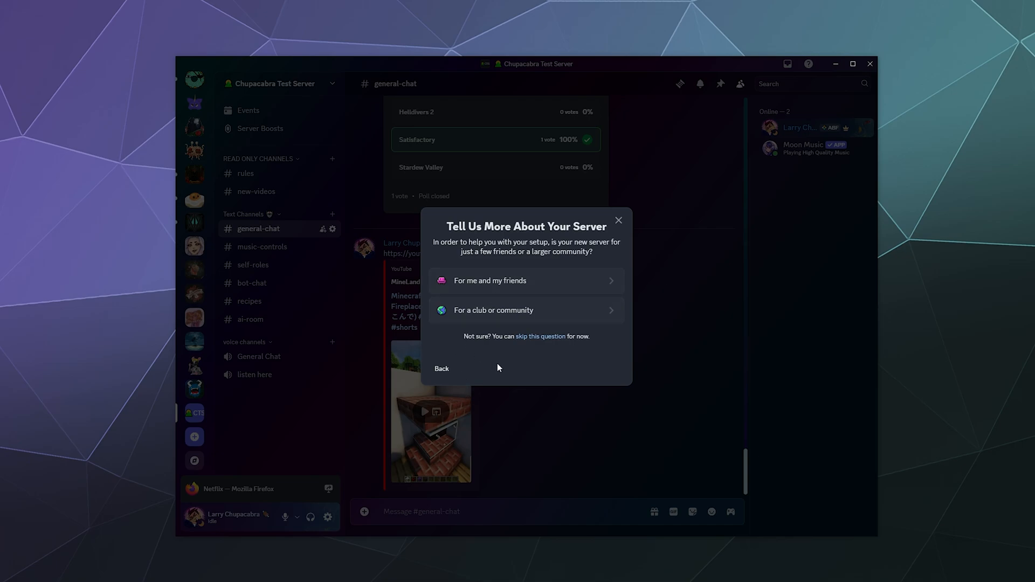
mouse_move(486, 291)
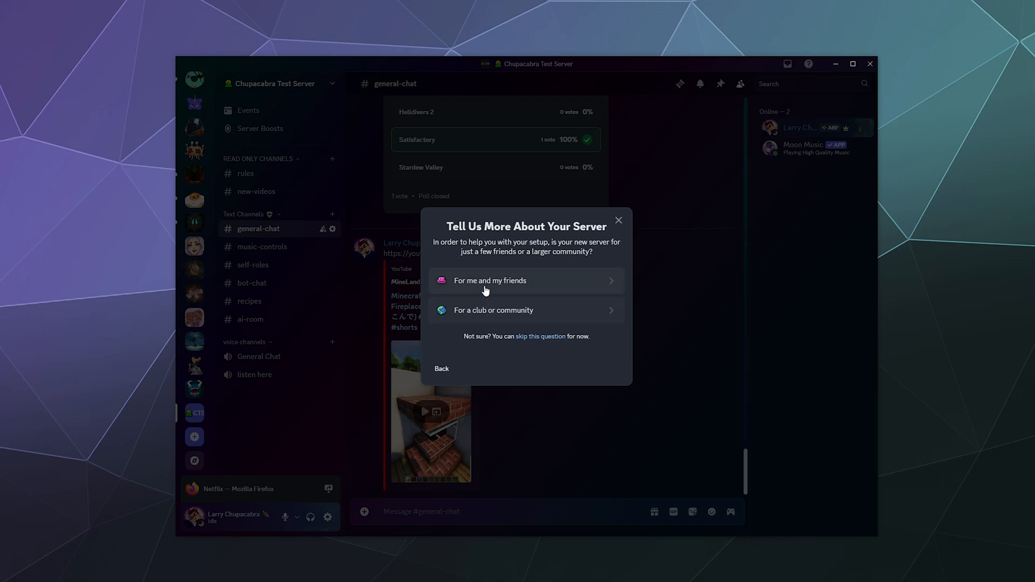
- Choose 'For me and my friends' and begin naming the server 'Night Reign B'
left_click(490, 280)
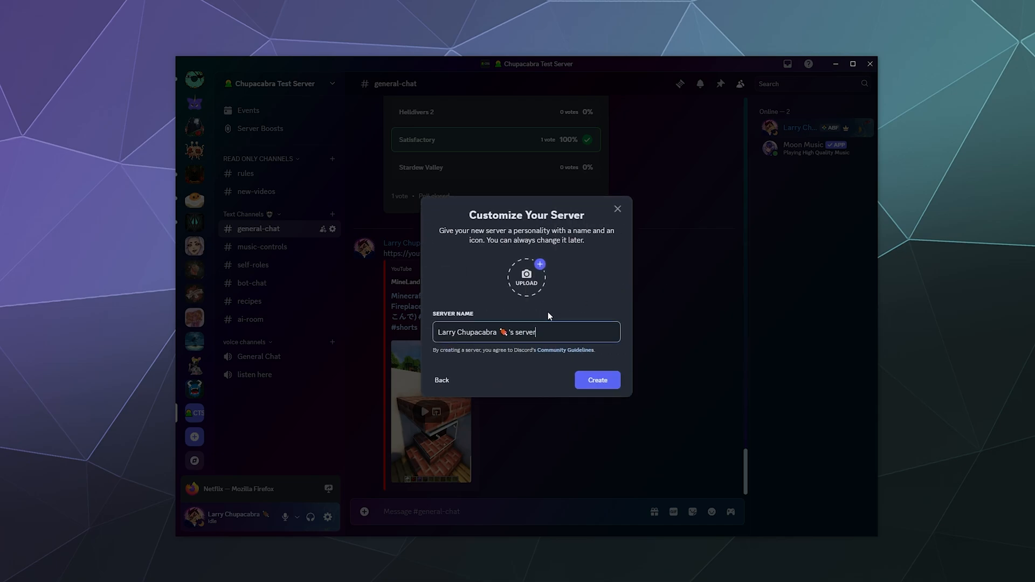
type("The")
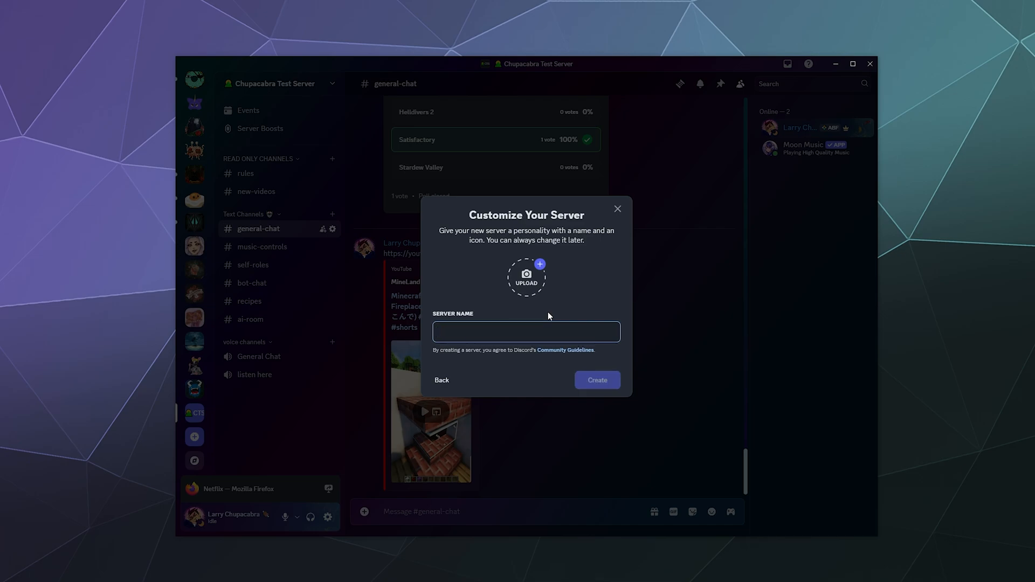
type("Night Reign")
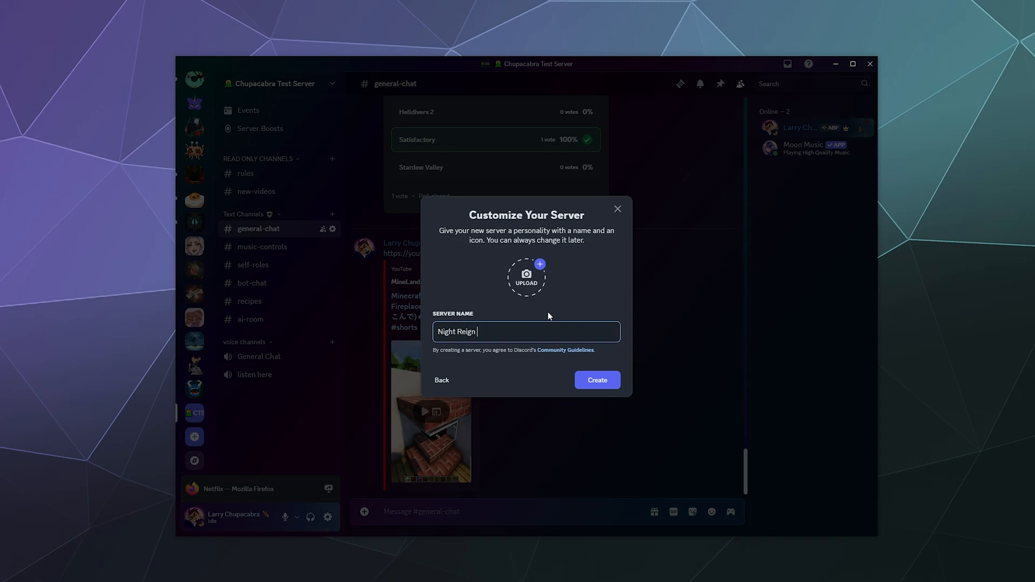
type("B")
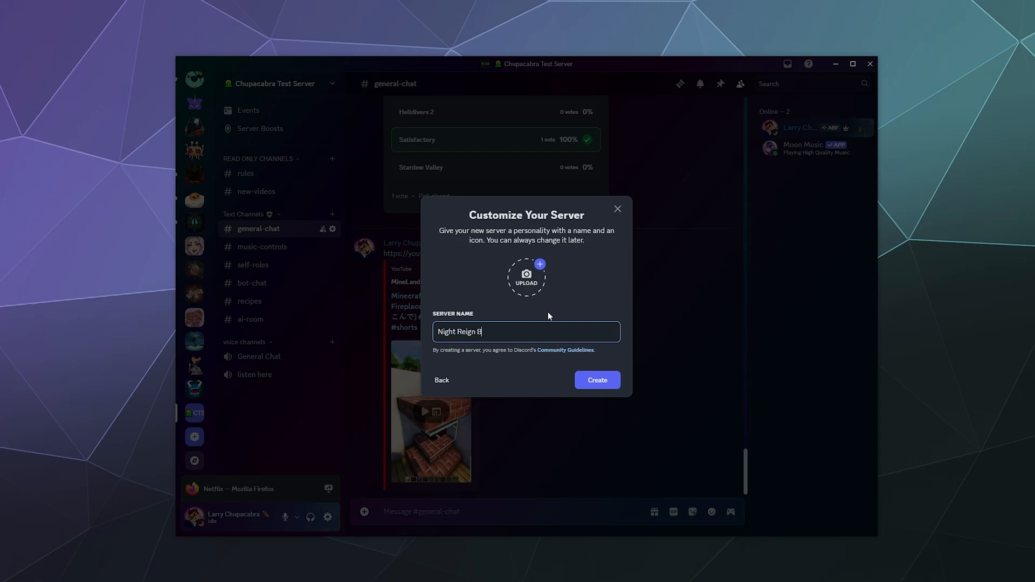
- Upload a picture as the server icon and complete the name 'Night Reign Boogaloo'
left_click(527, 276)
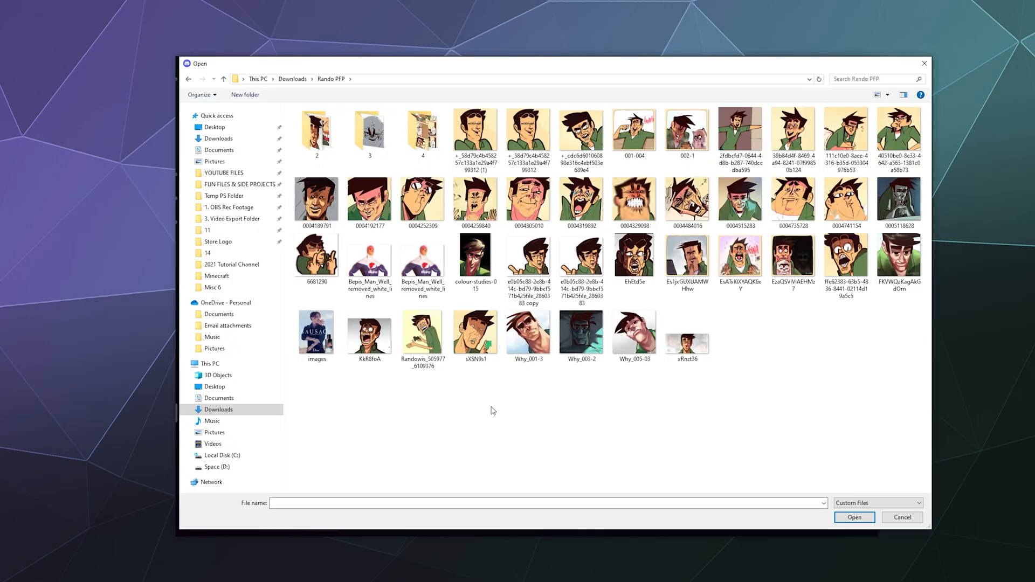
mouse_move(570, 444)
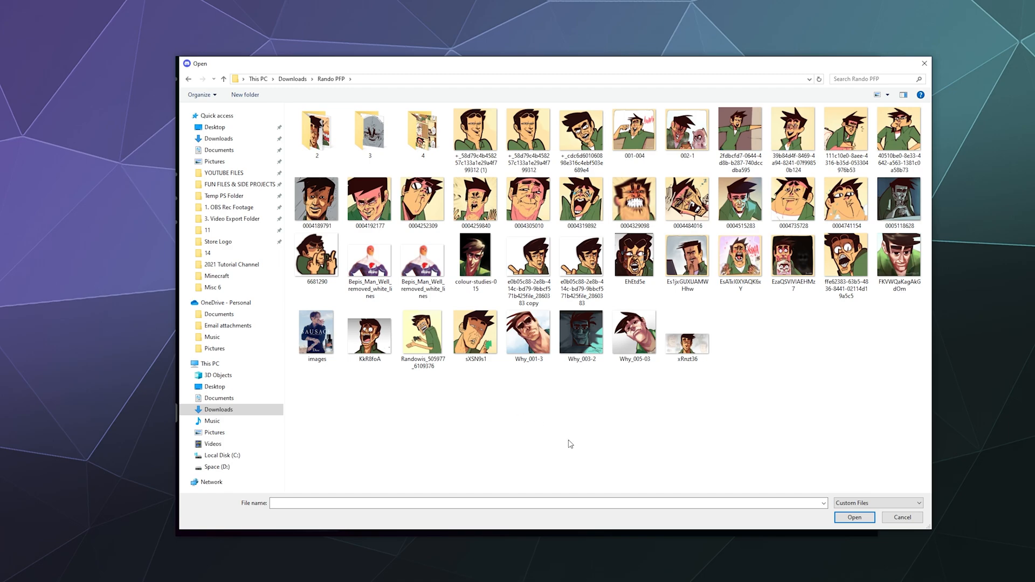
left_click(582, 203)
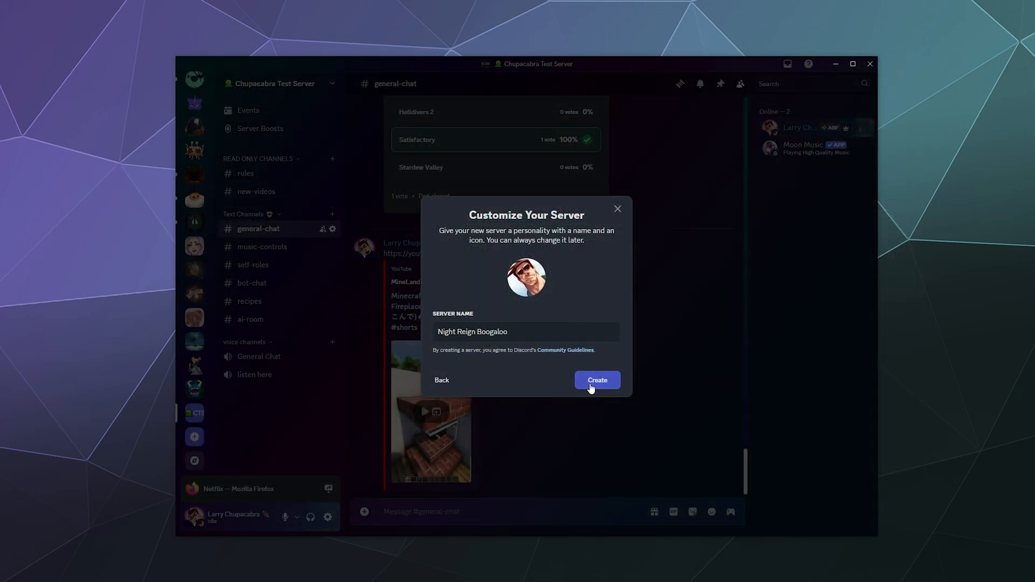
- Create the server, then visit #clips-and-highlights and return to #general
left_click(595, 380)
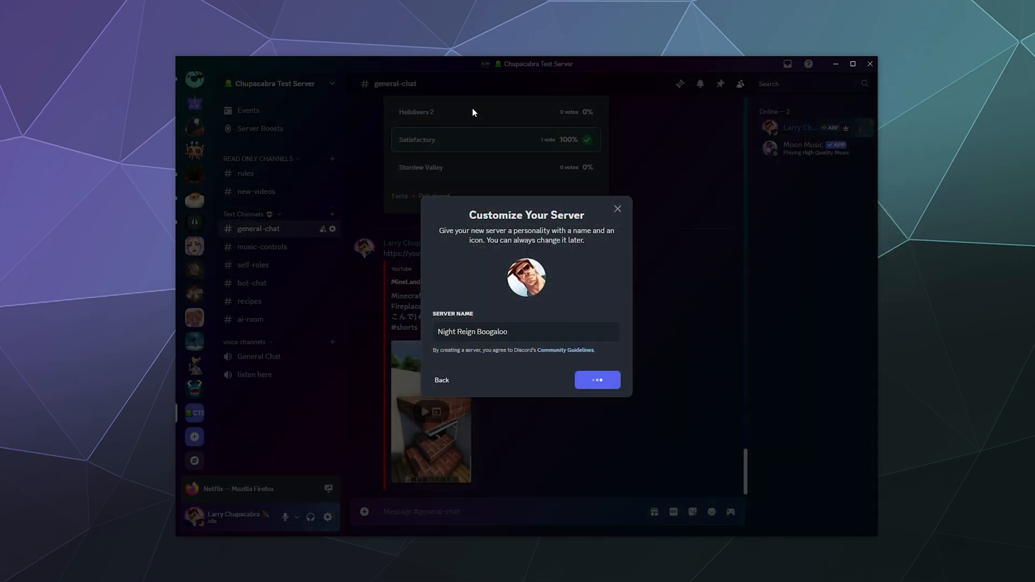
left_click(596, 380)
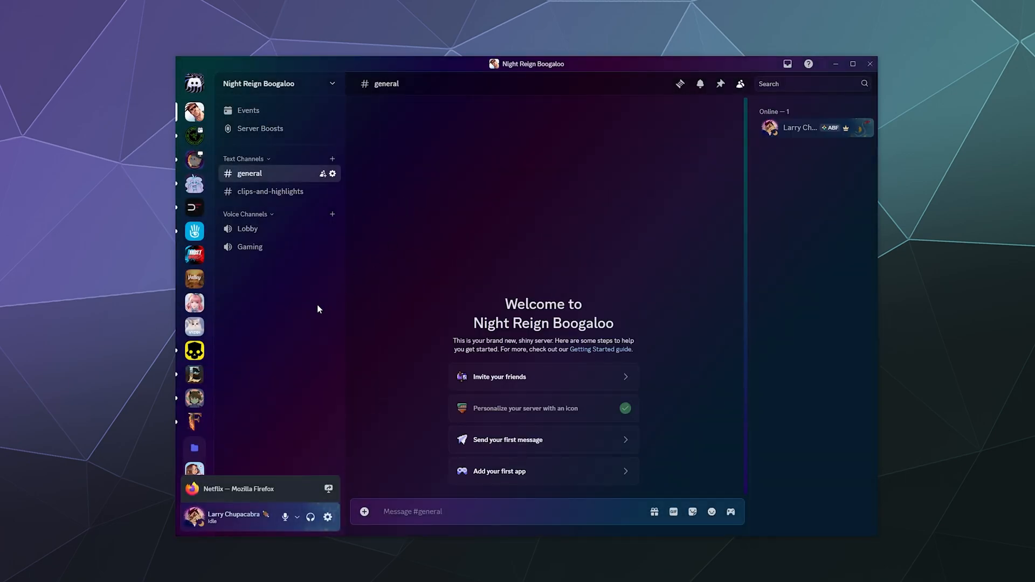
mouse_move(302, 324)
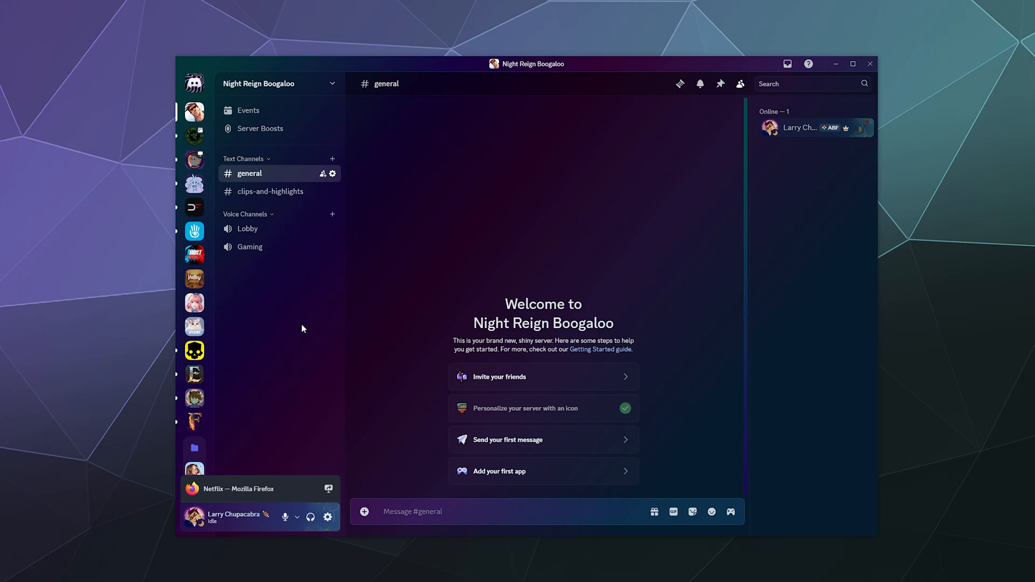
mouse_move(258, 195)
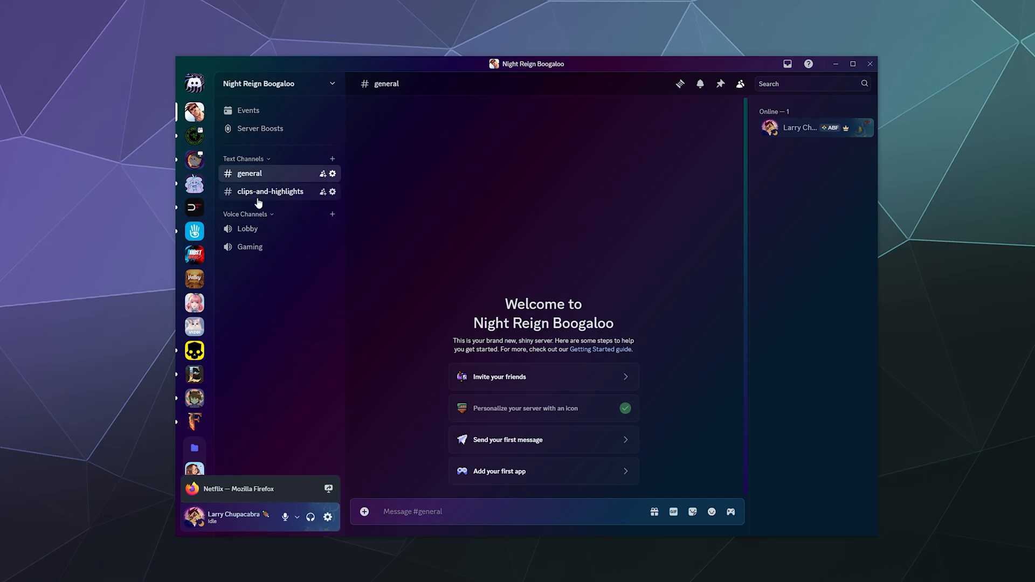
left_click(271, 191)
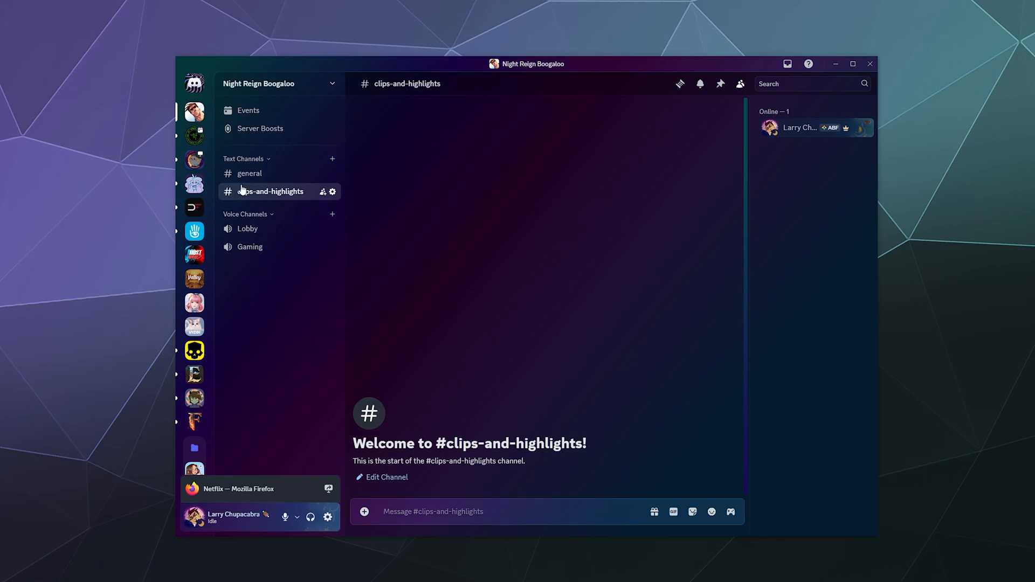
left_click(249, 173)
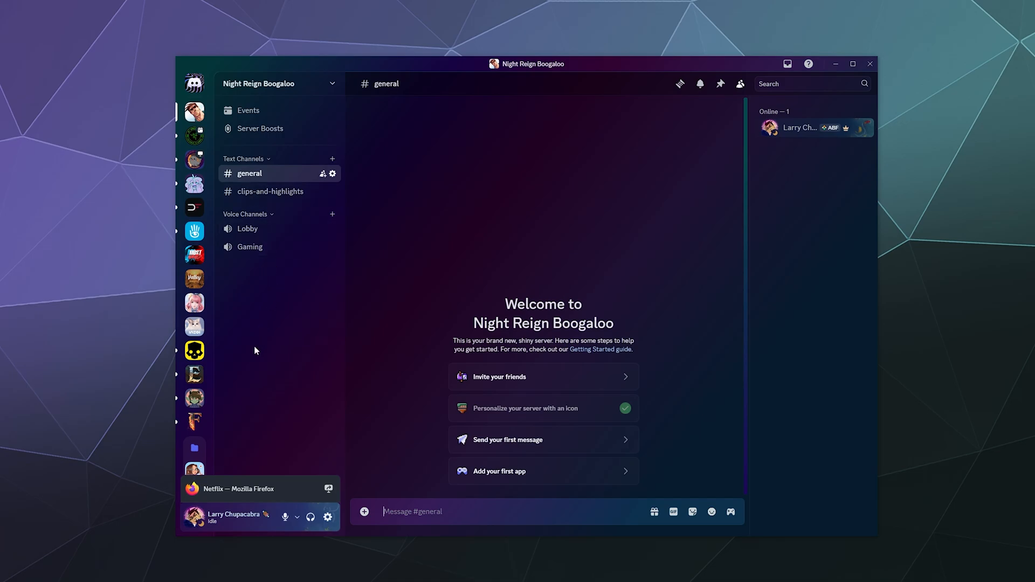
mouse_move(262, 337)
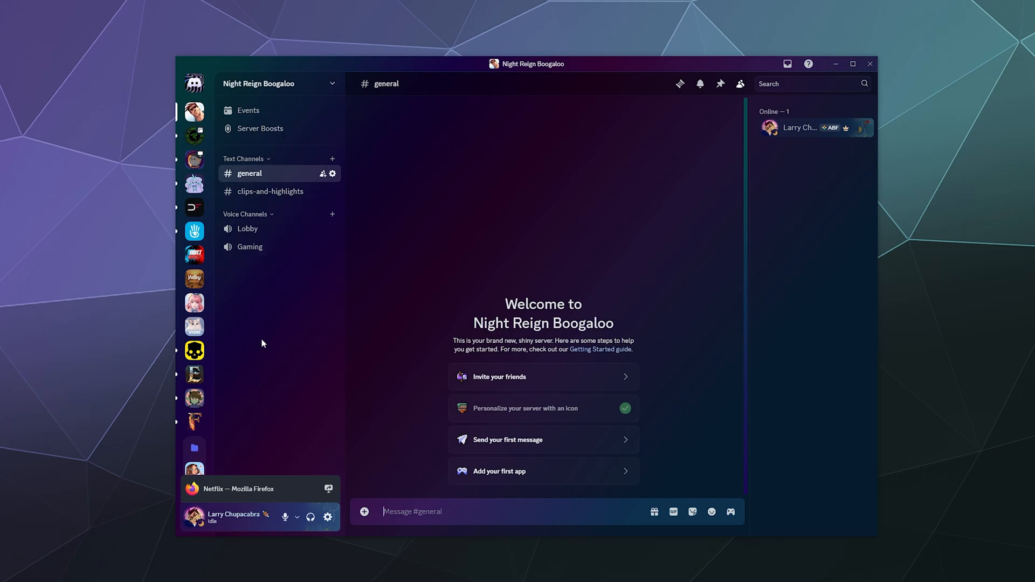
- Create a 'Server Info' category from the channel sidebar's context menu
right_click(262, 343)
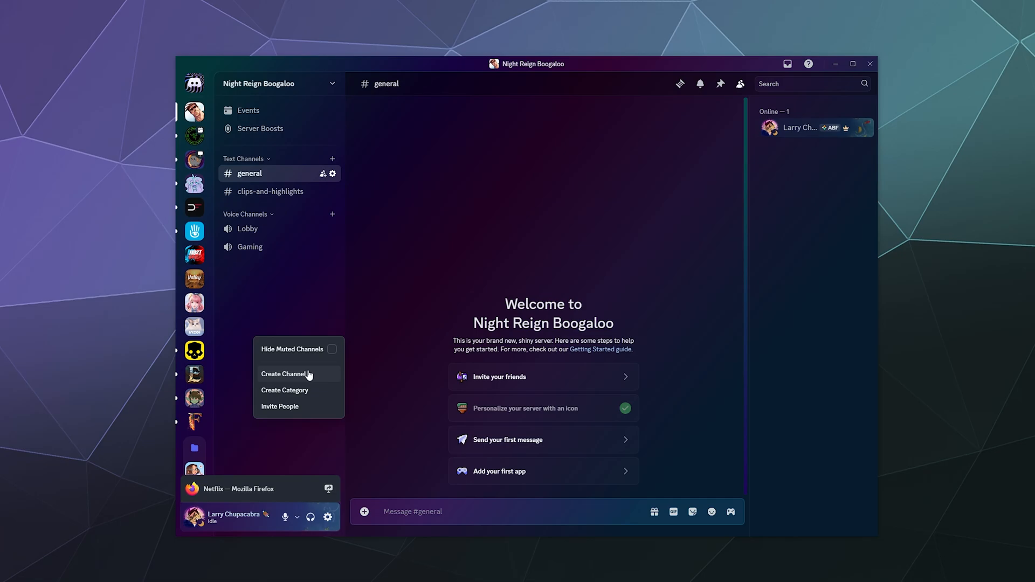
left_click(285, 389)
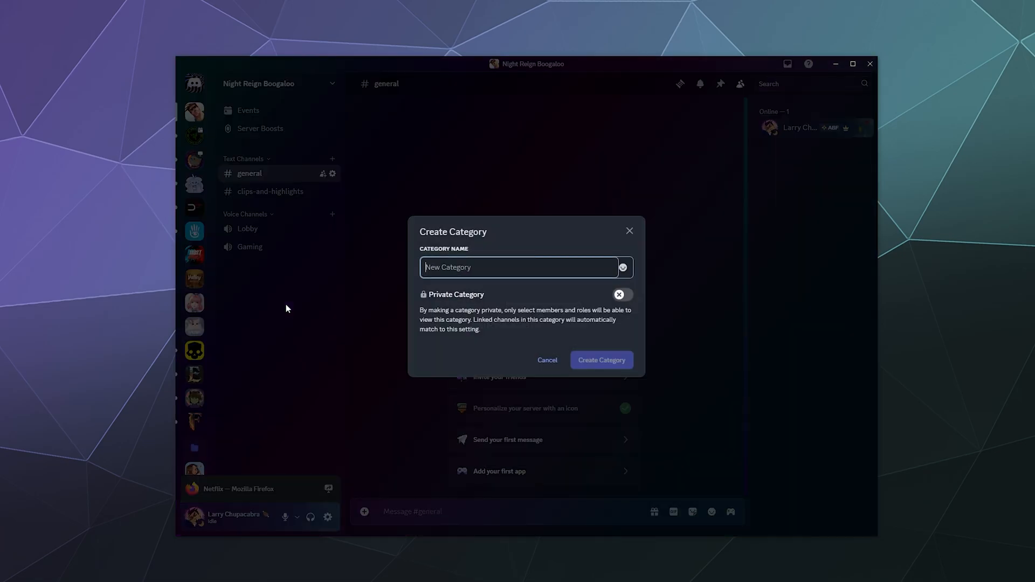
type("Server Info")
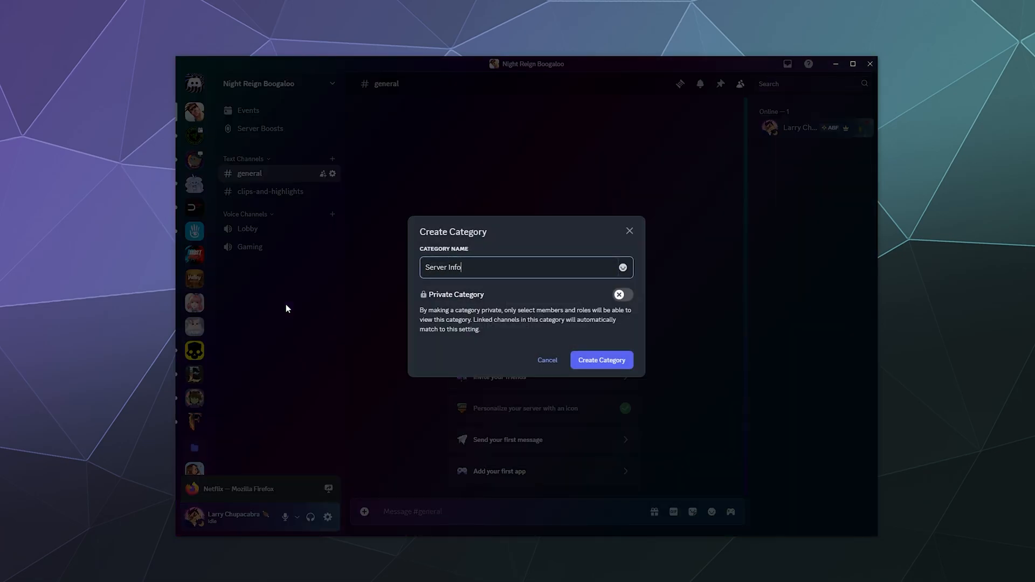
left_click(600, 360)
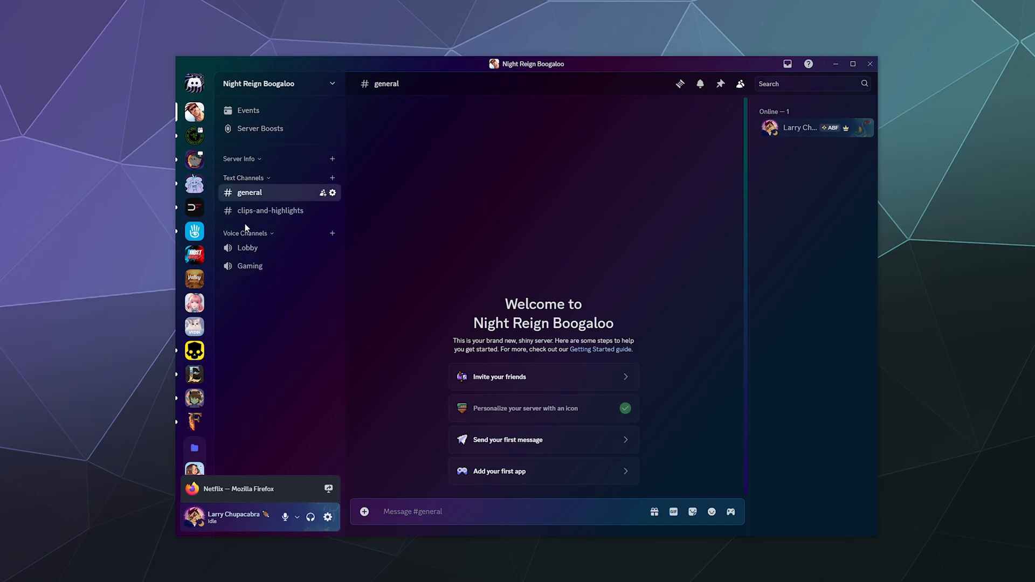
- Add a #rules text channel under Server Info and open it
left_click(333, 178)
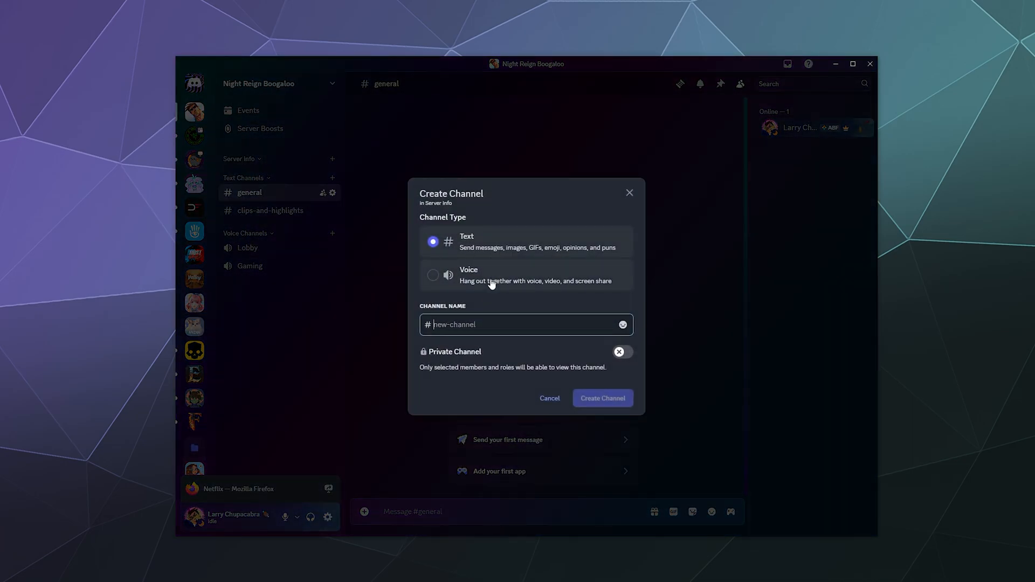
type("rui")
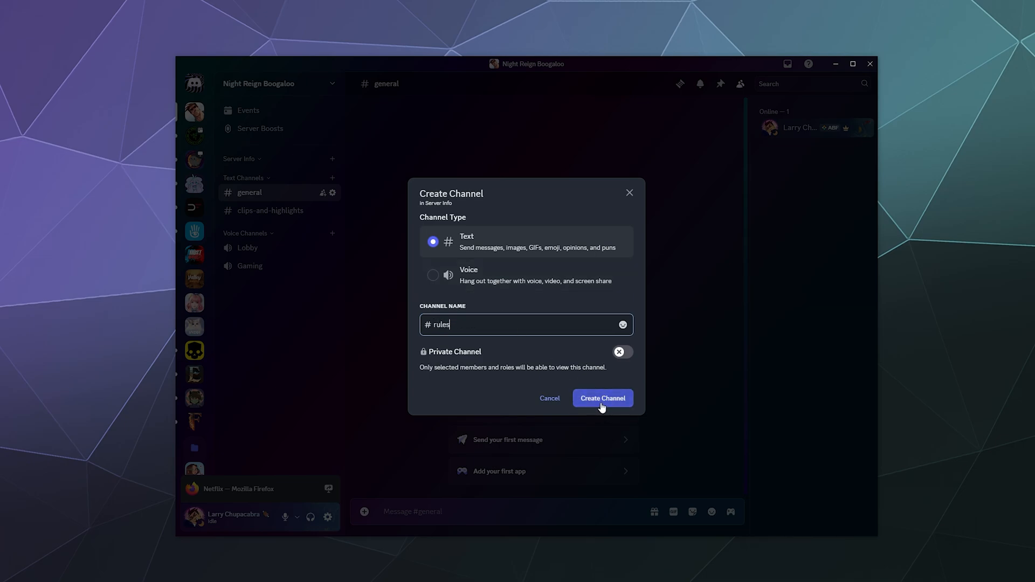
left_click(602, 398)
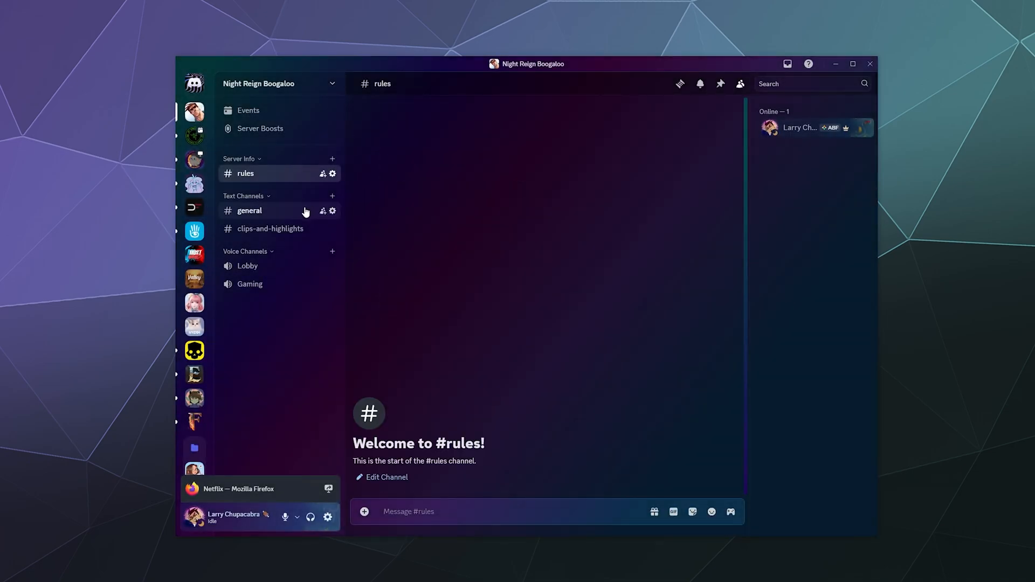
mouse_move(427, 343)
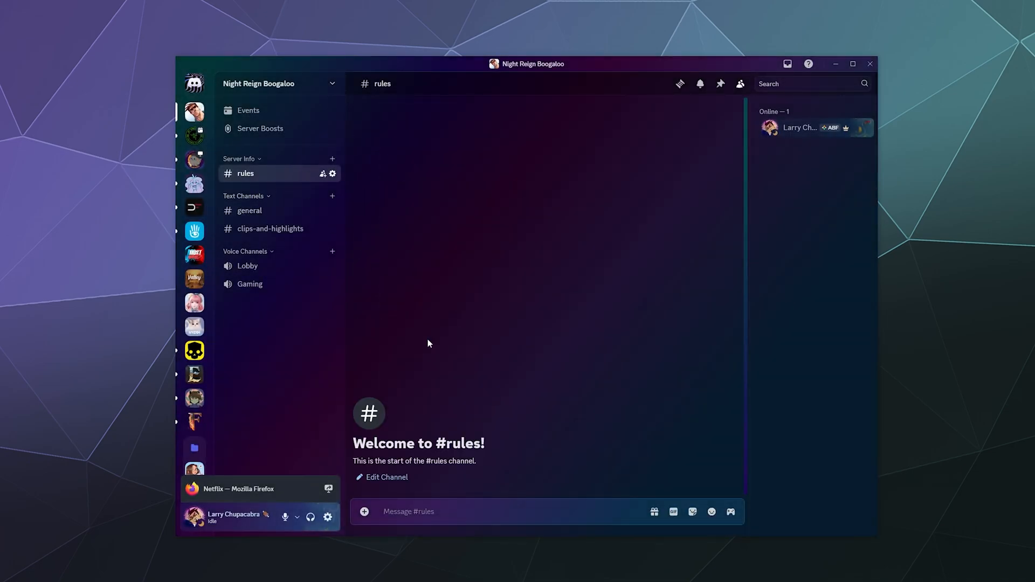
- Post seven numbered rules in #rules, including No Racism, Don't Spam and No Profanity
type("1. Be Civil.")
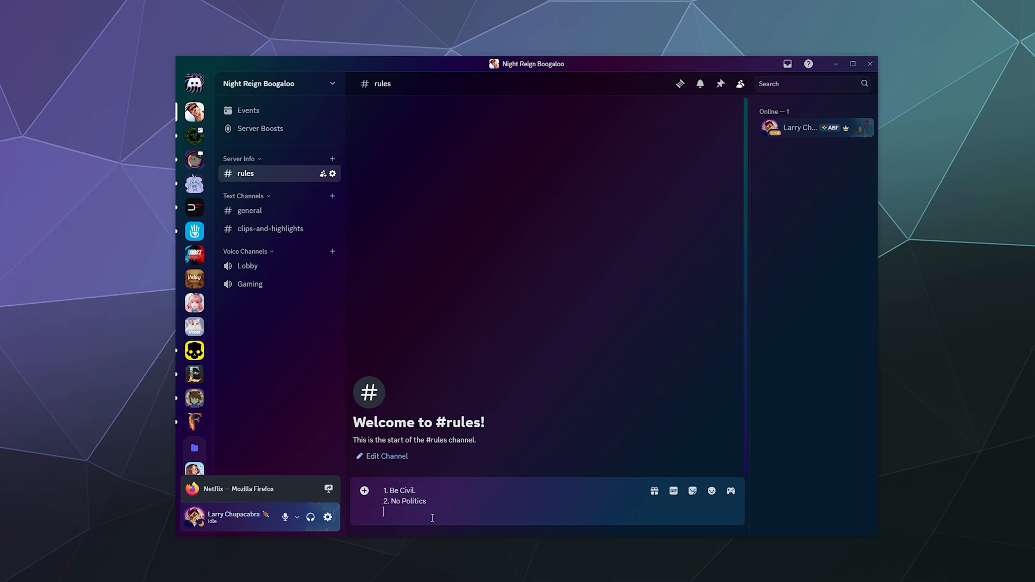
key("Enter")
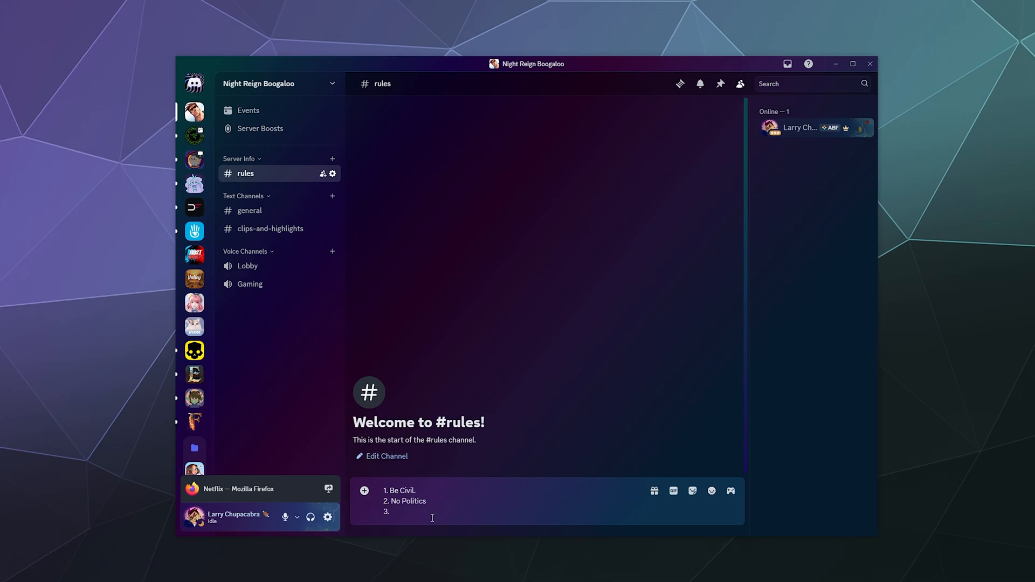
type("No Racial Slurs or")
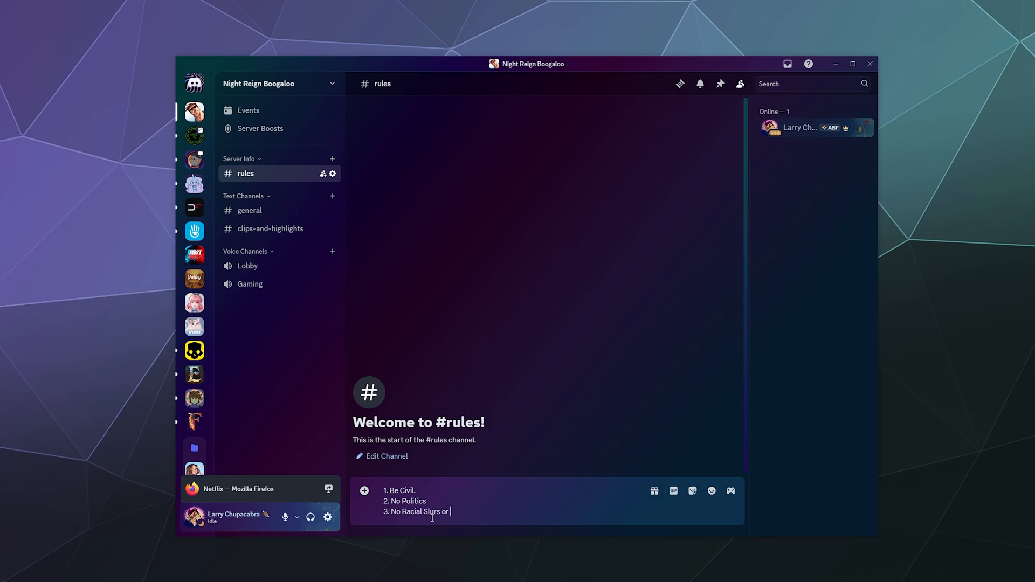
type("Racism")
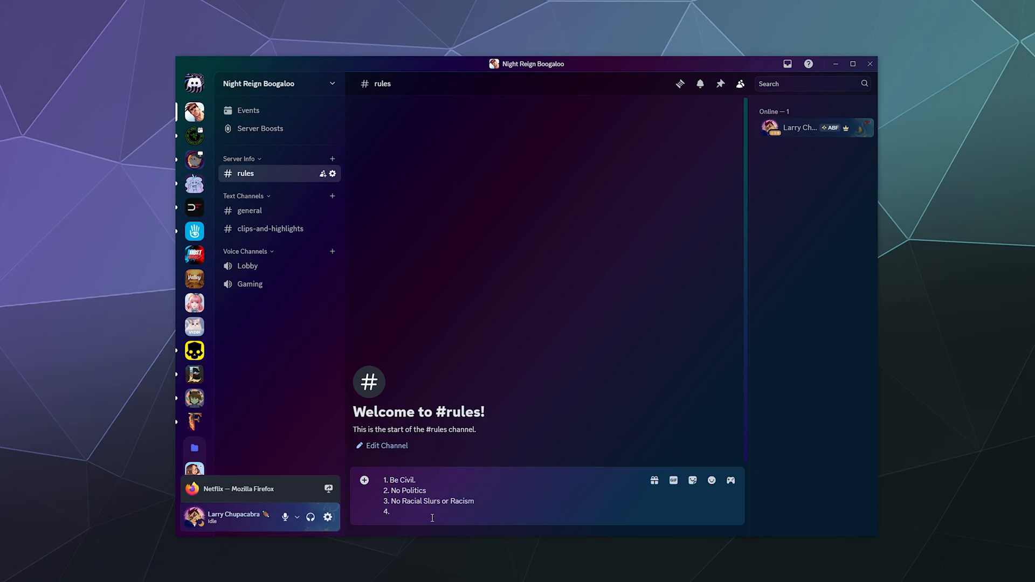
type("Dont")
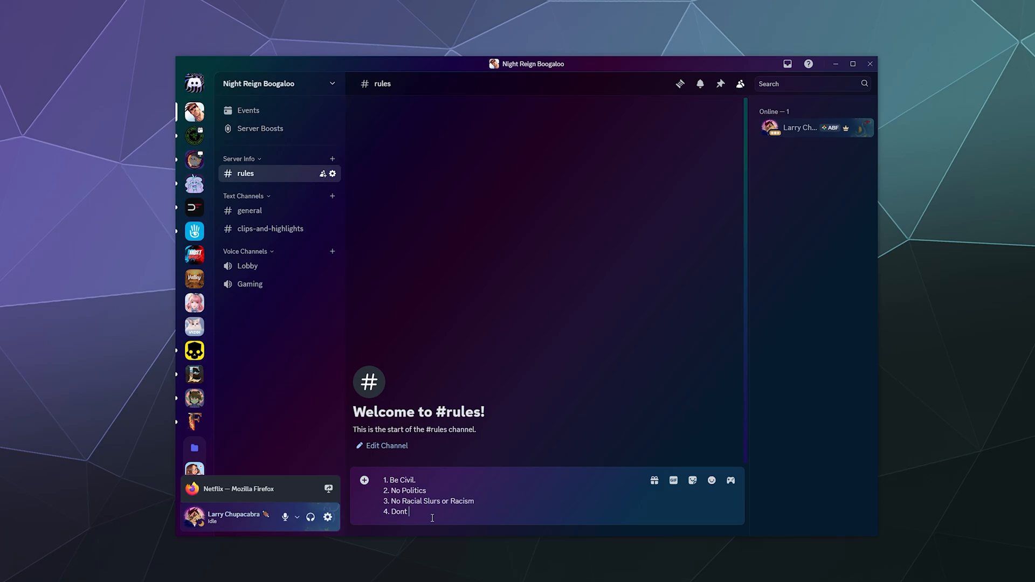
type("Spam")
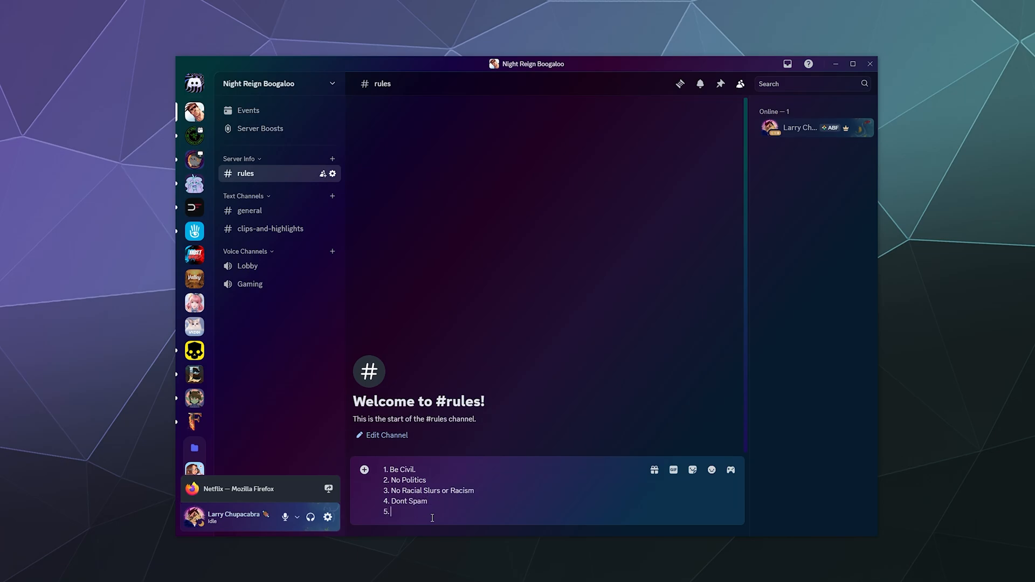
type("N")
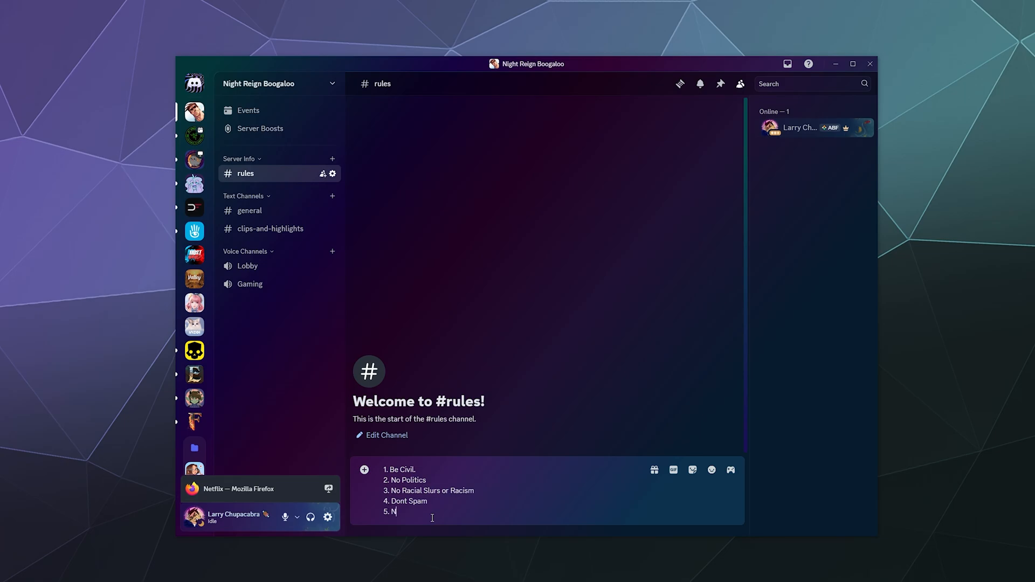
type("o Profanity")
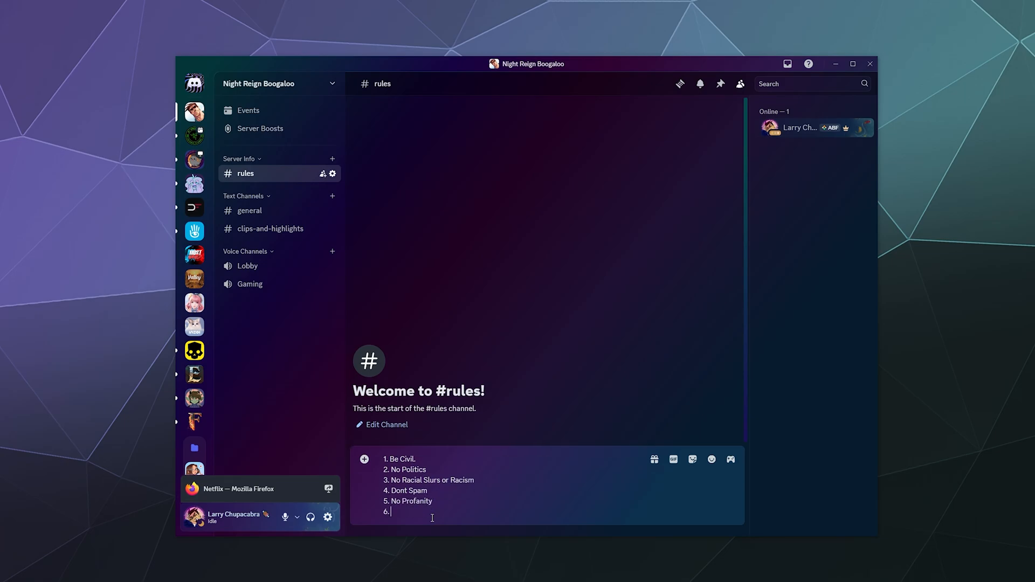
type("No Spamming Links")
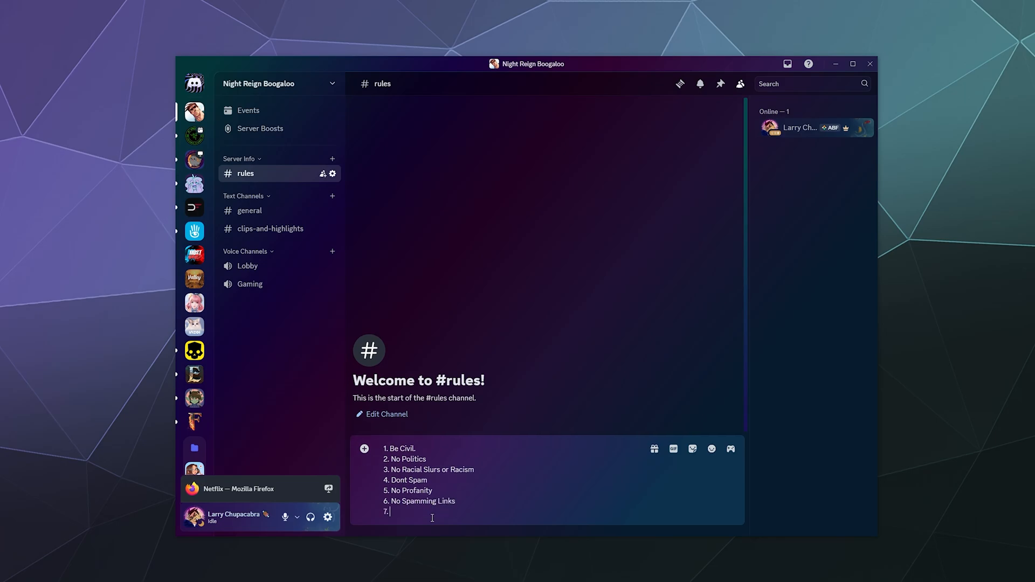
type("Keep Your Twitch")
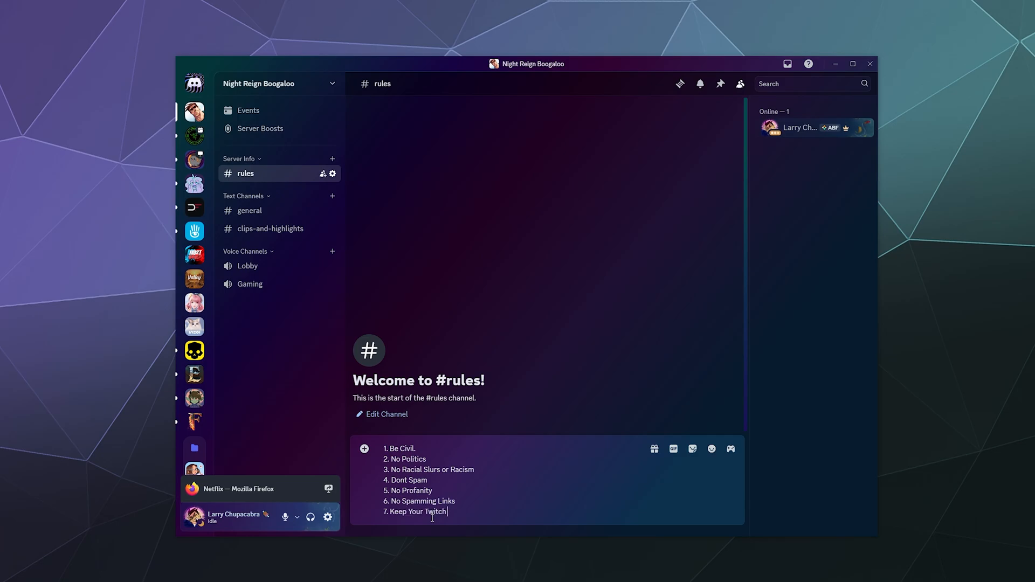
type("Links and YT Channel In the Personal")
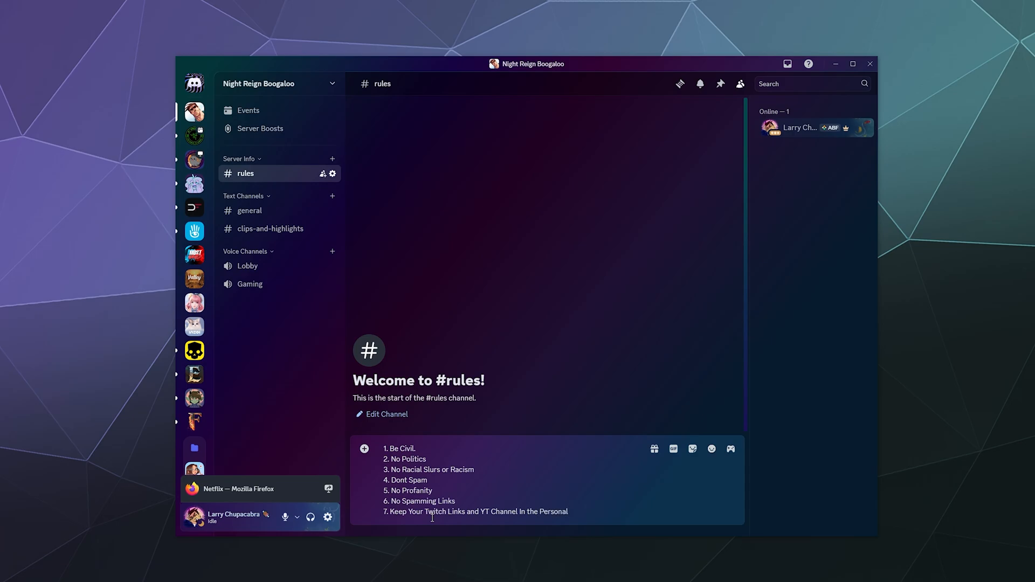
type("Spam Channel.")
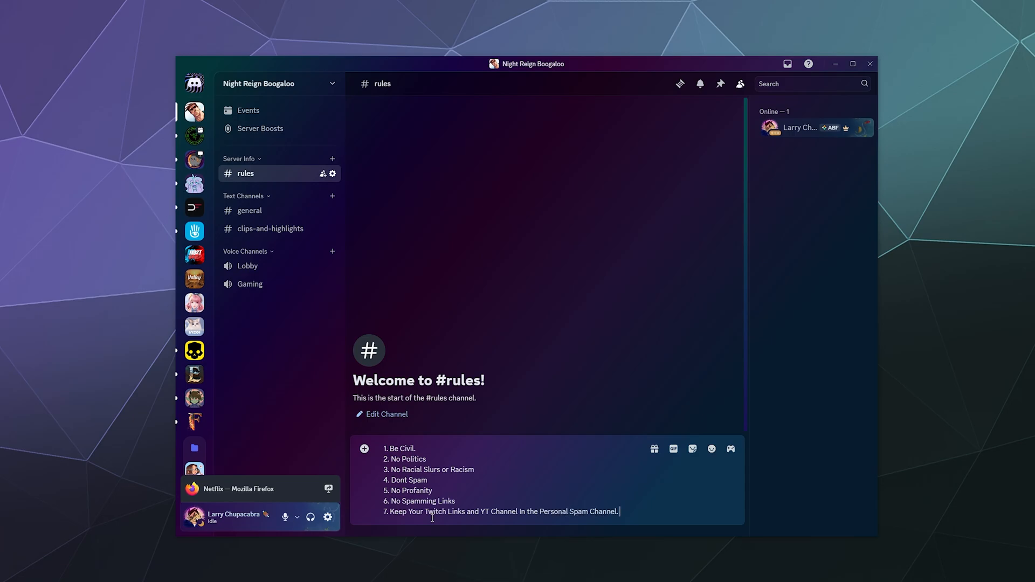
key("Enter")
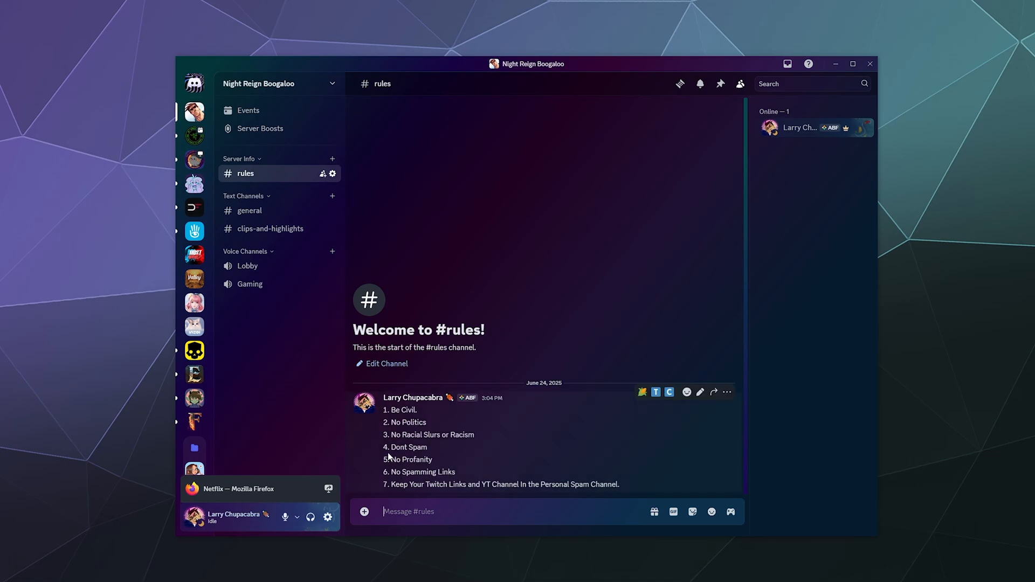
mouse_move(228, 383)
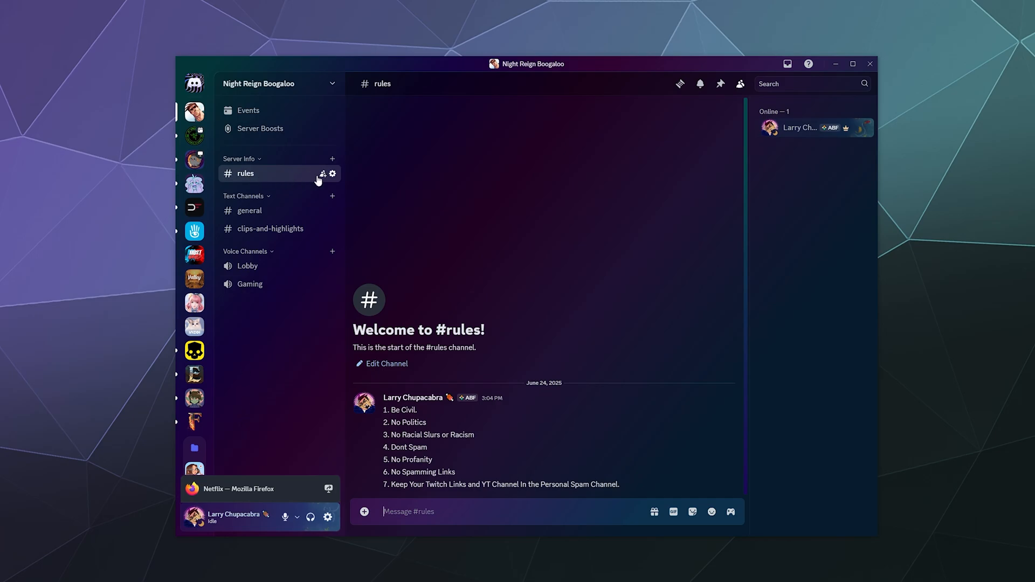
mouse_move(332, 174)
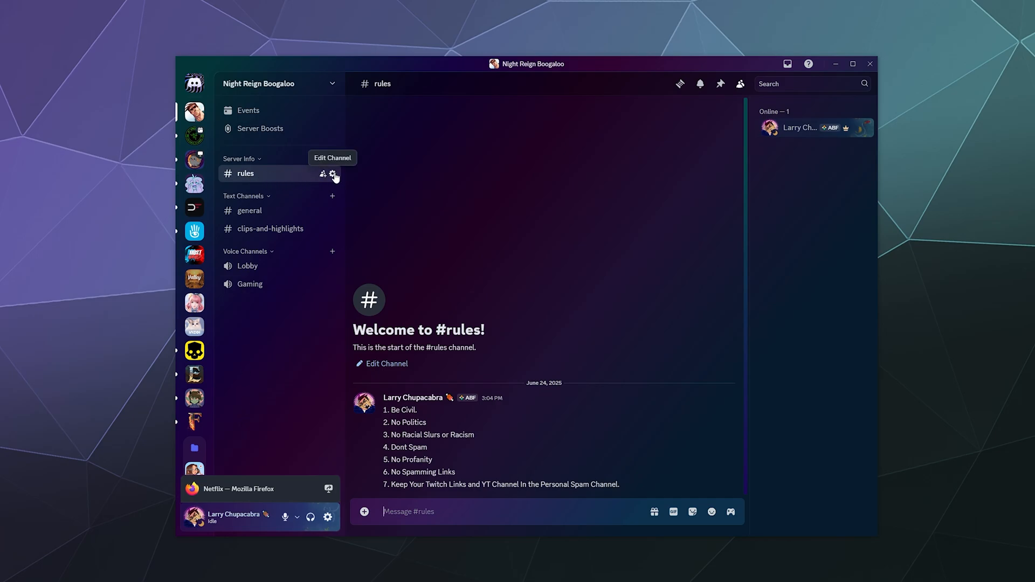
left_click(332, 173)
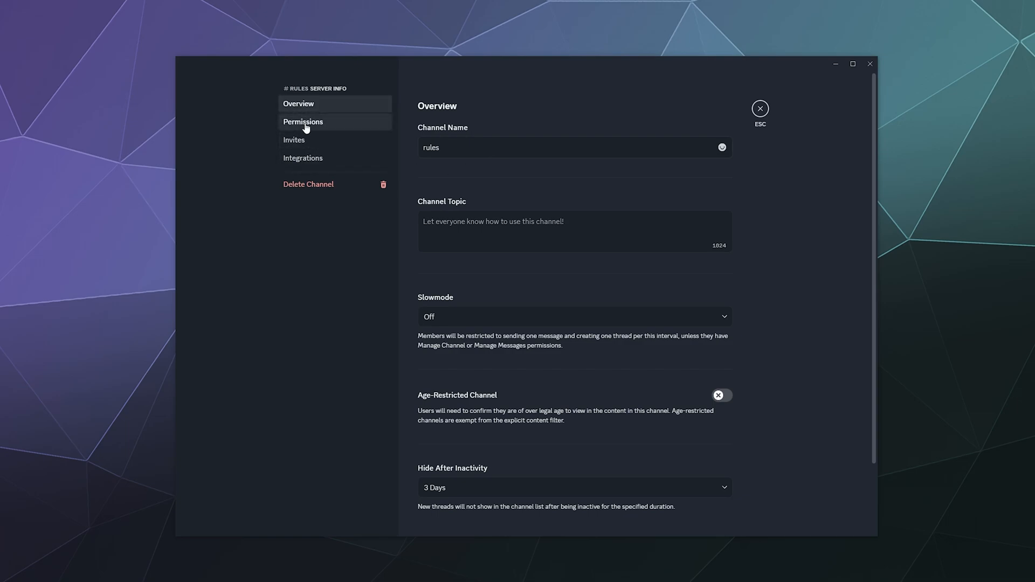
left_click(303, 122)
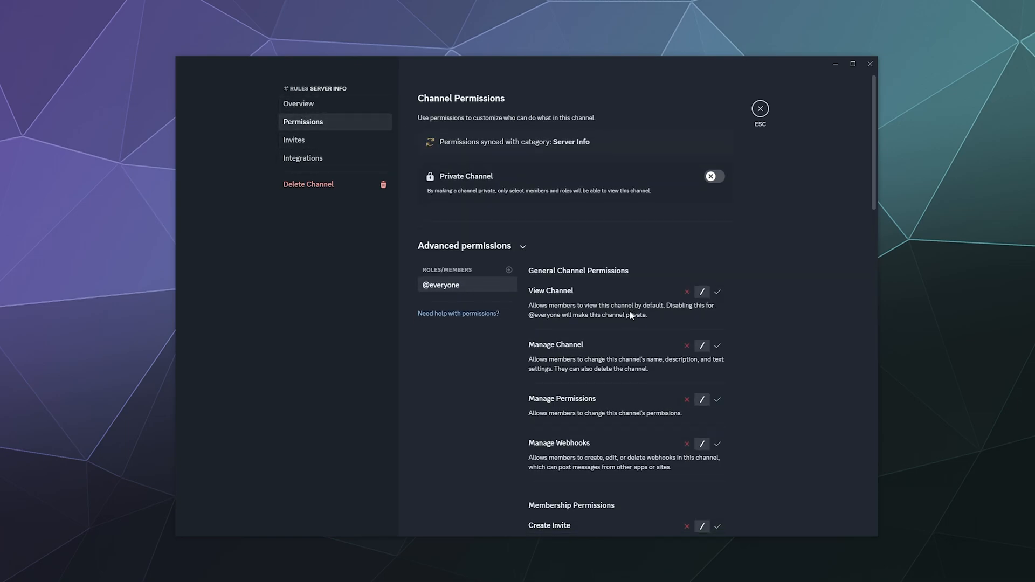
left_click(717, 299)
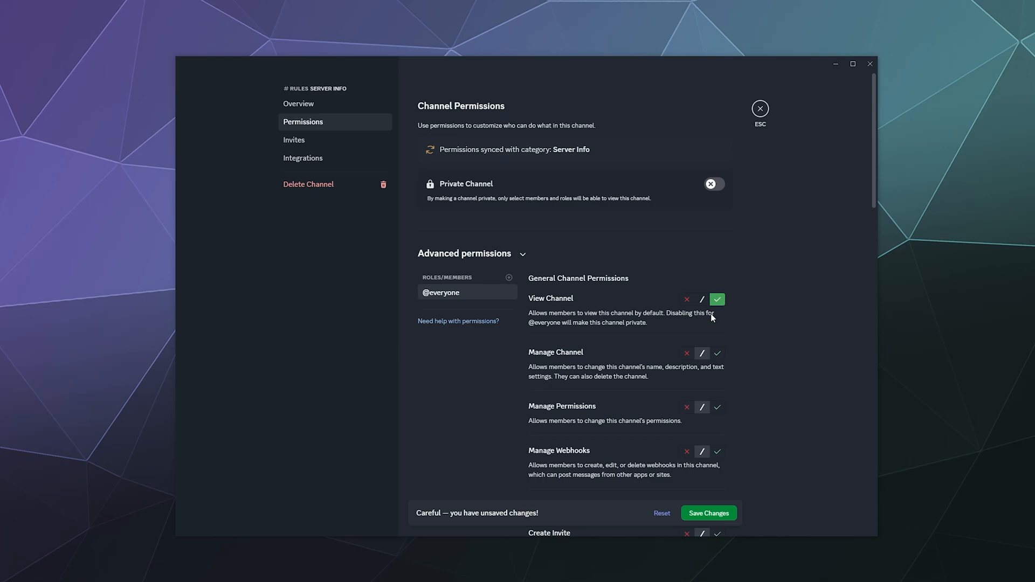
scroll("down", 3)
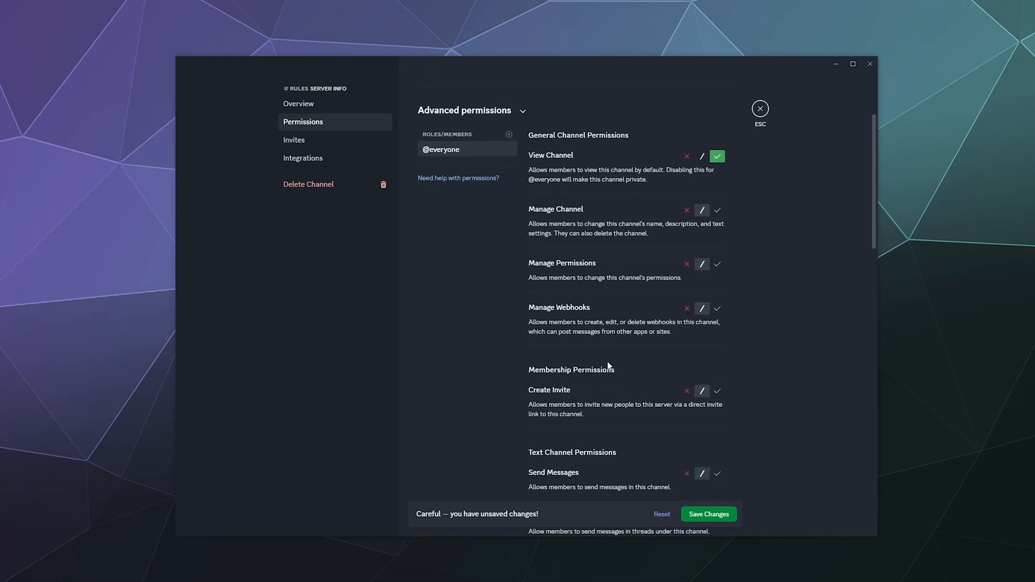
scroll("down", 3)
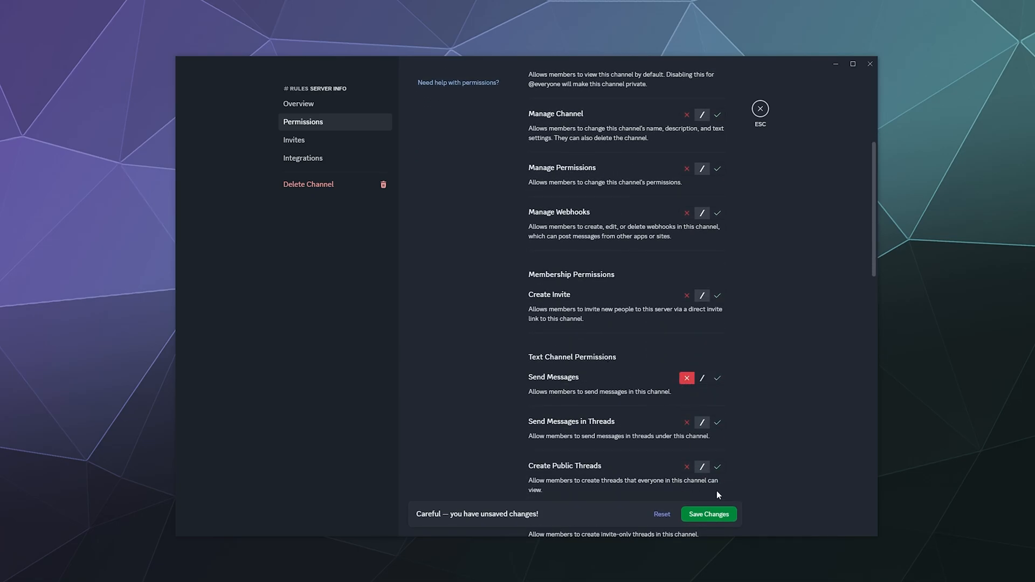
left_click(759, 107)
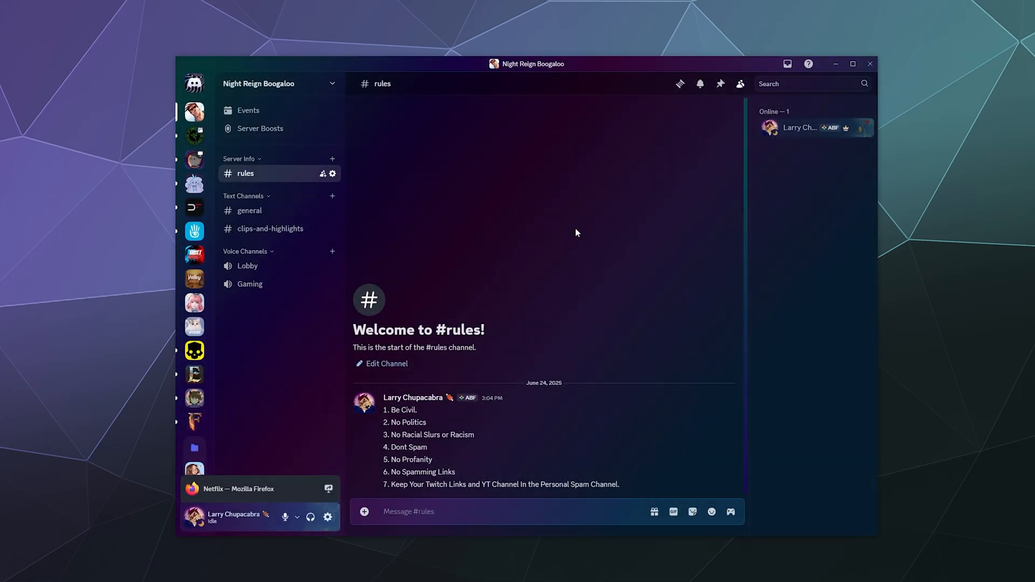
mouse_move(452, 411)
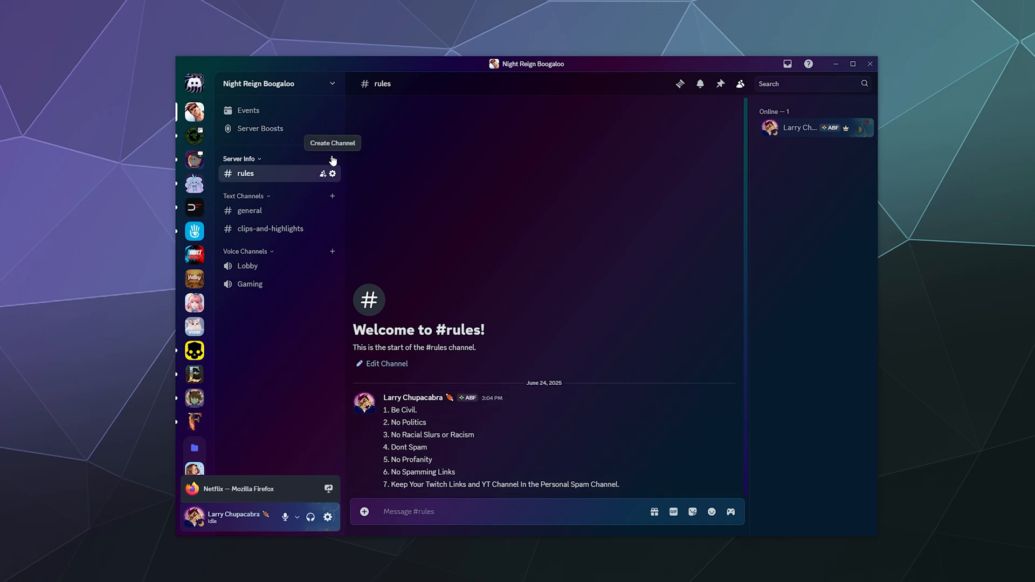
- Create an announcement-channel text channel under Server Info
left_click(332, 159)
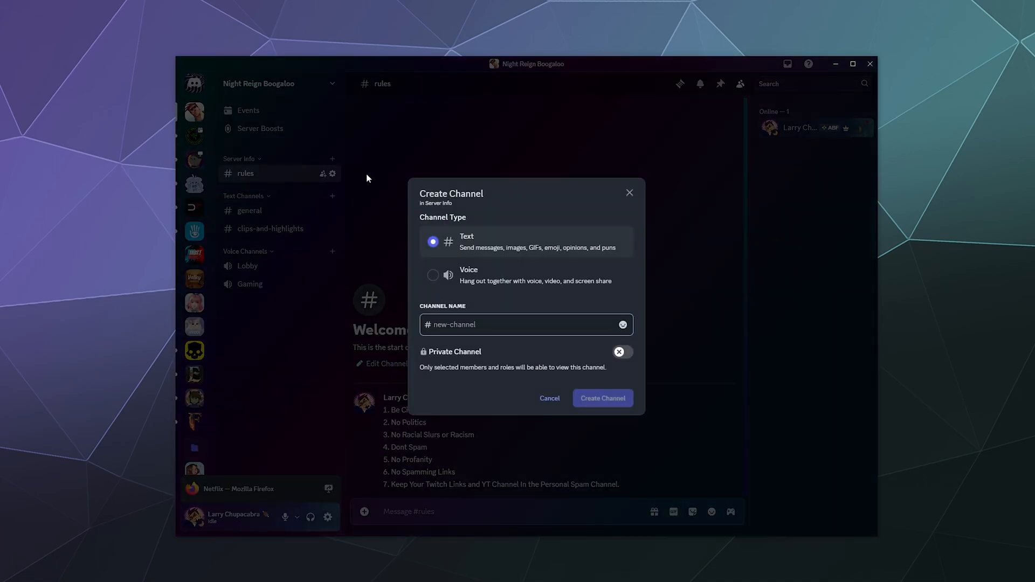
type("announcement-cha")
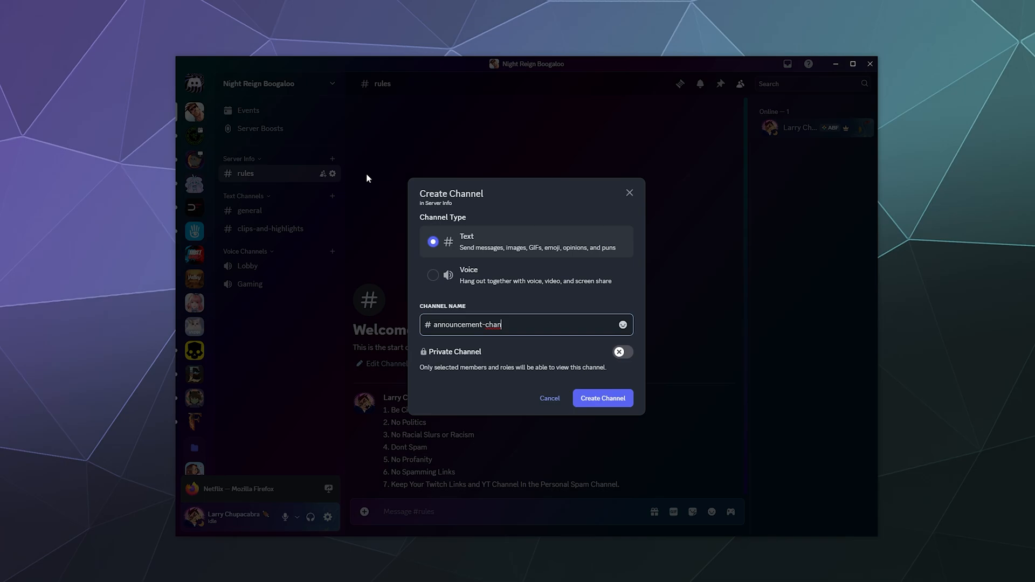
type("nel")
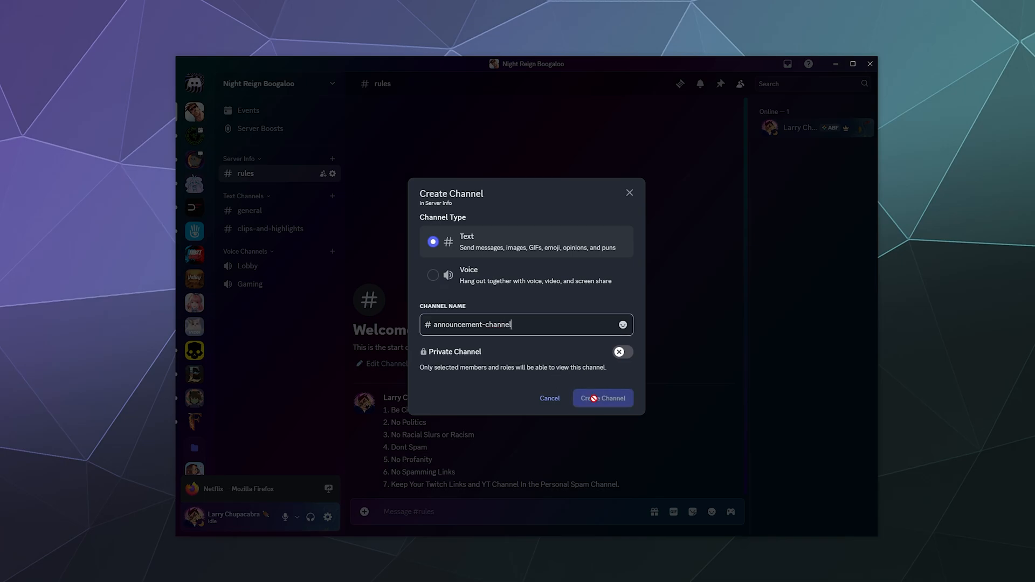
left_click(601, 398)
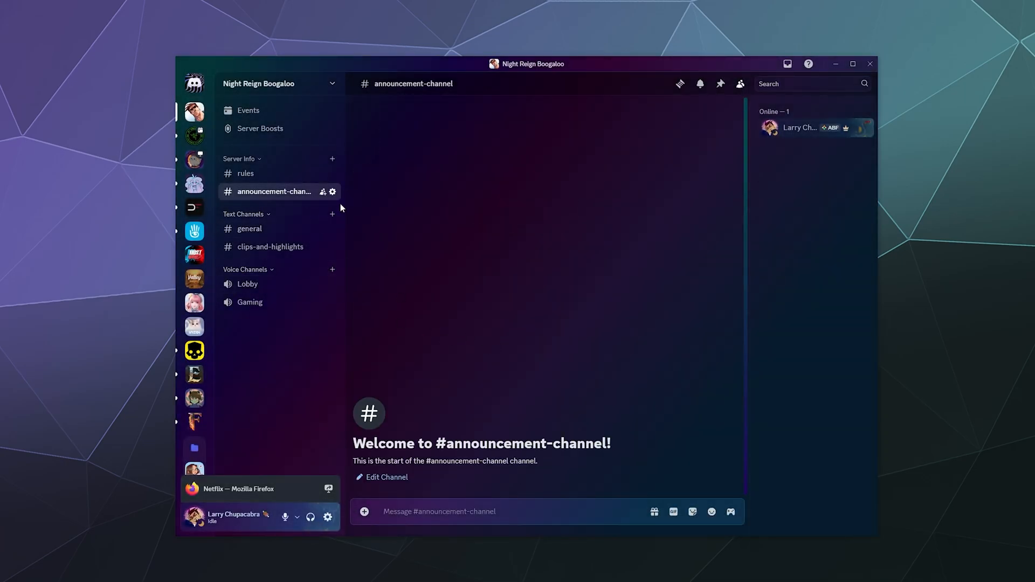
left_click(333, 192)
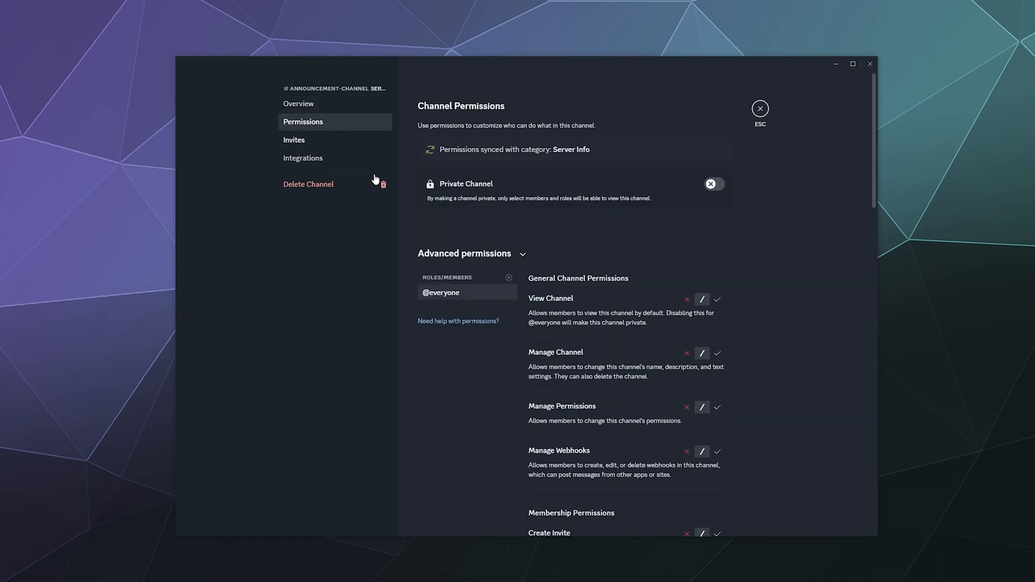
left_click(717, 299)
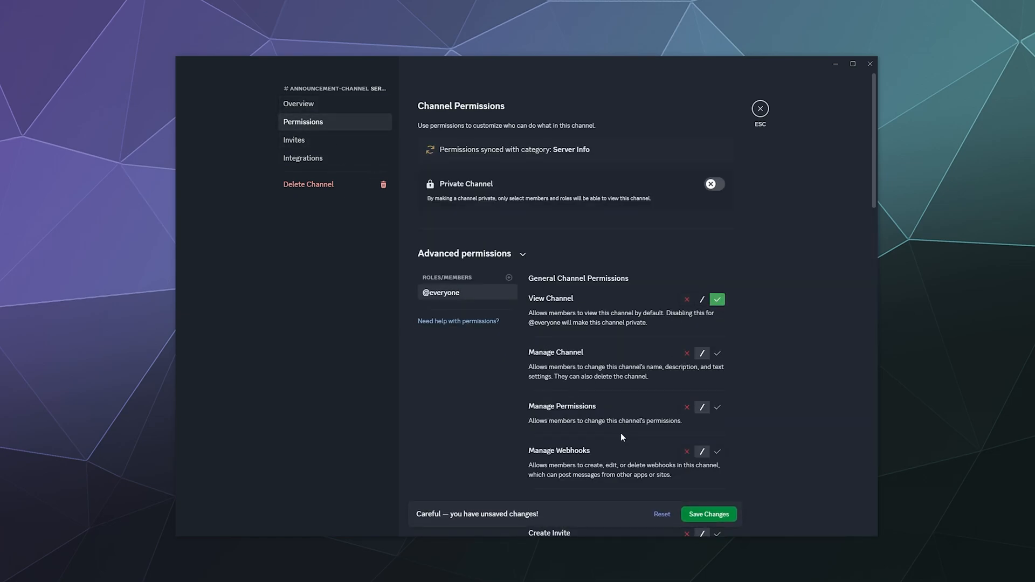
scroll("down", 3)
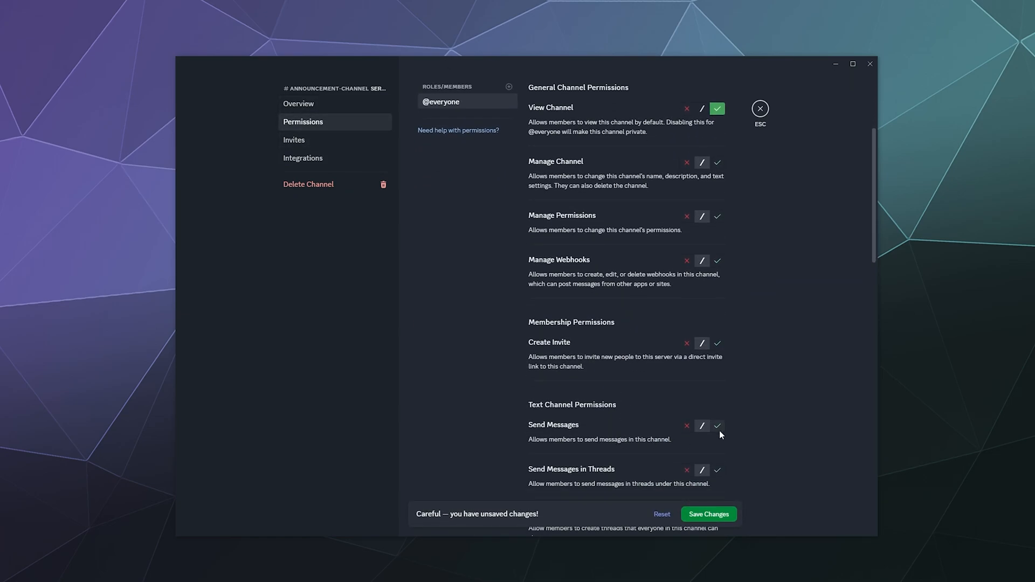
left_click(686, 426)
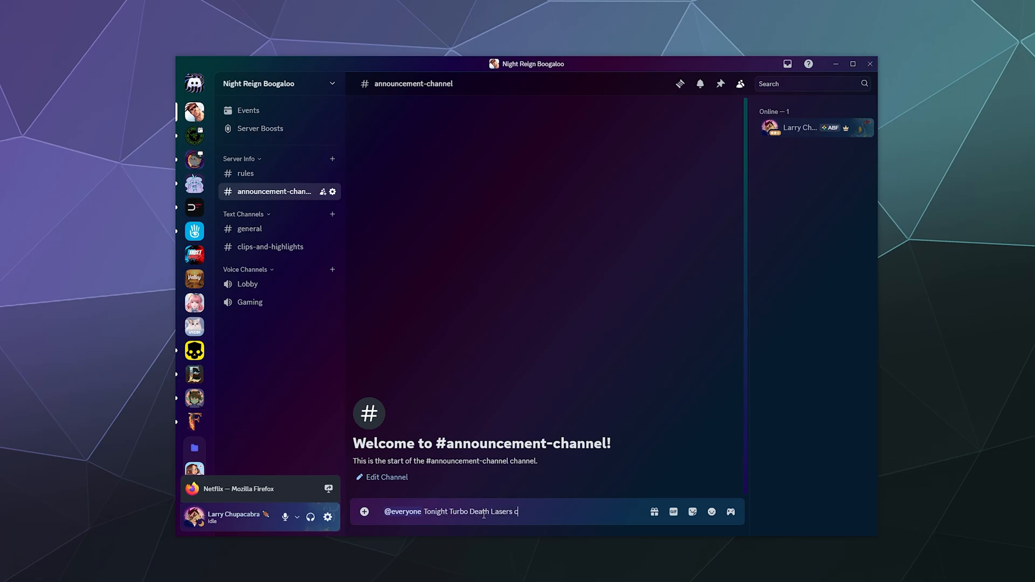
type("omes out. SO gr")
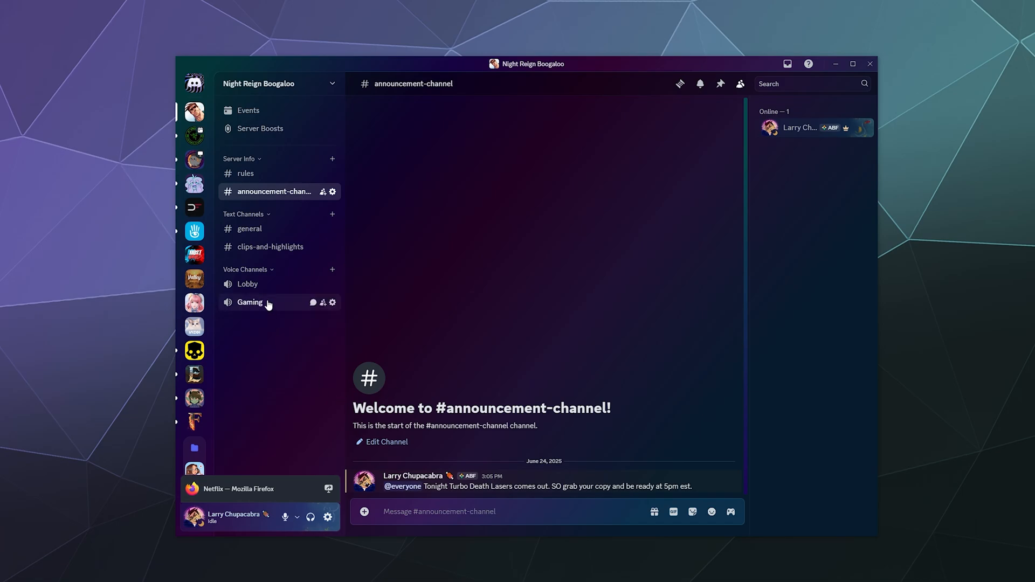
mouse_move(333, 160)
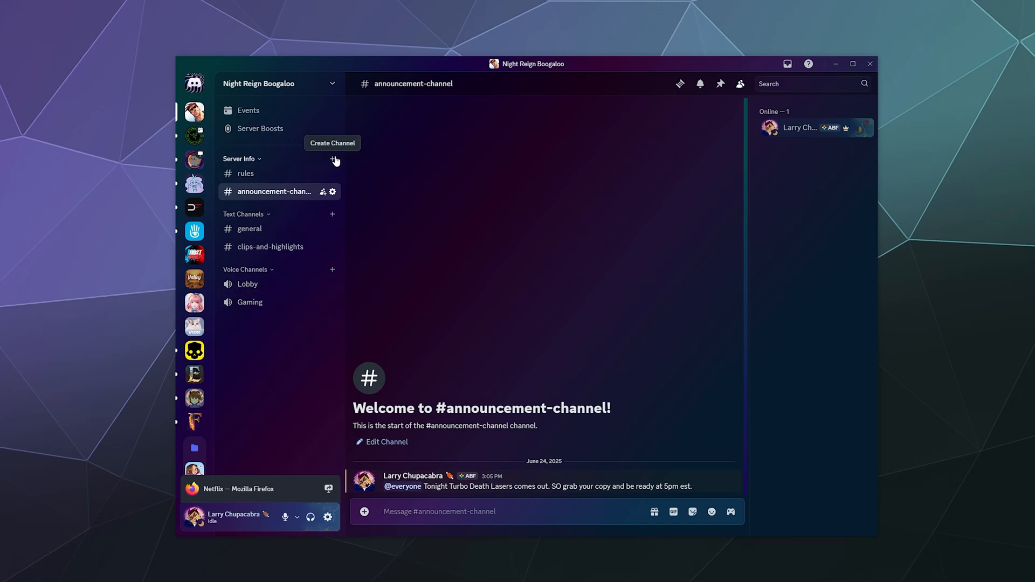
mouse_move(193, 375)
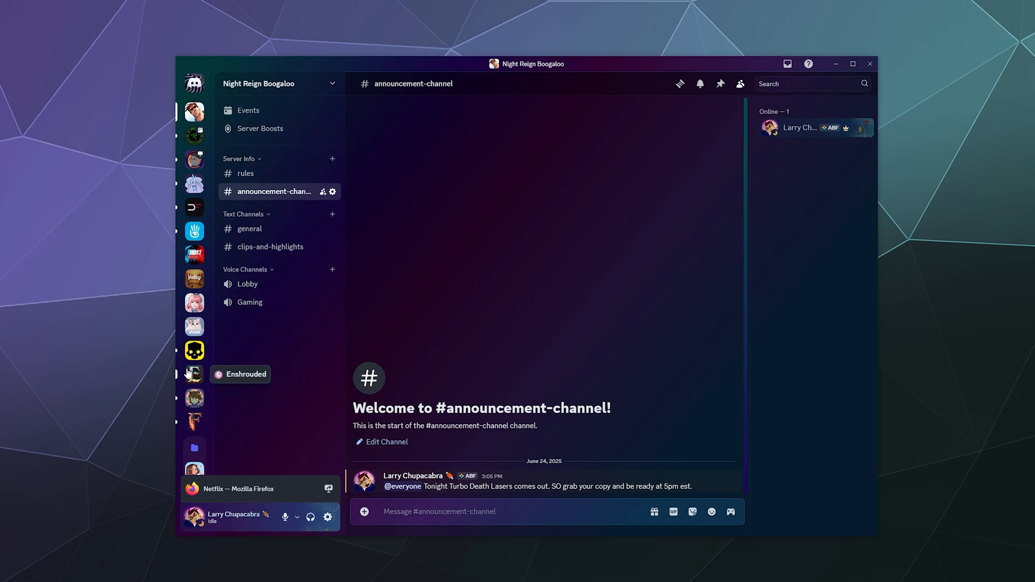
scroll("down", 3)
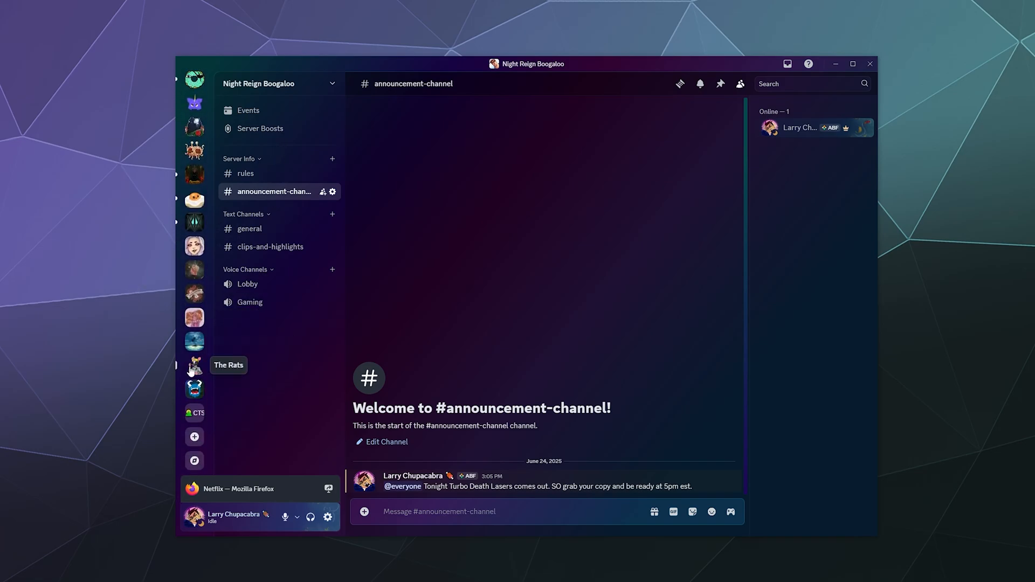
left_click(195, 365)
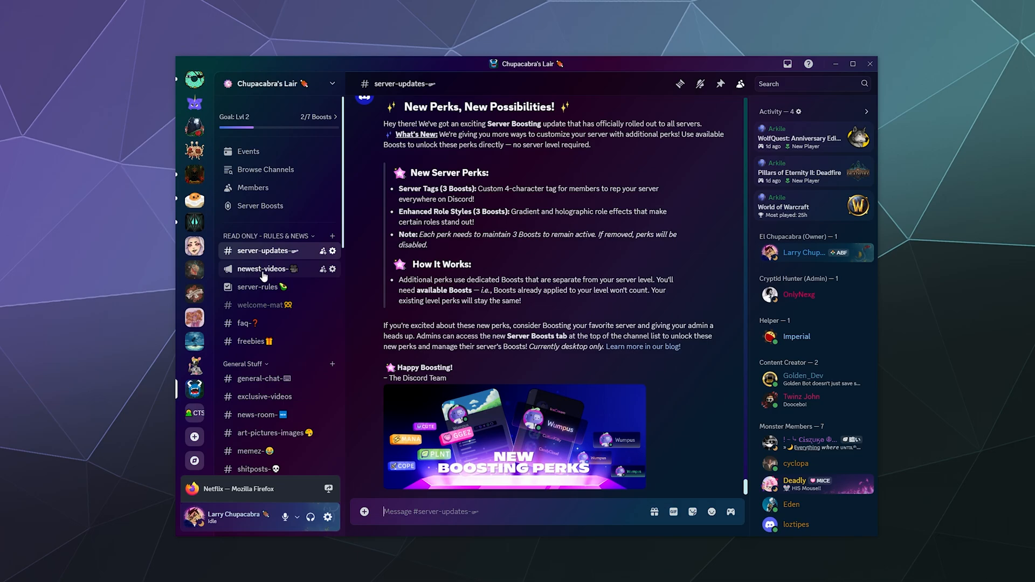
mouse_move(258, 286)
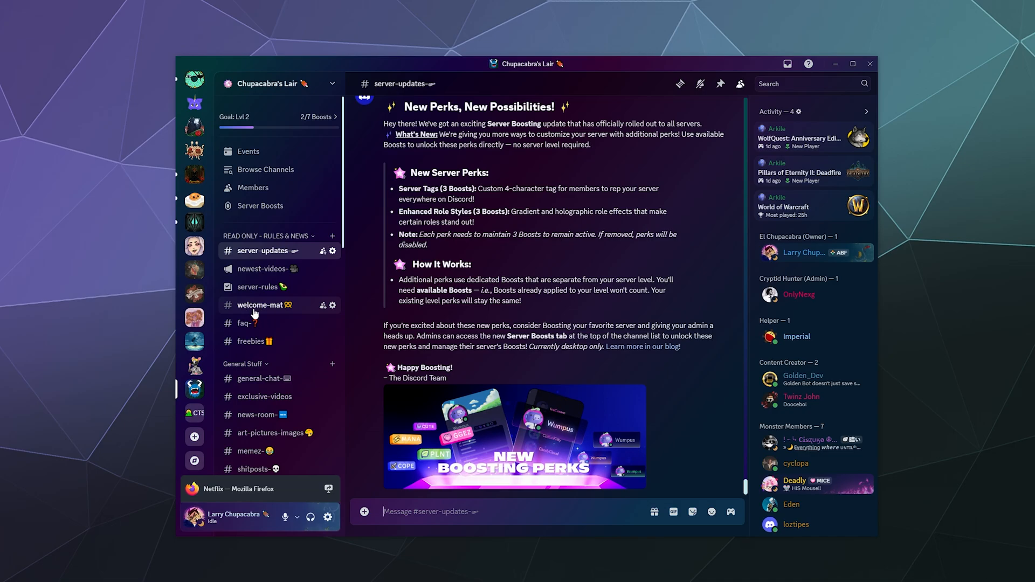
left_click(260, 305)
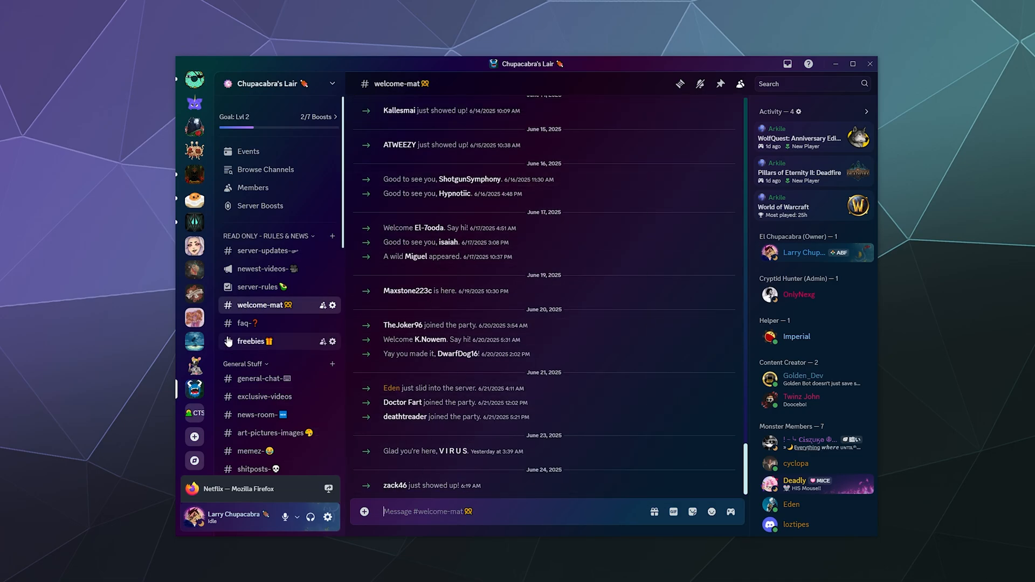
mouse_move(139, 415)
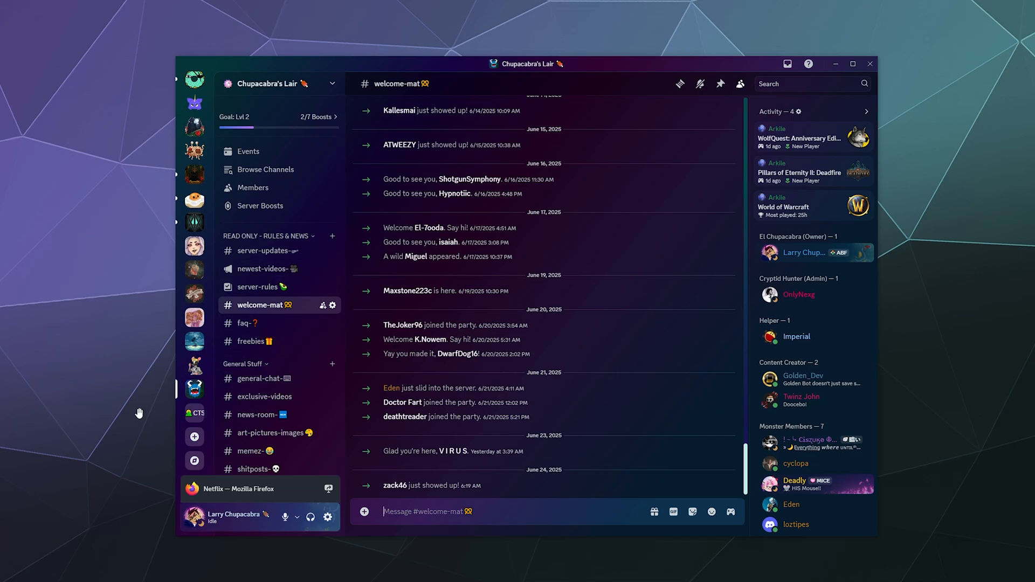
scroll("down", 3)
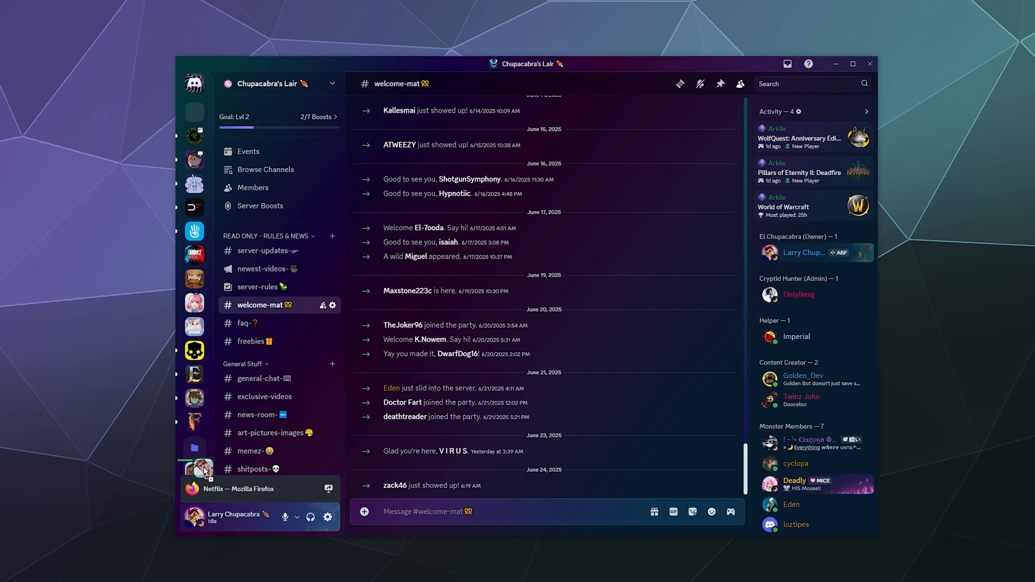
scroll("down", 3)
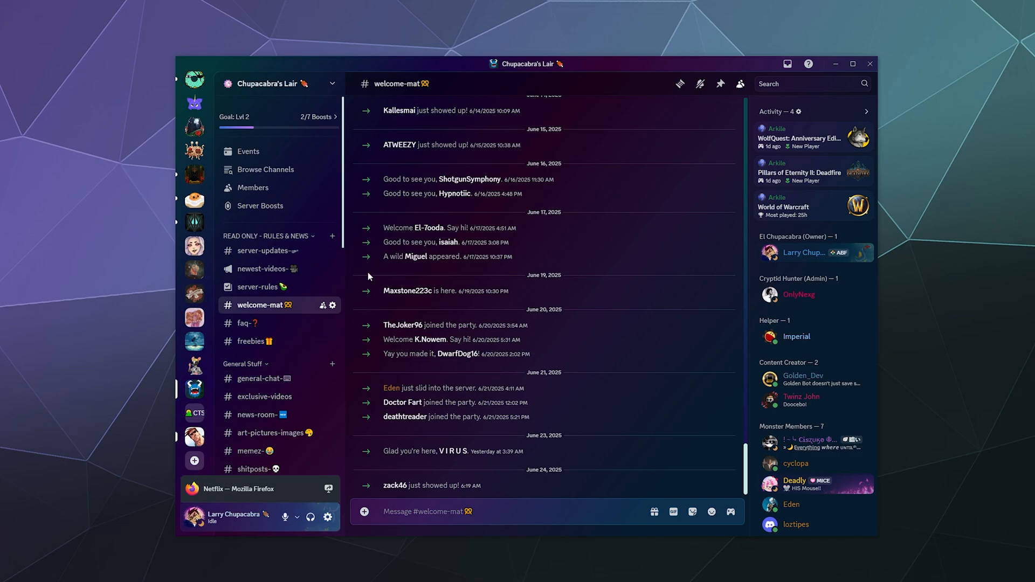
left_click(194, 437)
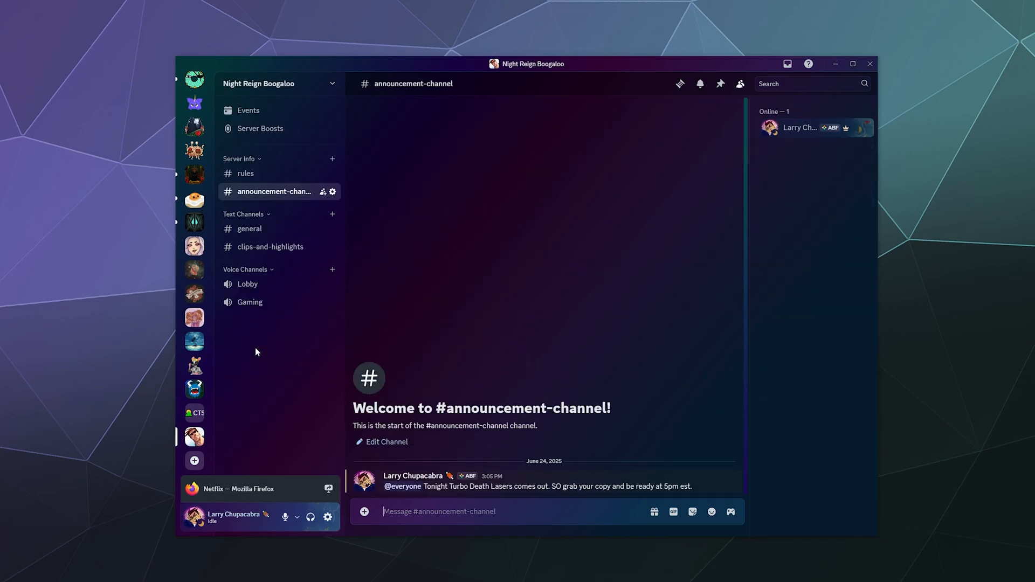
mouse_move(249, 229)
type("n")
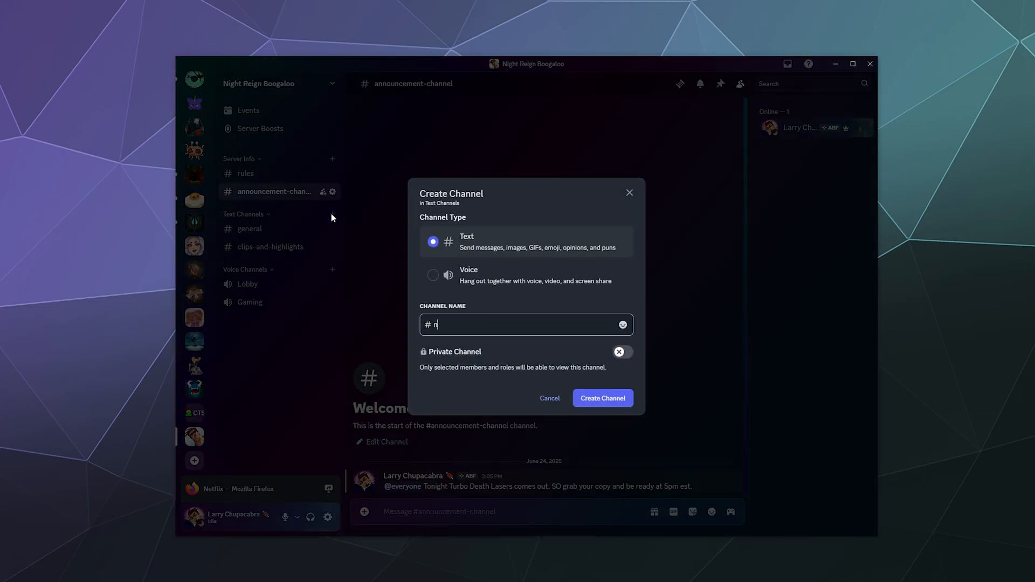
- Create the tech-news and random-pictures text channels
type("te")
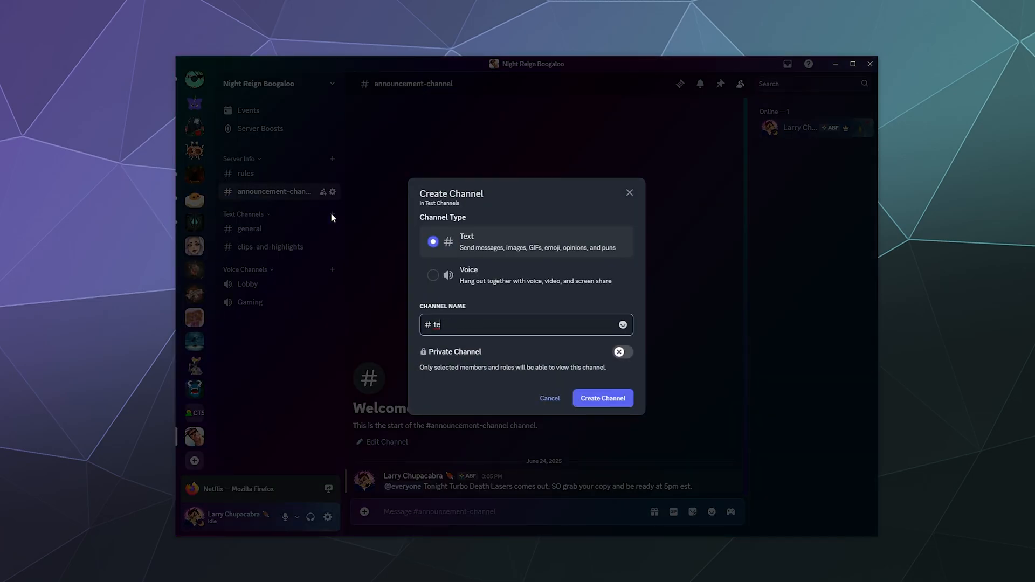
left_click(601, 398)
type("random-")
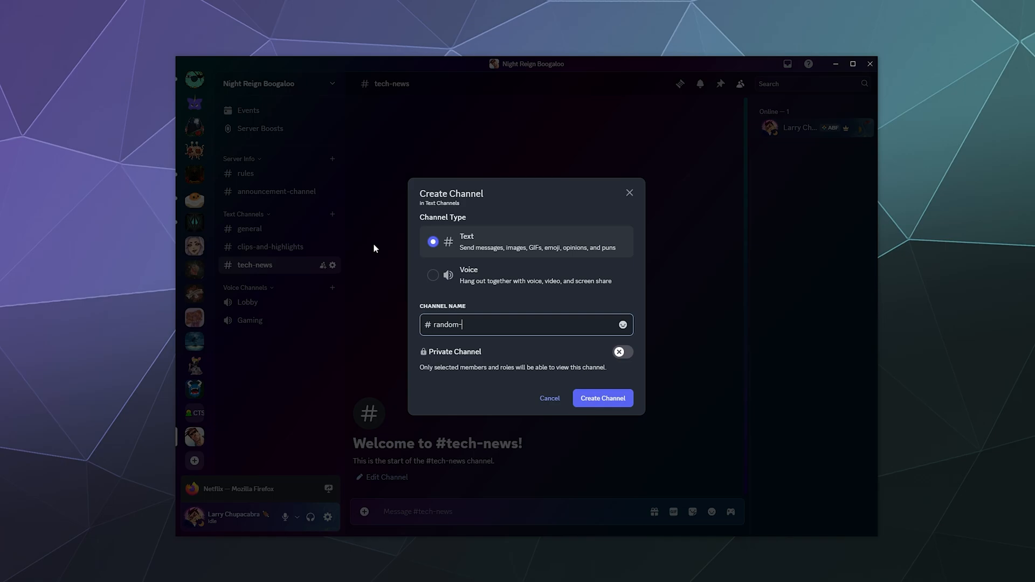
left_click(602, 398)
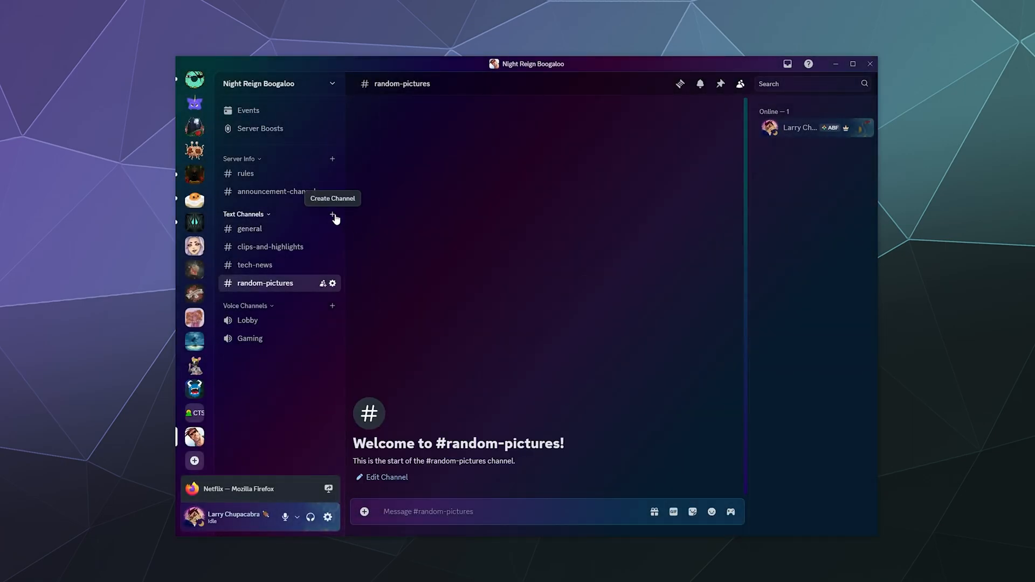
- Create the shitposting and self-promo-spam text channels
type("shit")
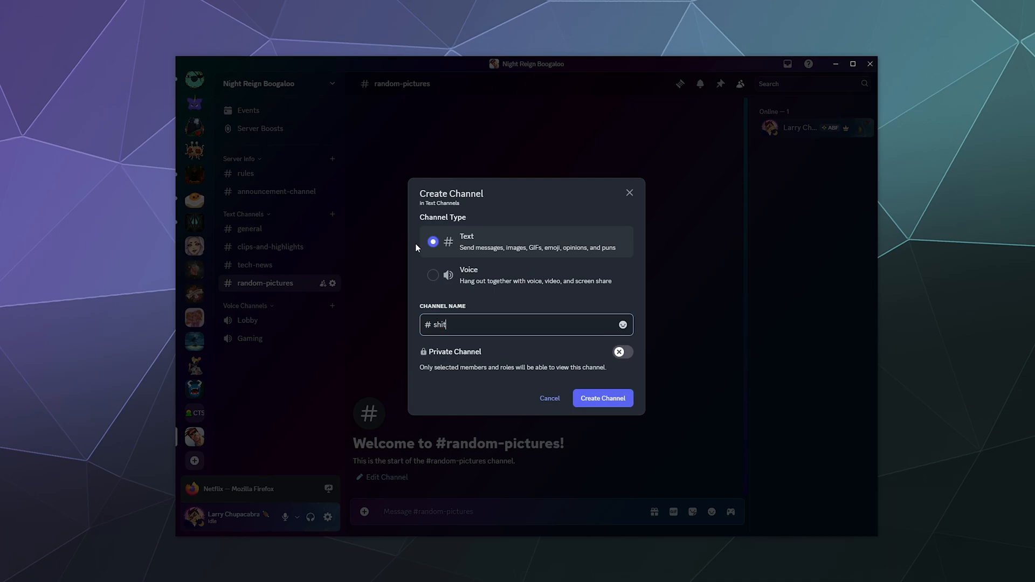
type("posting")
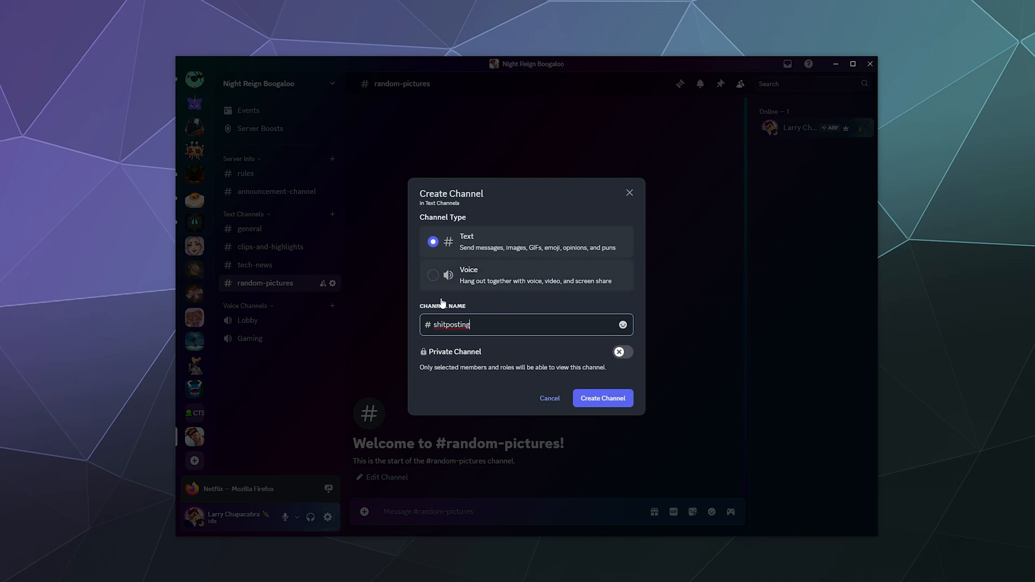
left_click(601, 398)
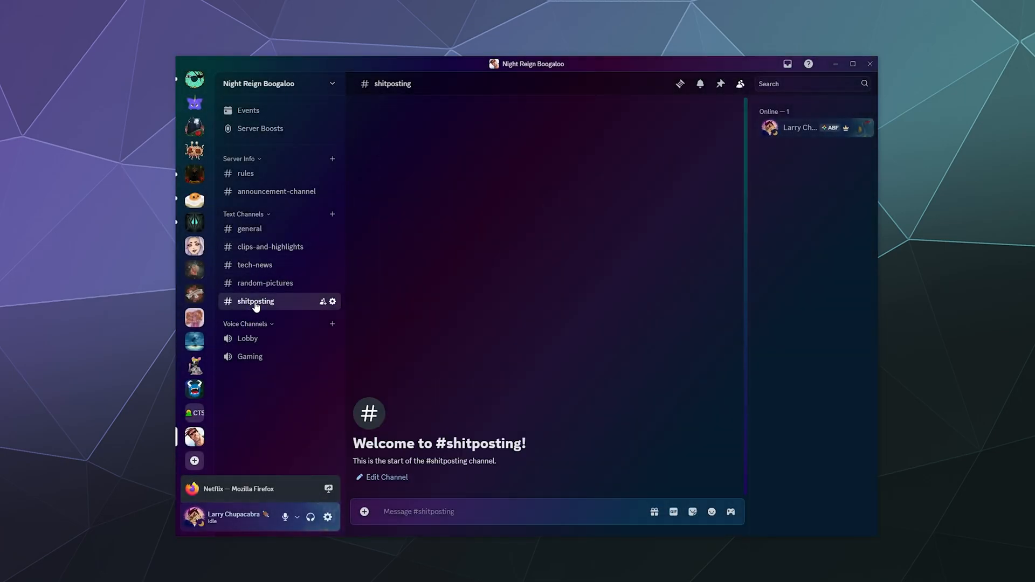
mouse_move(255, 333)
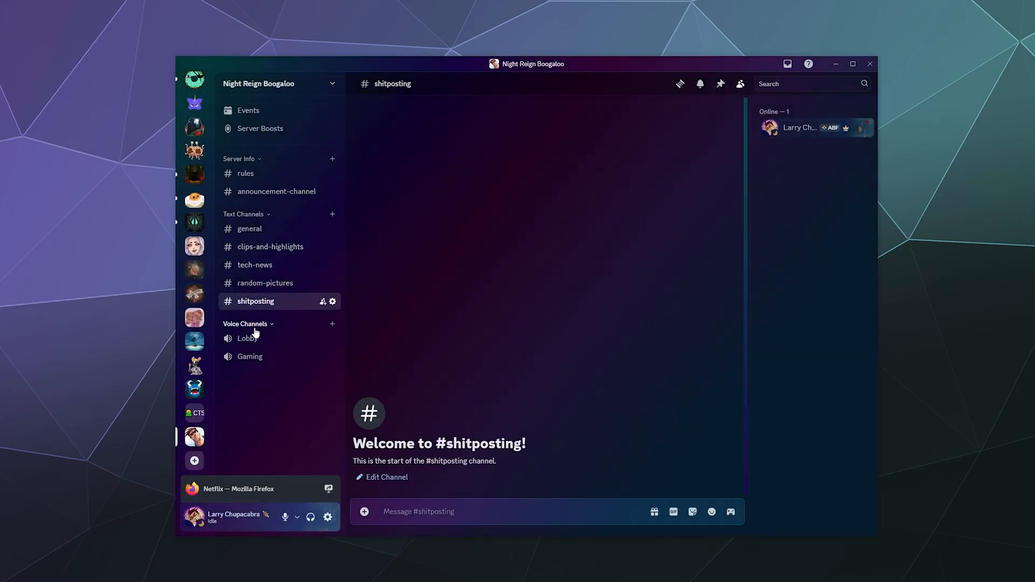
left_click(333, 214)
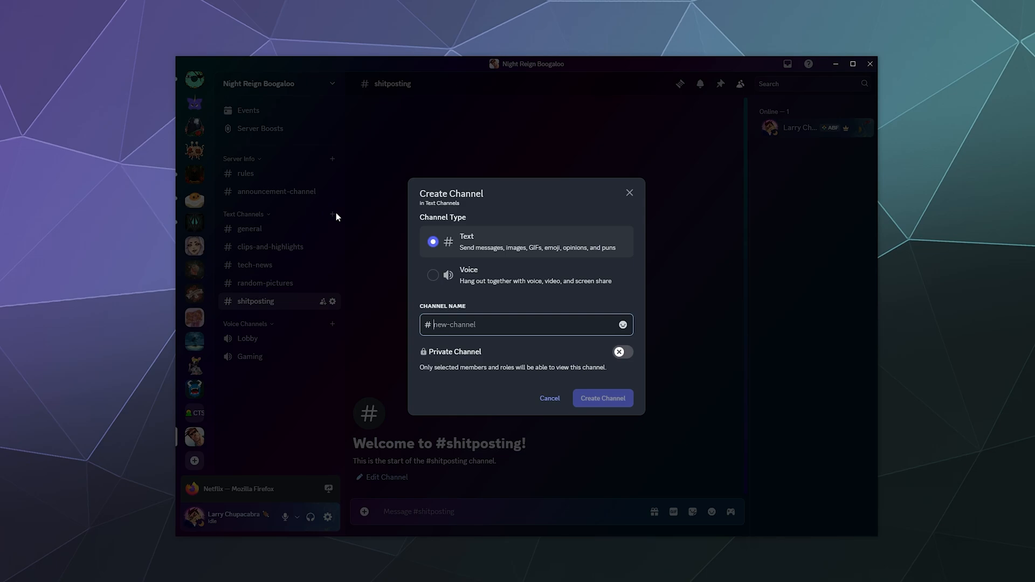
type("self-promo")
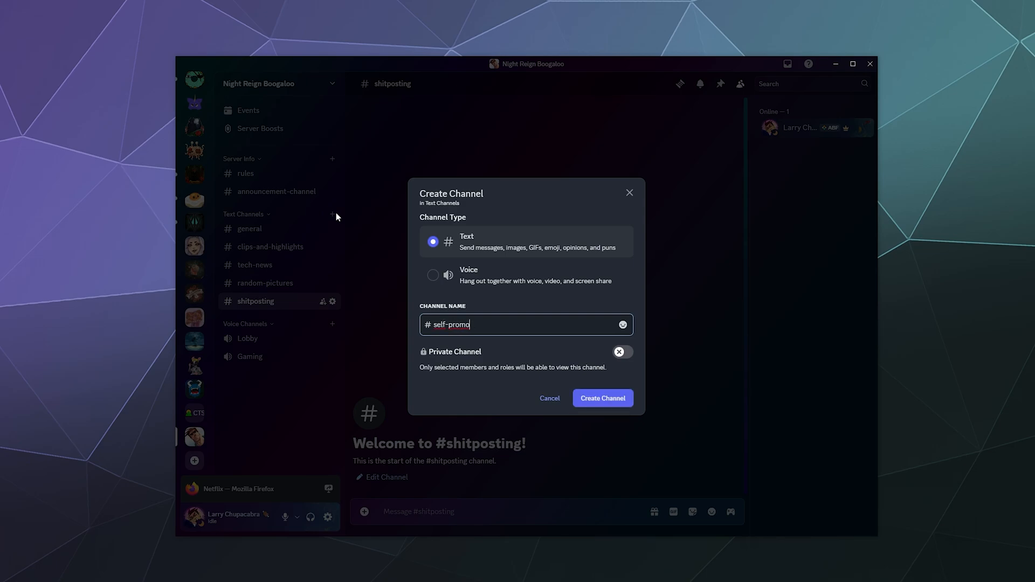
left_click(602, 398)
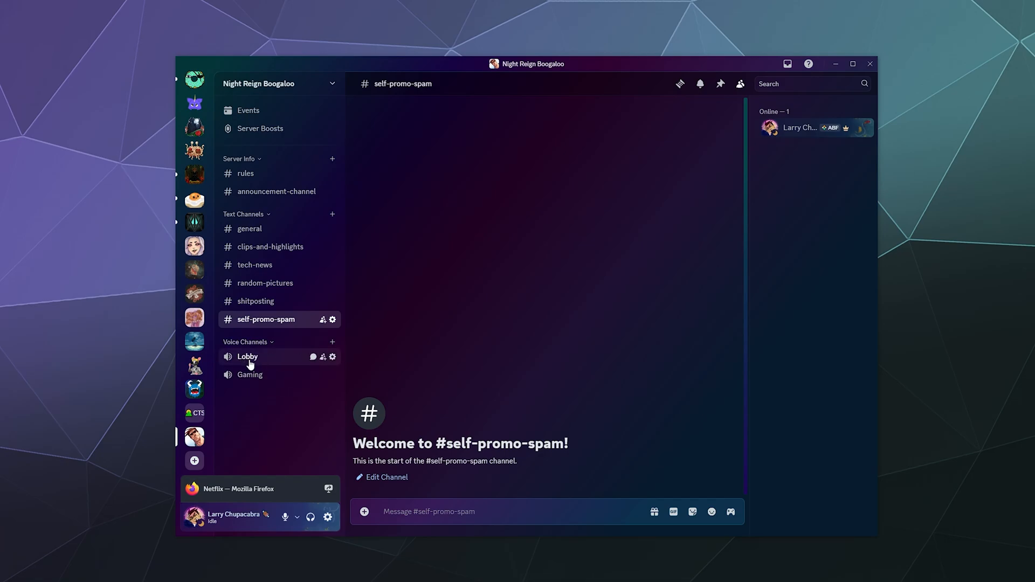
mouse_move(323, 357)
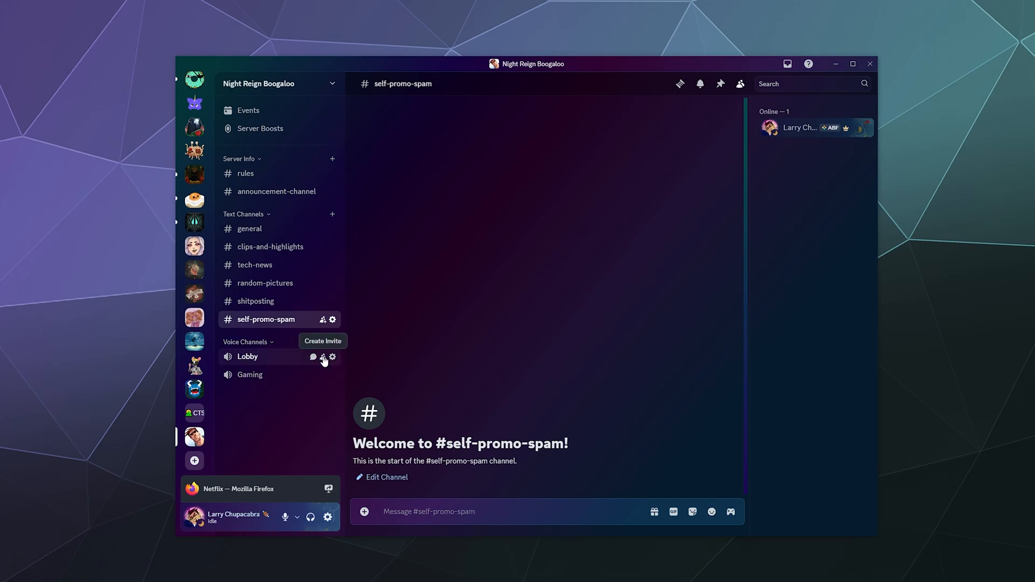
- Rename the Lobby voice channel to 'General Chat', save, and close its settings
left_click(332, 356)
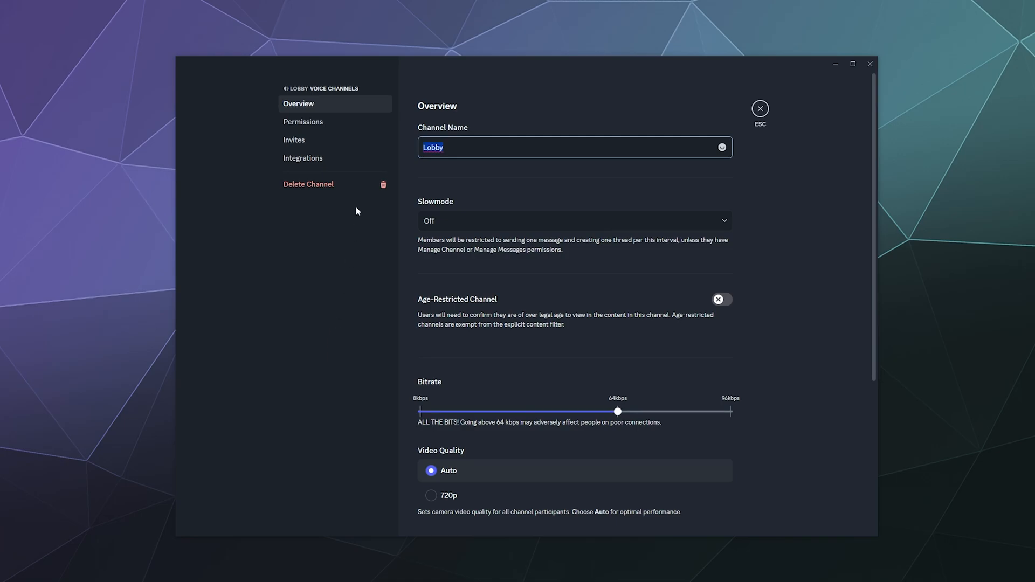
type("G")
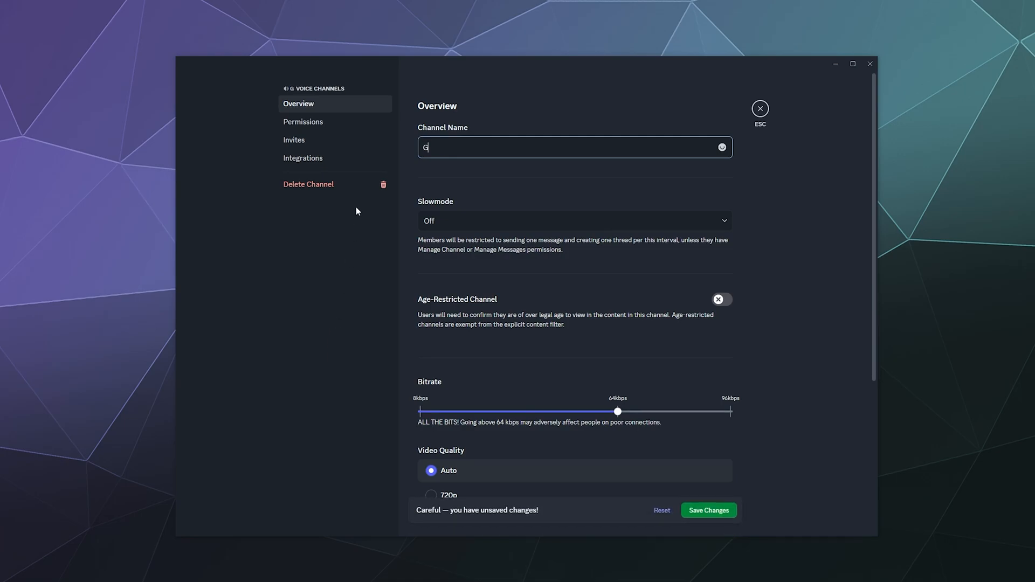
type("eneral Chat")
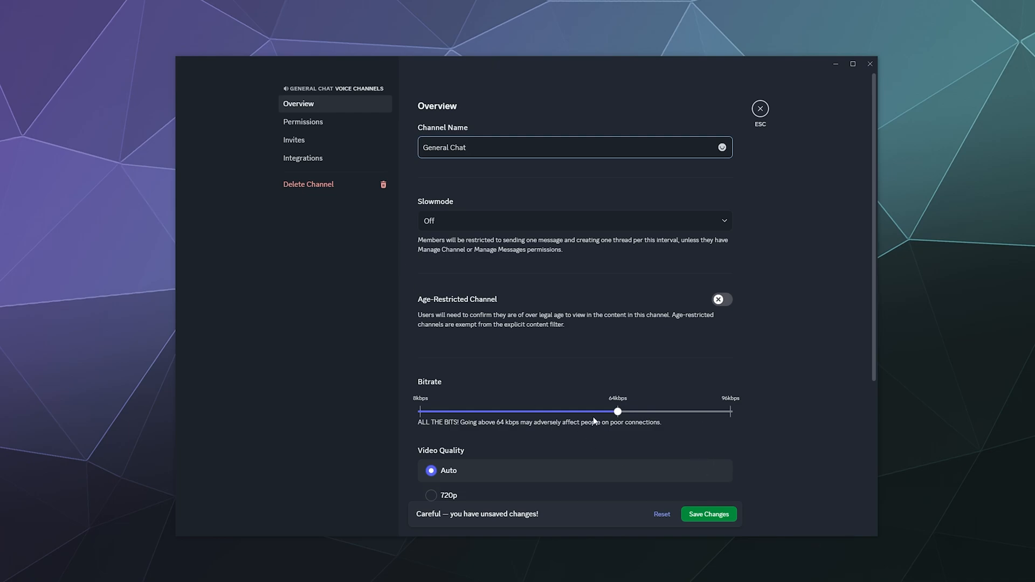
scroll("down", 3)
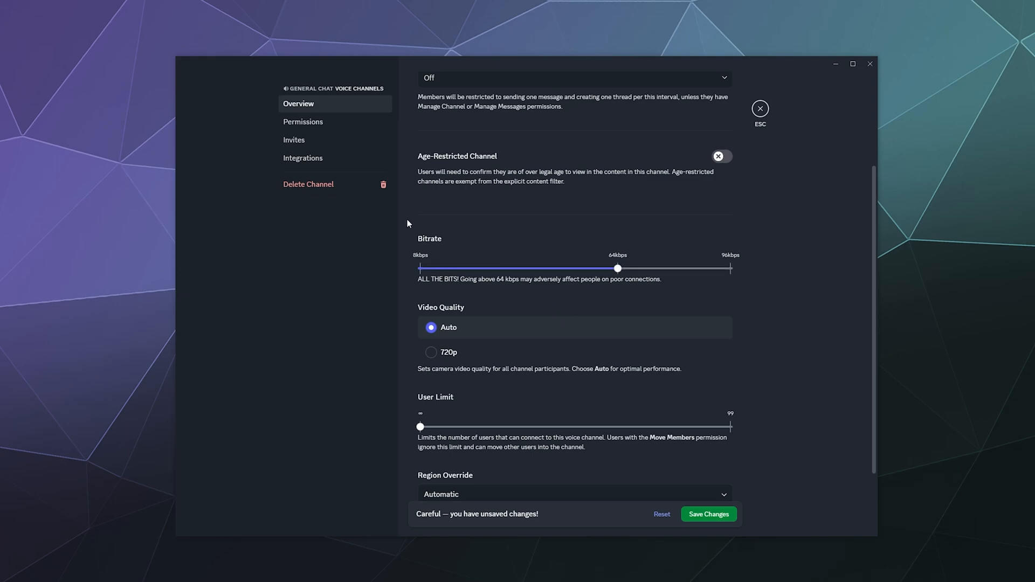
mouse_move(449, 361)
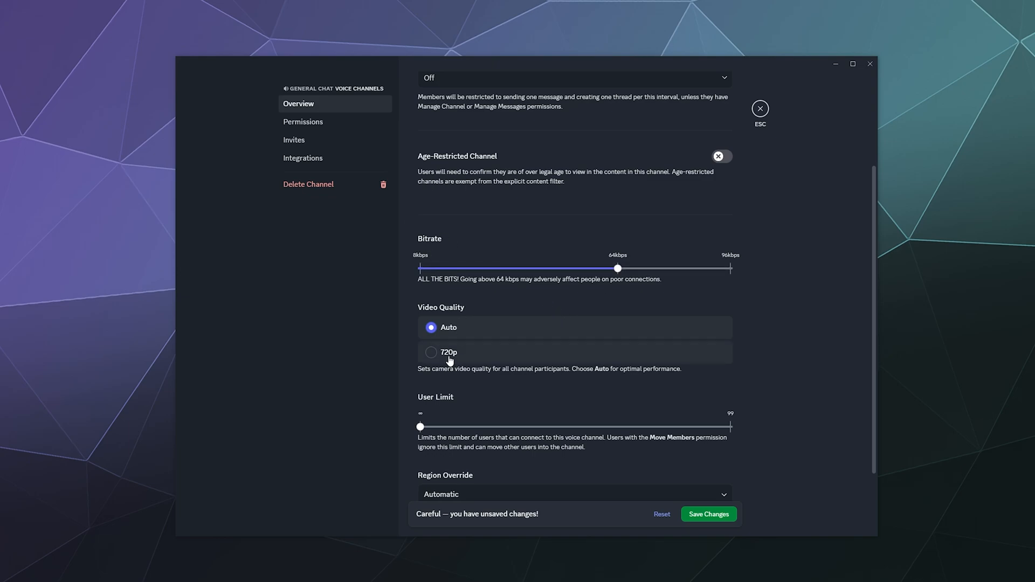
scroll("down", 3)
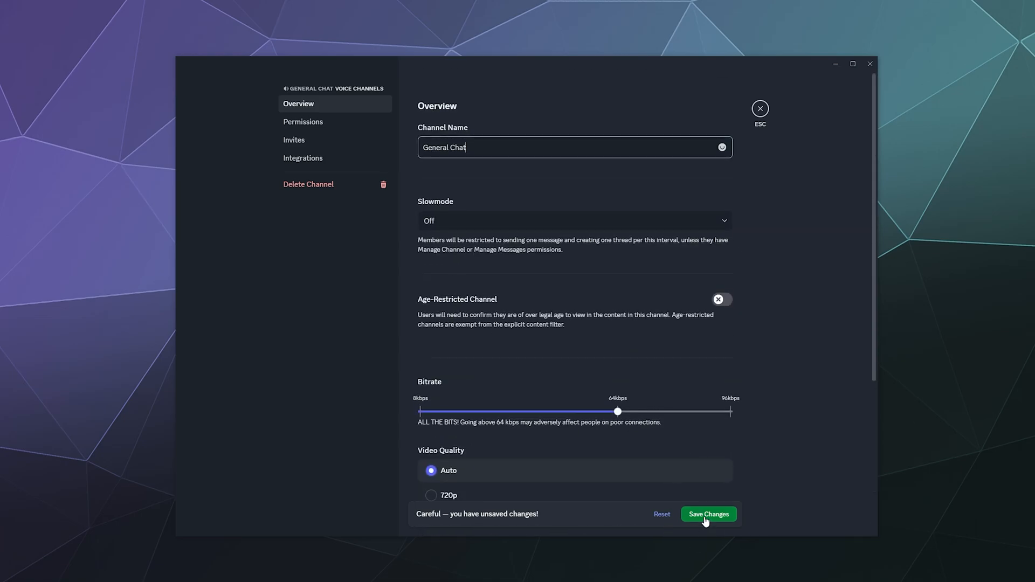
left_click(708, 514)
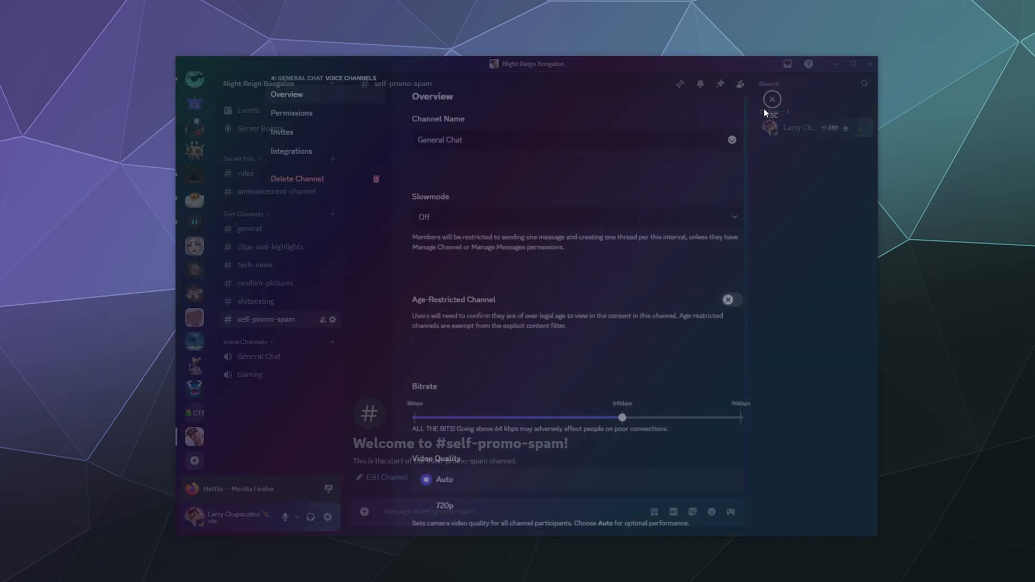
left_click(771, 99)
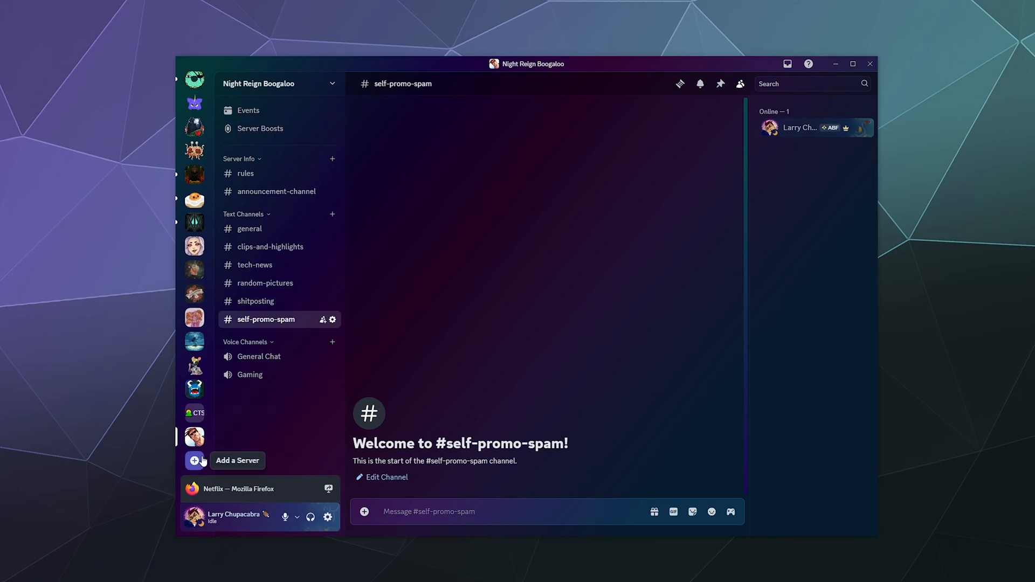
mouse_move(267, 212)
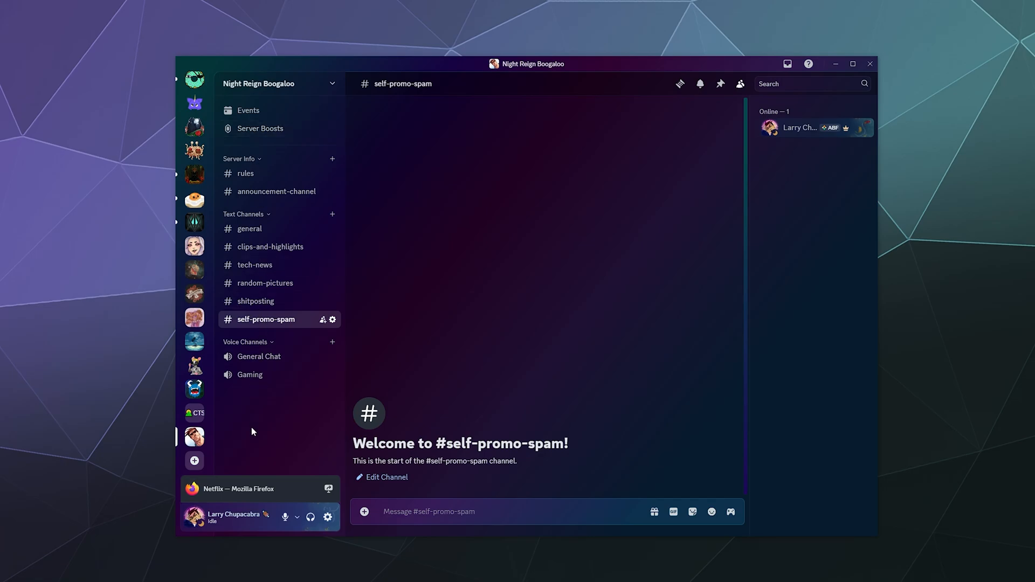
mouse_move(247, 110)
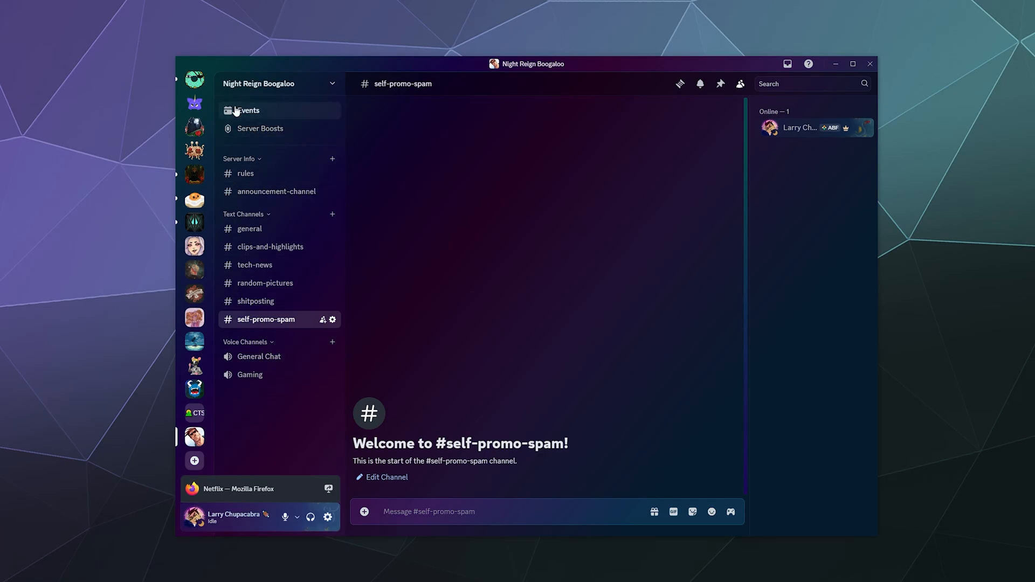
- Open the Night Reign Boogaloo server dropdown menu
left_click(271, 84)
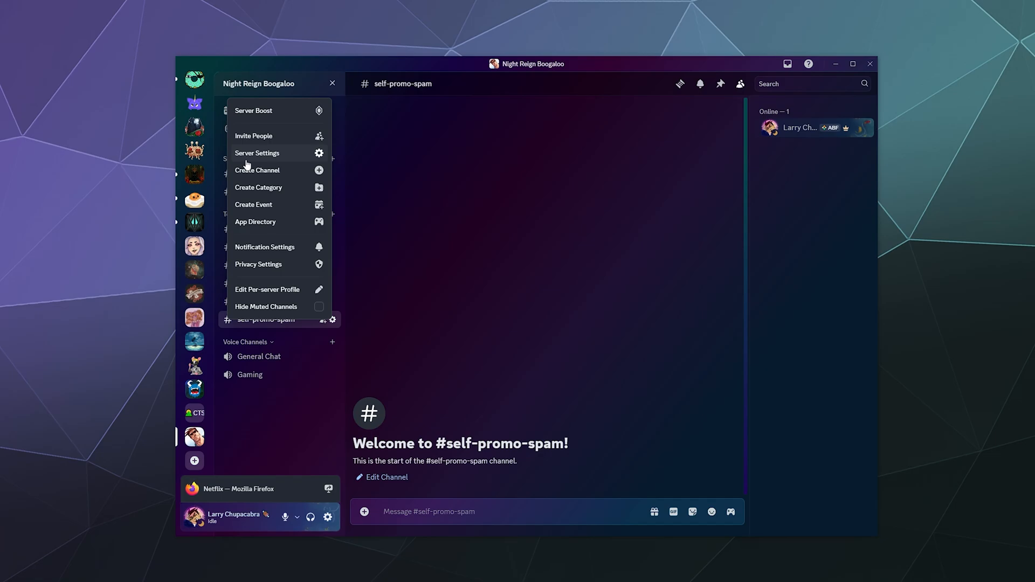
- Open Server Settings and set the server banner to blue
left_click(257, 153)
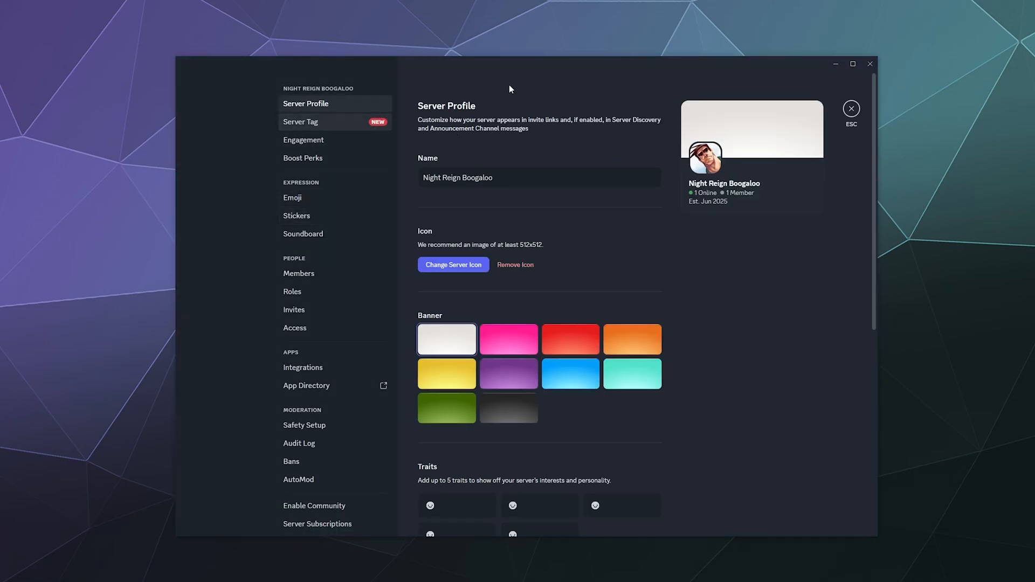
mouse_move(551, 300)
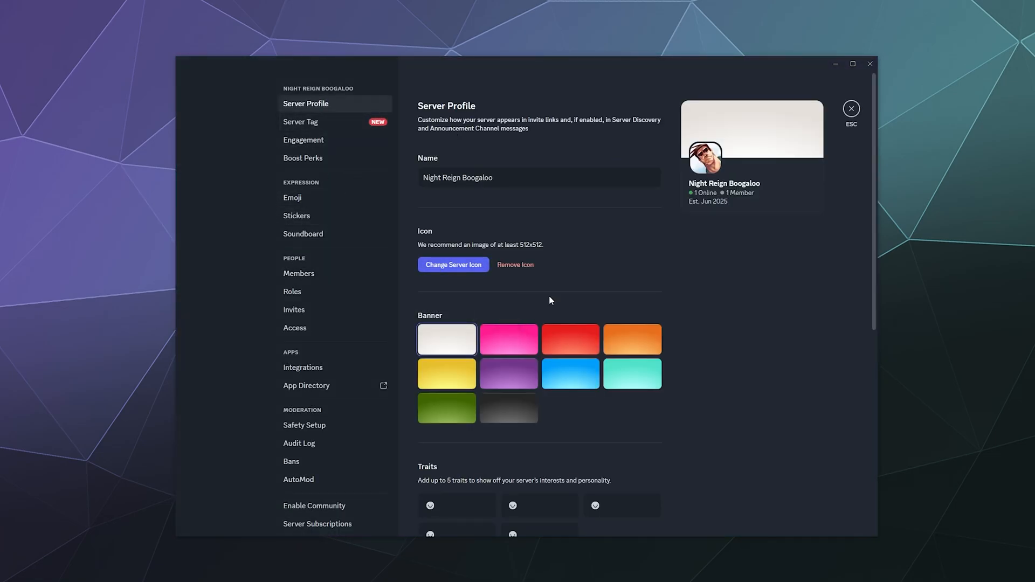
mouse_move(592, 236)
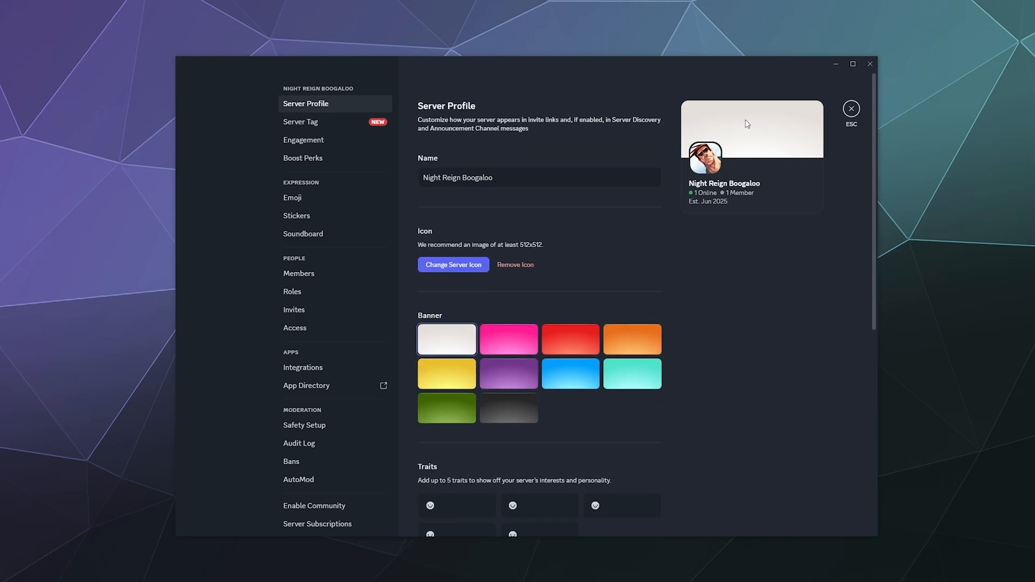
left_click(570, 373)
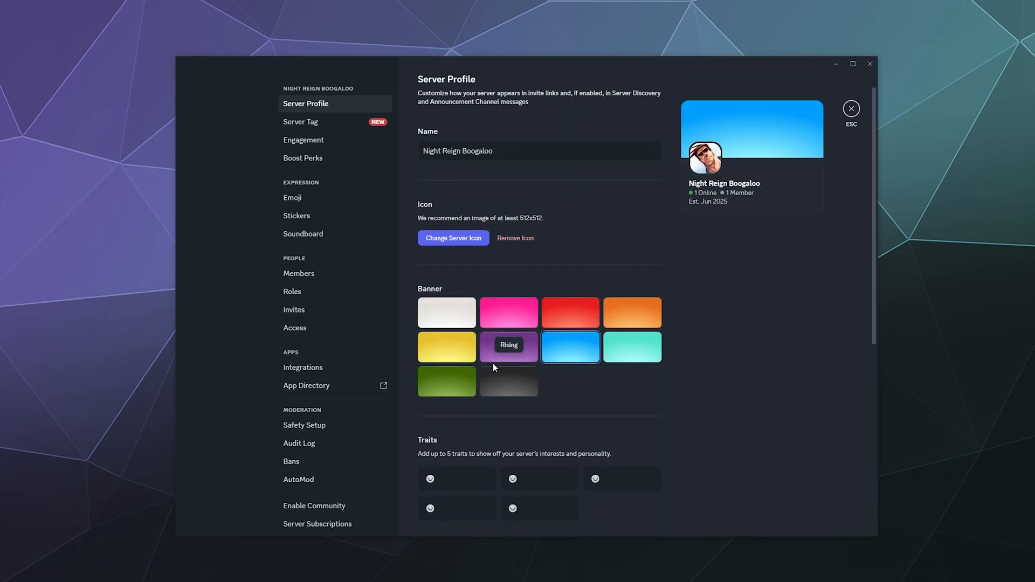
scroll("down", 3)
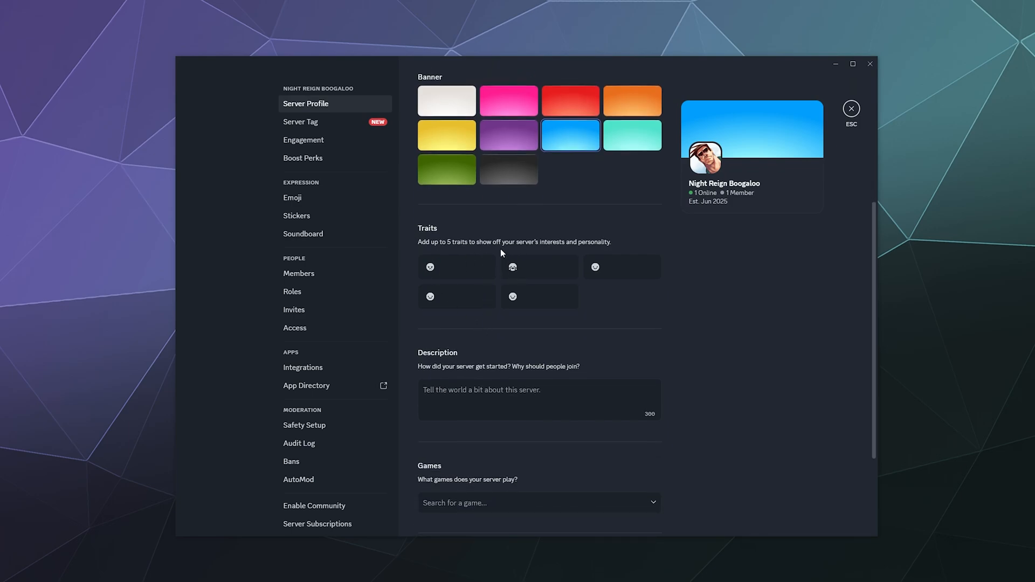
mouse_move(415, 216)
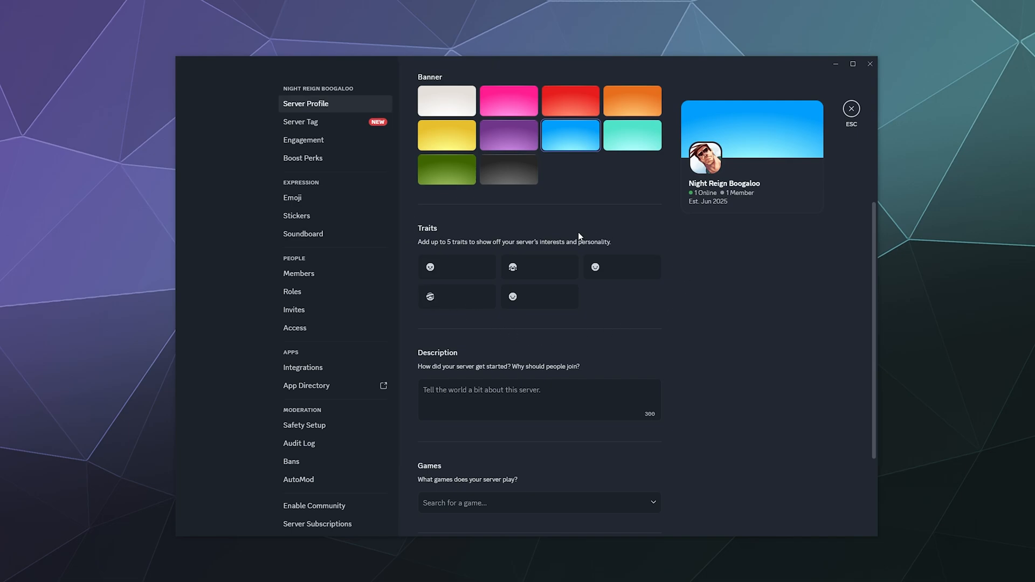
- Toggle Private Profile off and on, leaving it private, then view Members
scroll("down", 3)
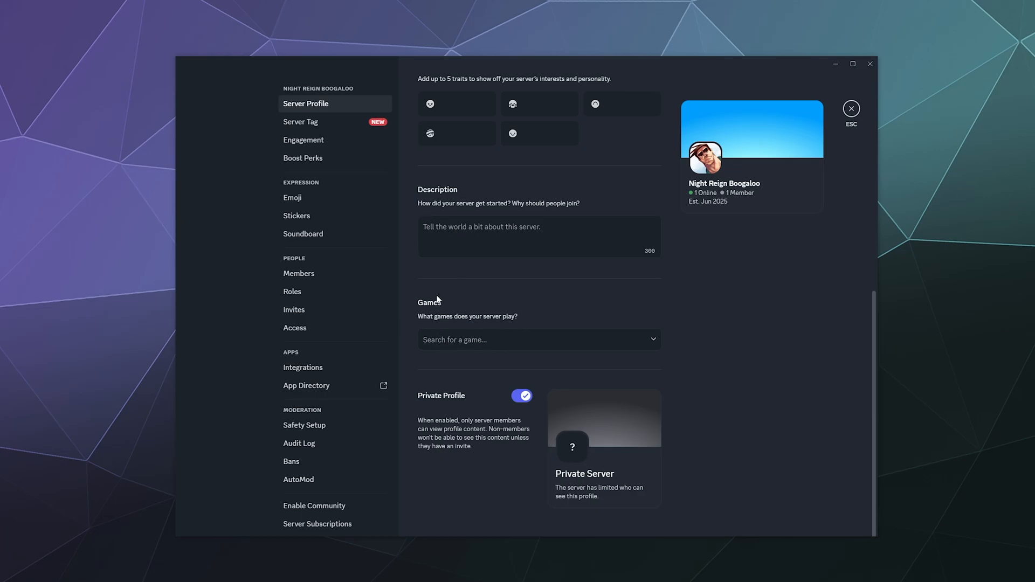
left_click(521, 395)
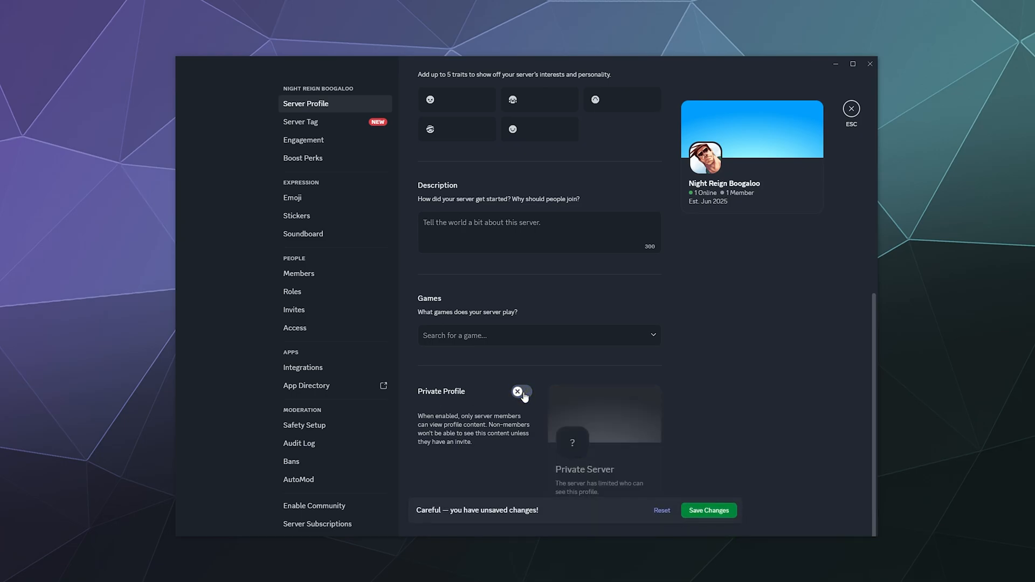
left_click(521, 392)
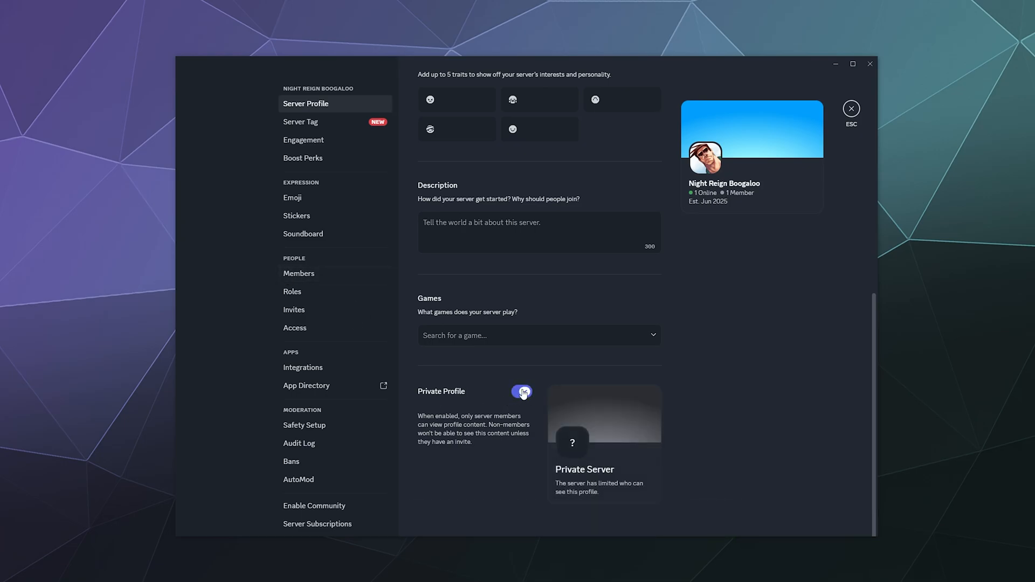
left_click(522, 392)
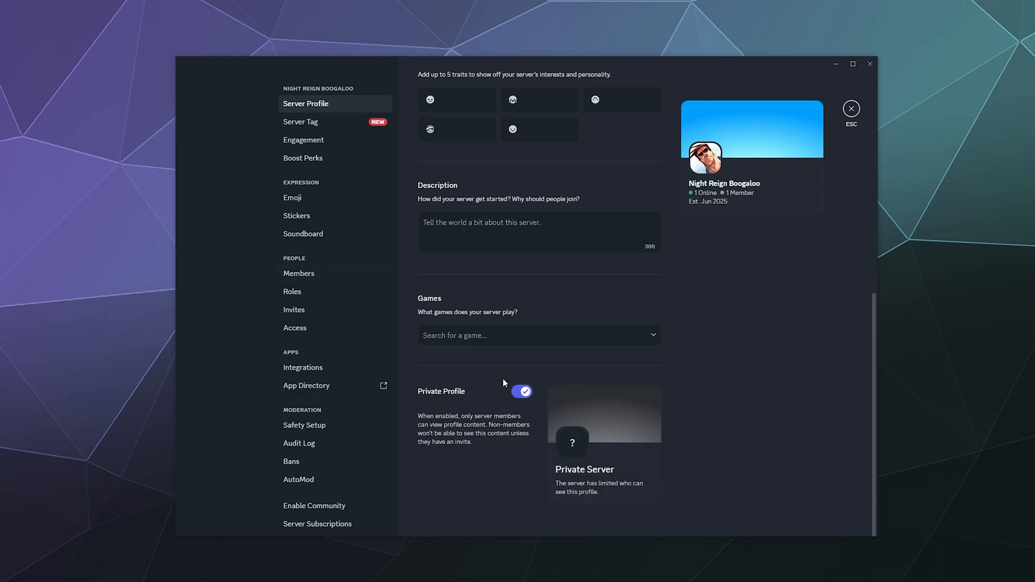
left_click(521, 391)
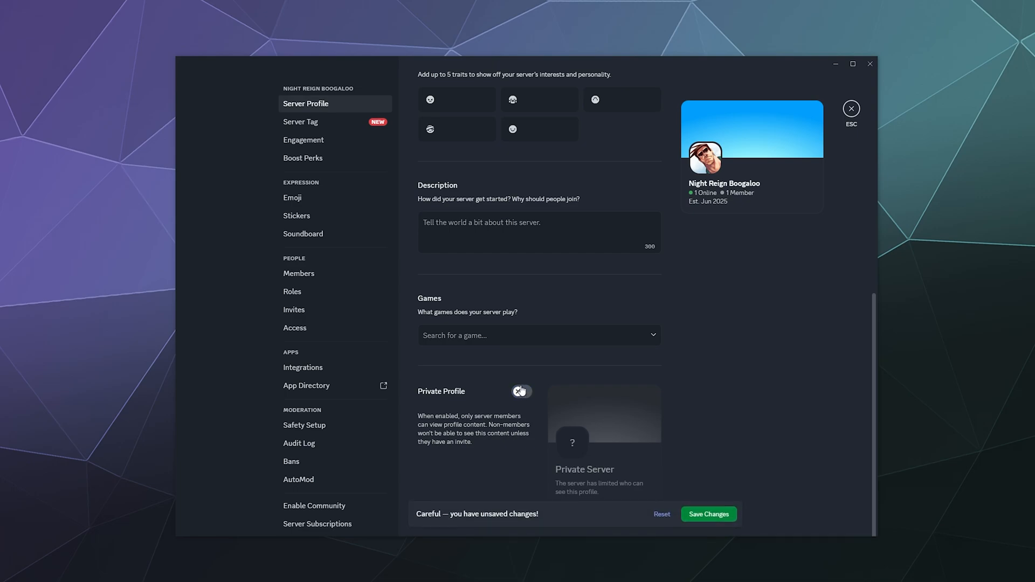
left_click(521, 391)
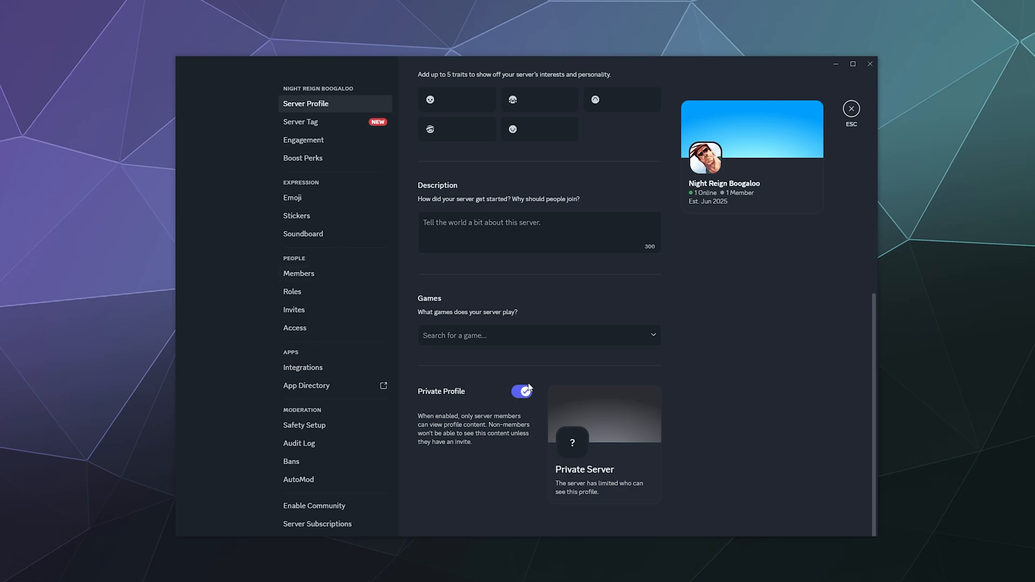
mouse_move(274, 129)
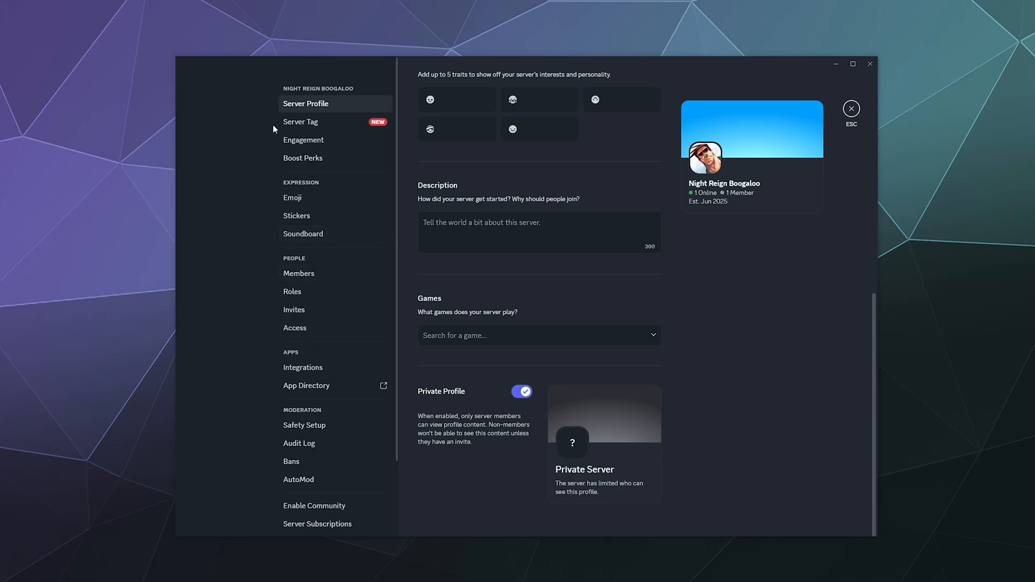
mouse_move(323, 142)
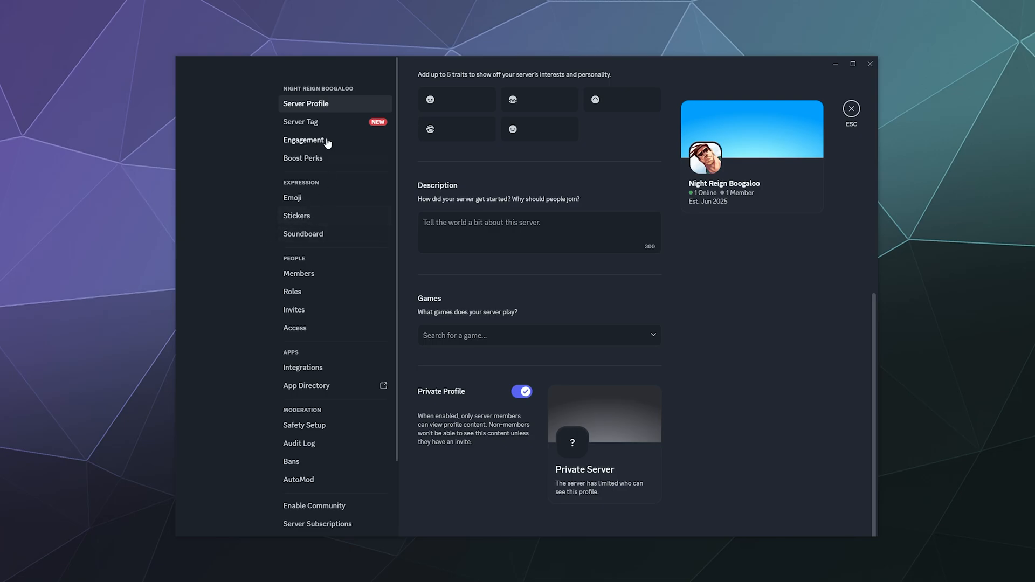
mouse_move(317, 323)
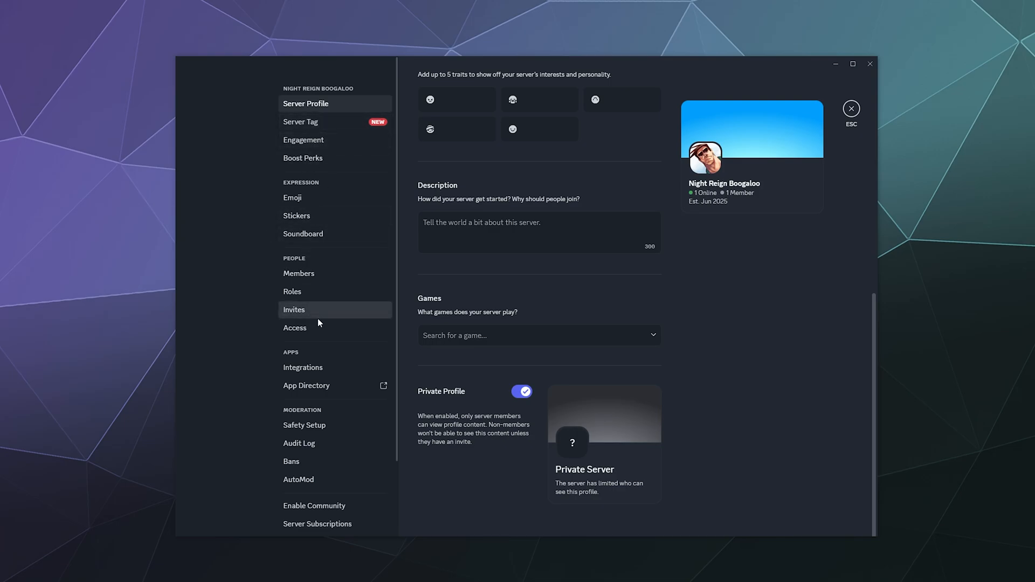
mouse_move(298, 274)
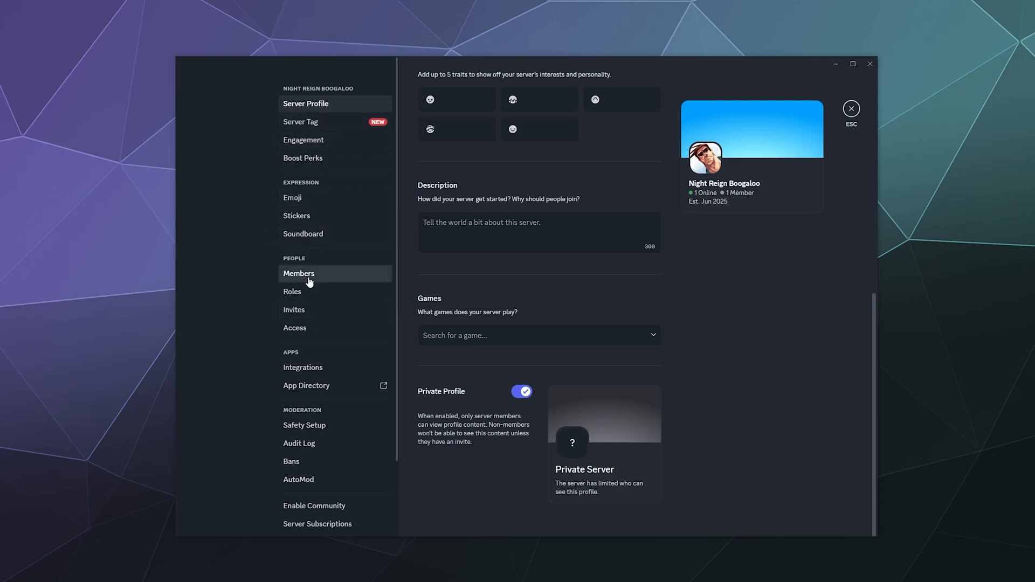
left_click(298, 273)
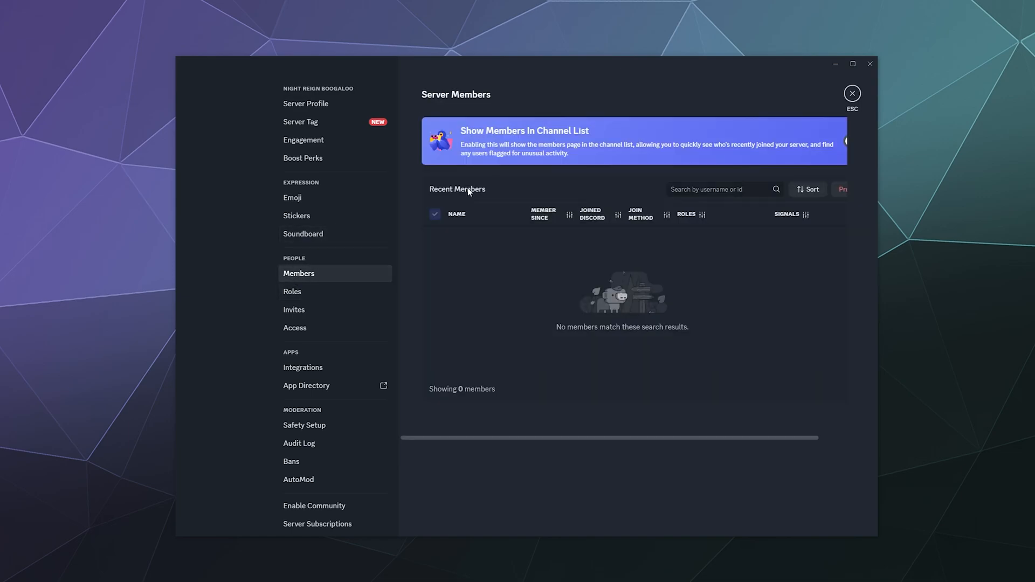
mouse_move(614, 247)
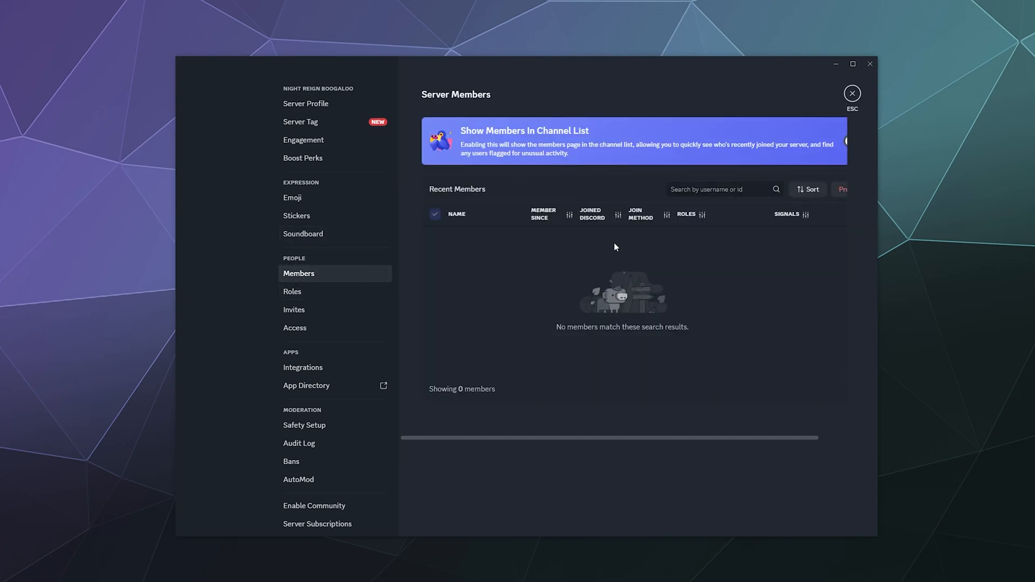
- Go to the Roles page and create a new role
left_click(292, 291)
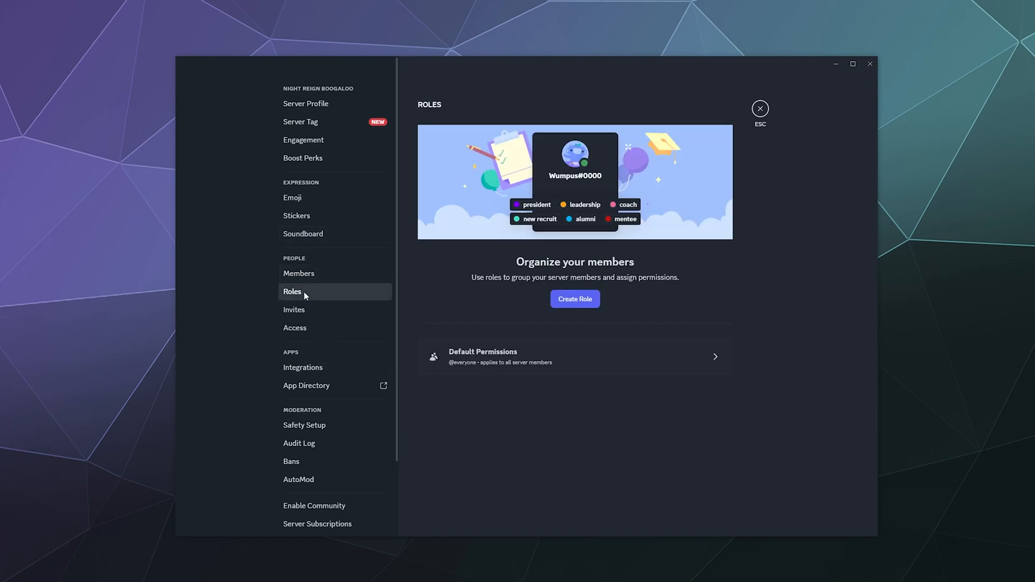
mouse_move(314, 298)
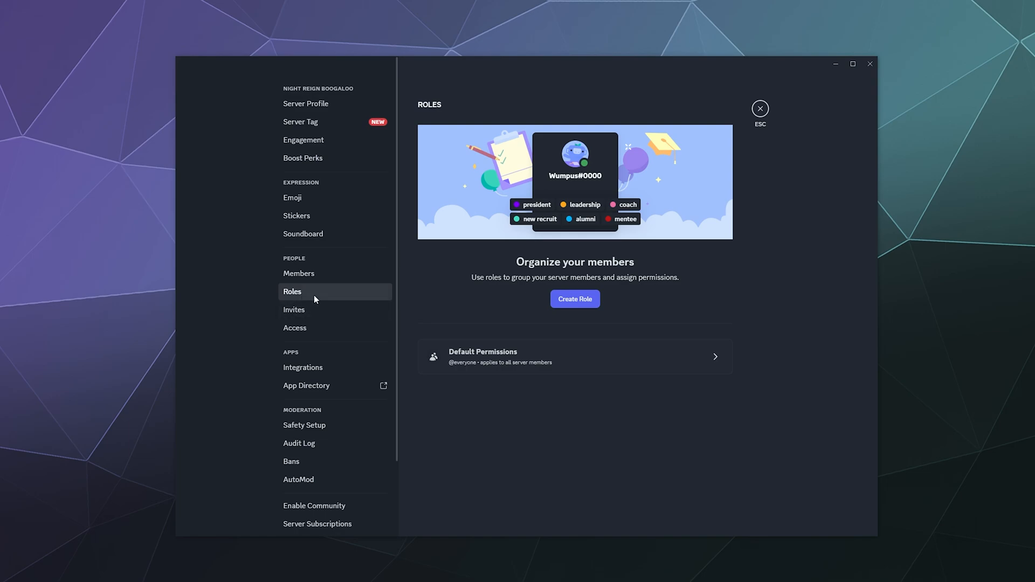
left_click(573, 298)
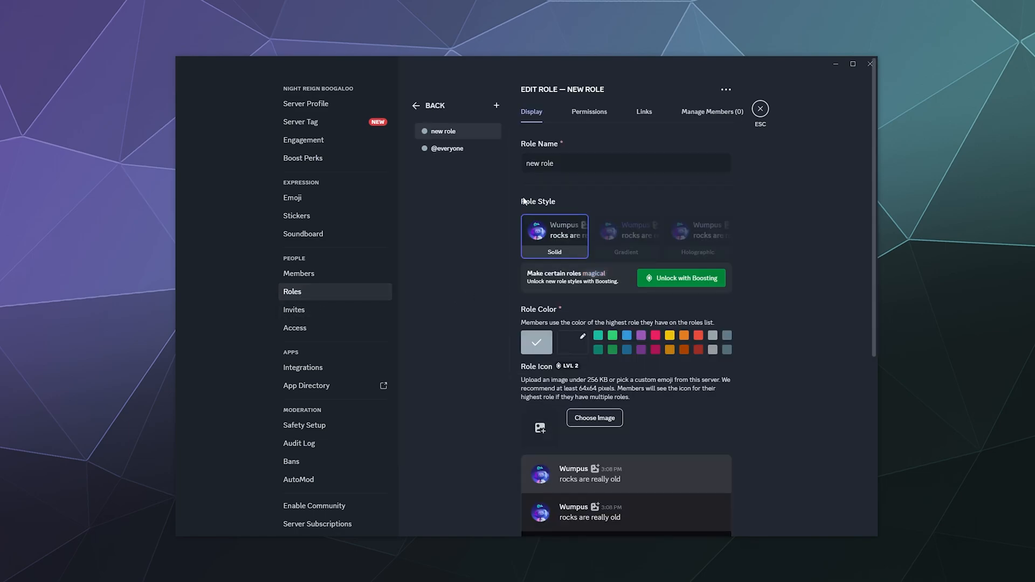
- Name the role 'Cool Member Person', colour it teal, and display members separately
type("Member")
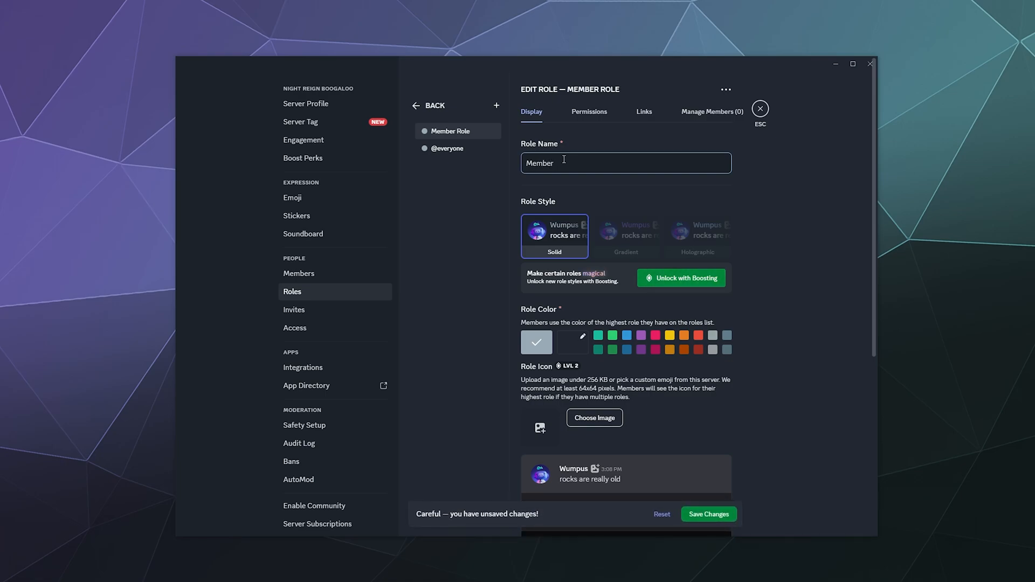
type("Cool Me")
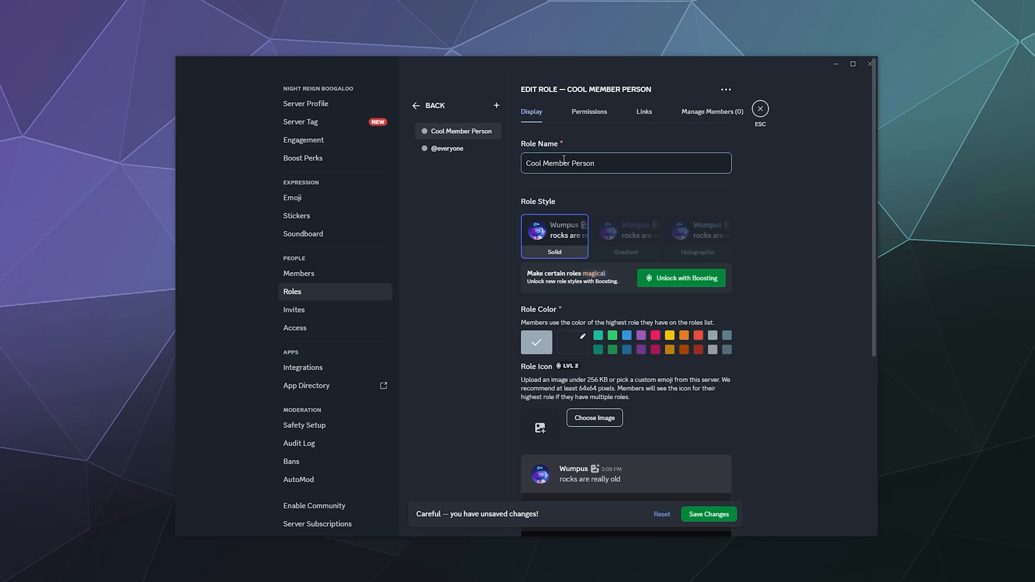
left_click(612, 335)
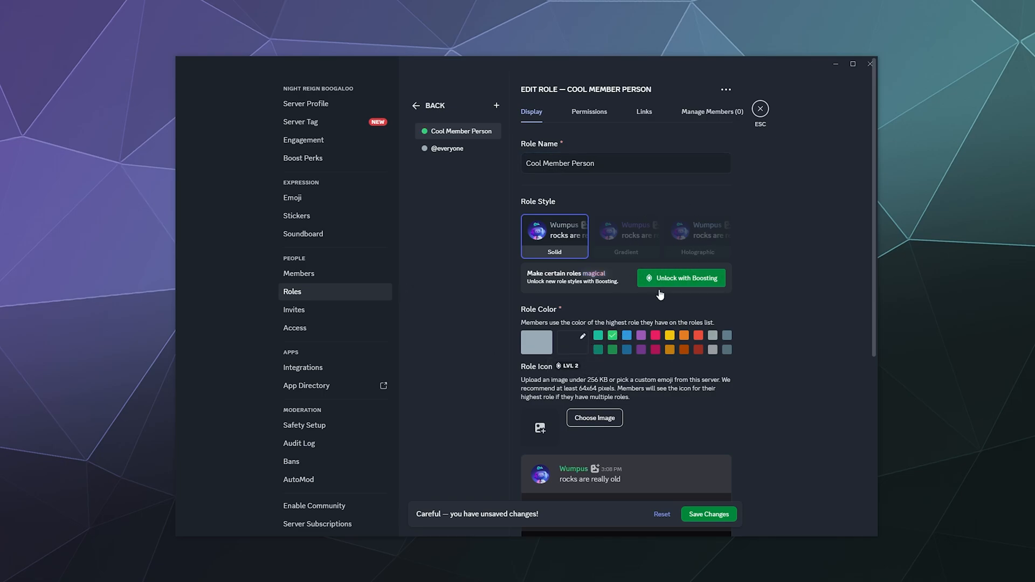
mouse_move(563, 428)
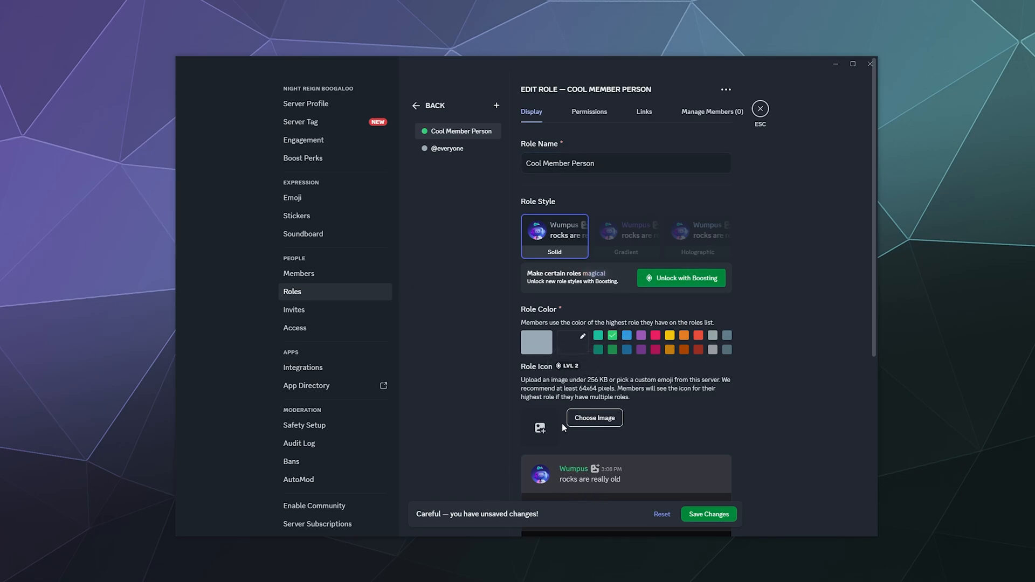
left_click(598, 335)
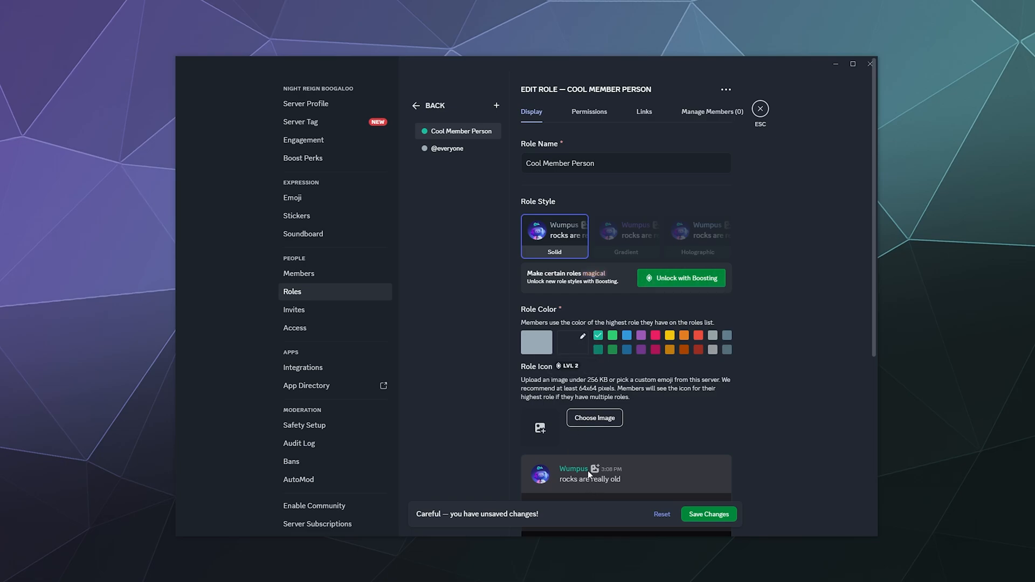
scroll("down", 3)
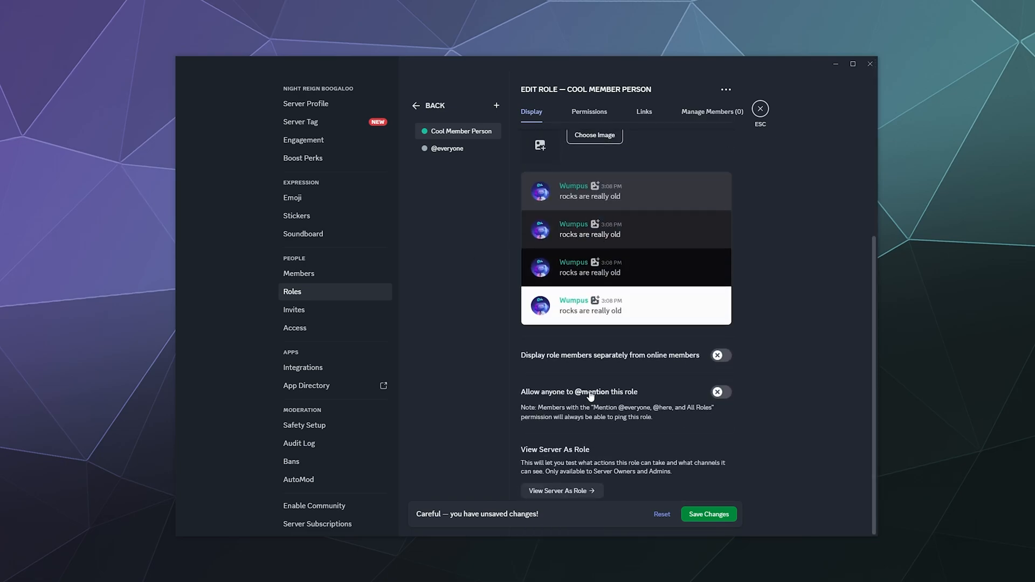
left_click(721, 355)
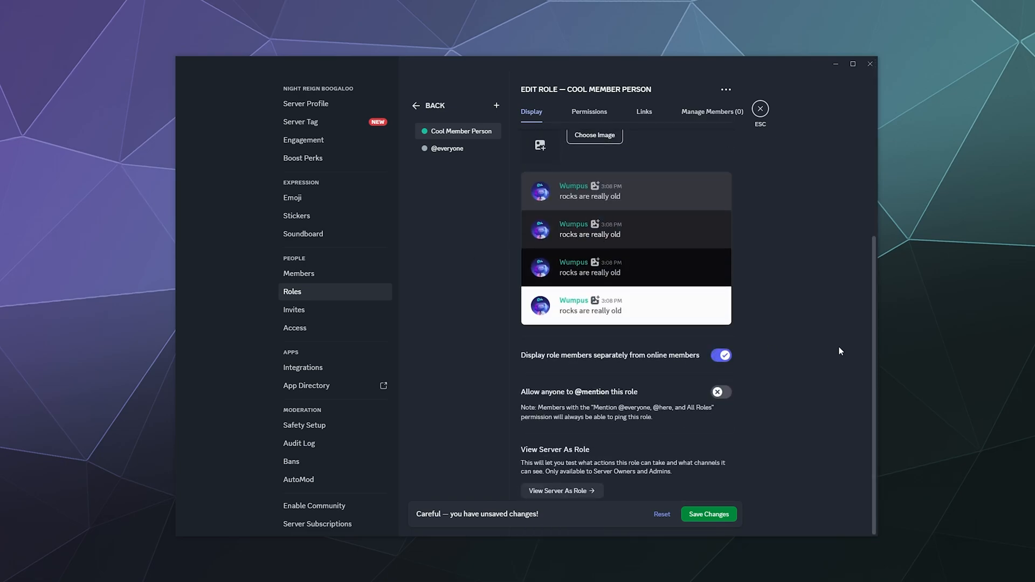
mouse_move(596, 311)
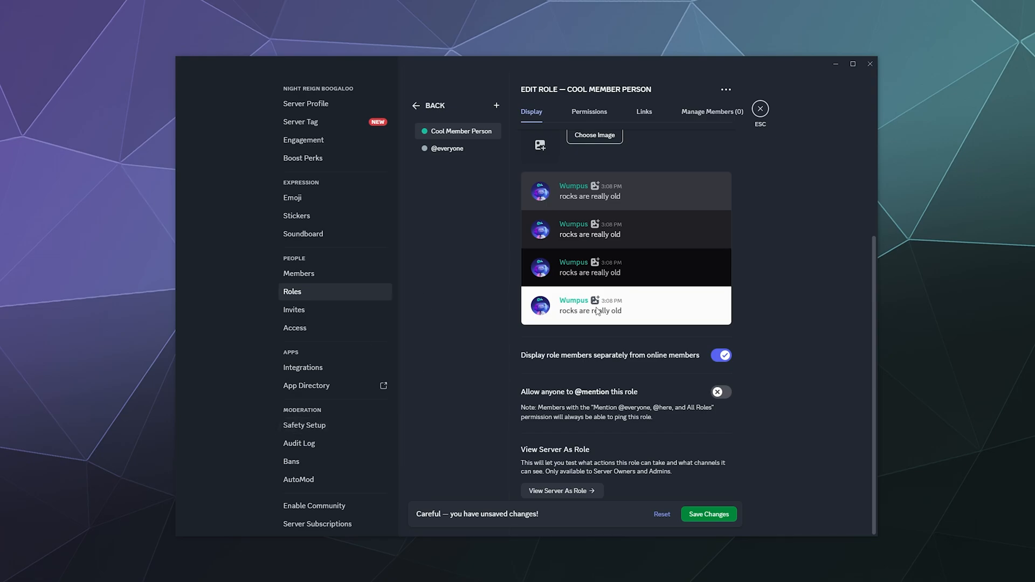
mouse_move(570, 390)
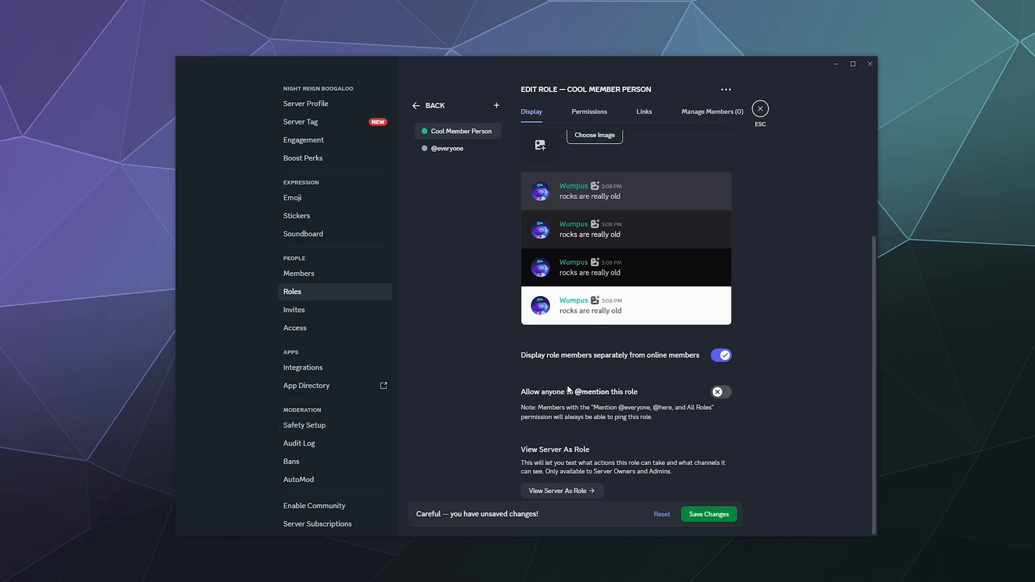
mouse_move(629, 410)
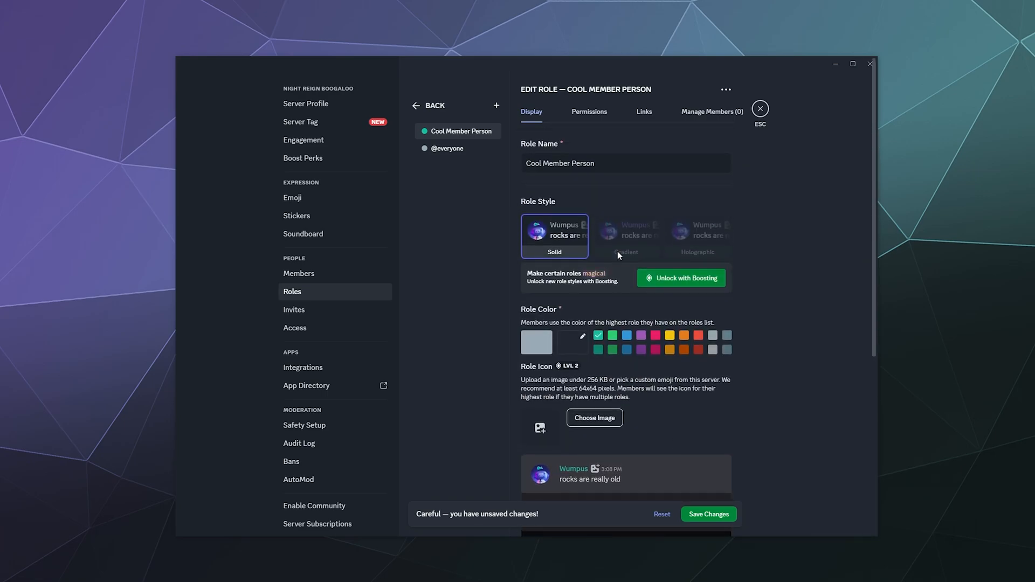
- Allow Cool Member Person to view channels and create invites
left_click(589, 112)
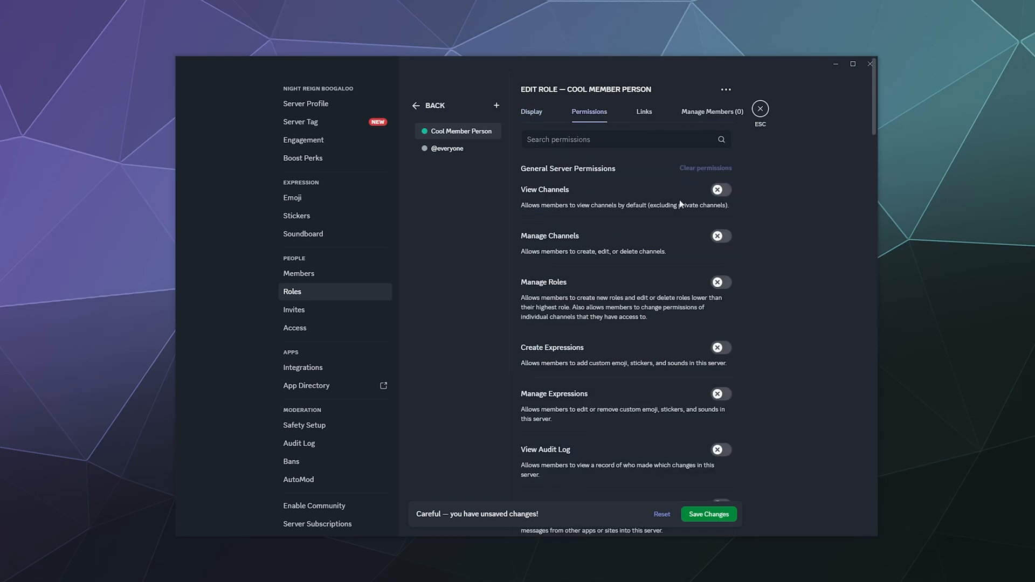
left_click(722, 189)
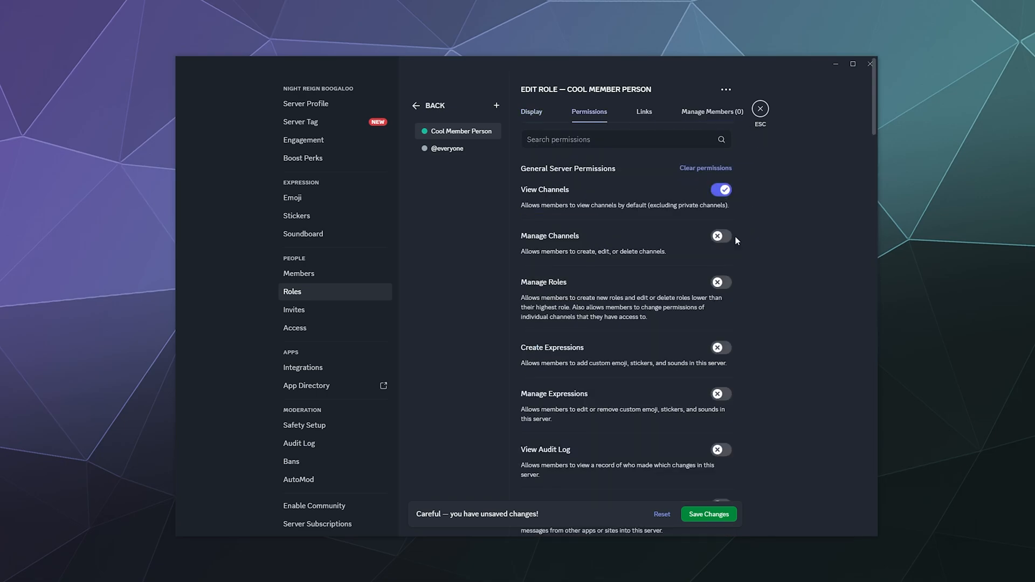
scroll("down", 3)
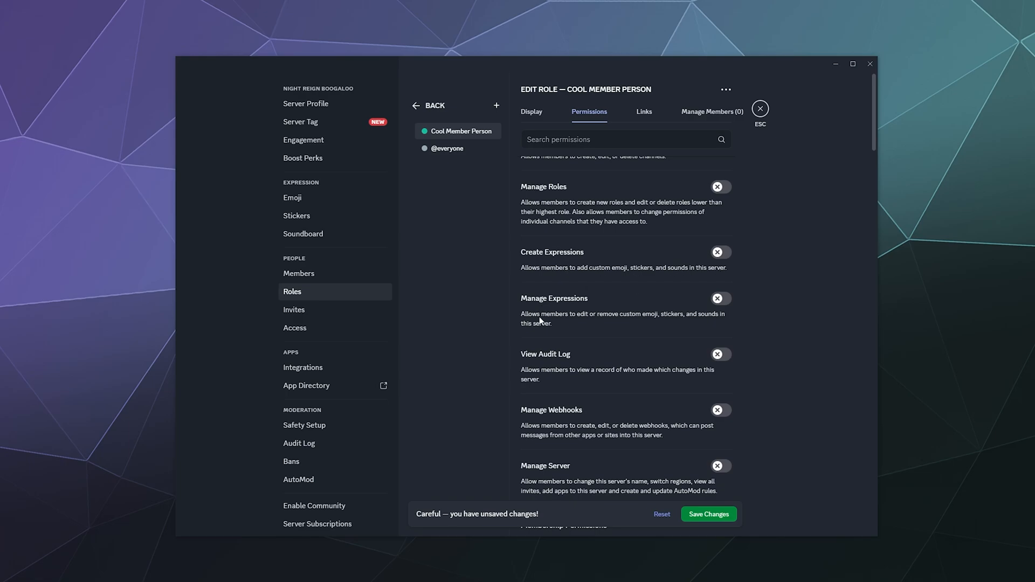
scroll("down", 3)
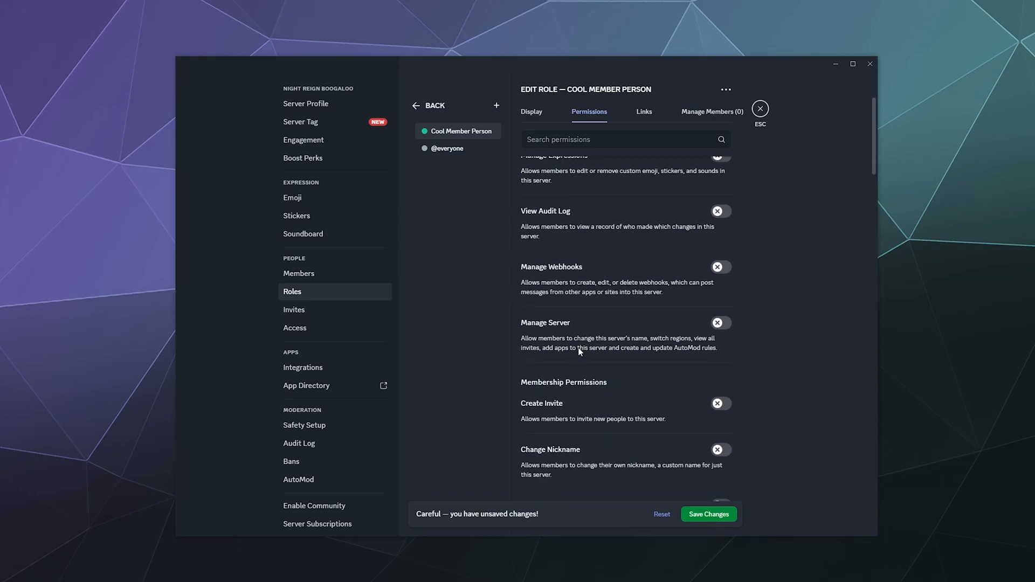
scroll("down", 3)
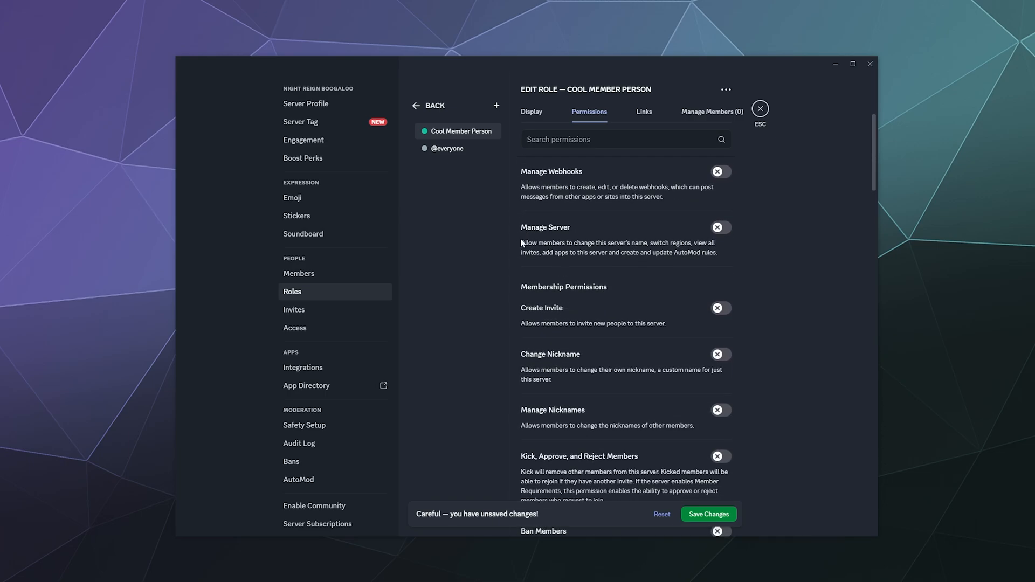
left_click(721, 308)
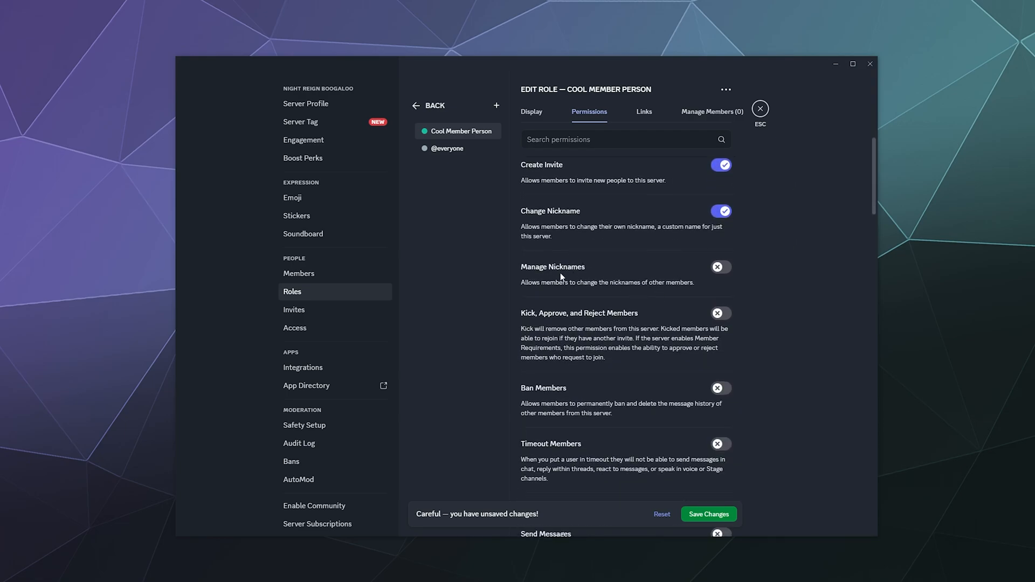
scroll("down", 3)
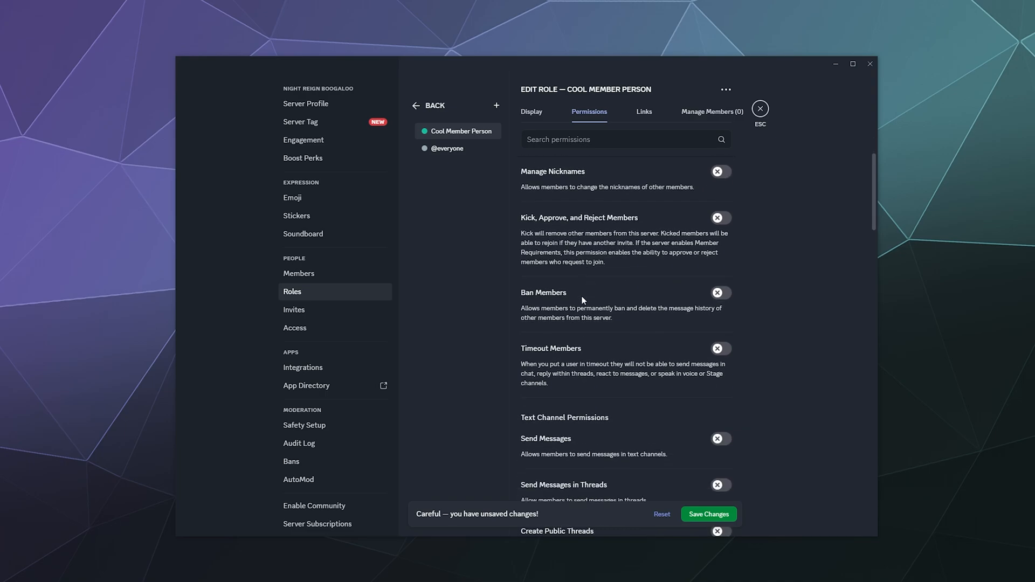
scroll("down", 3)
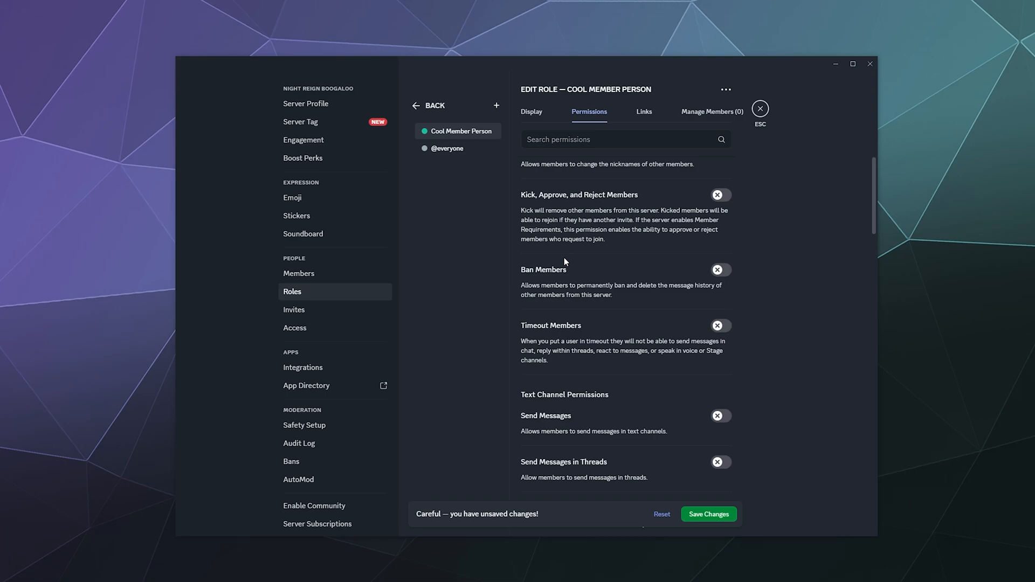
scroll("down", 3)
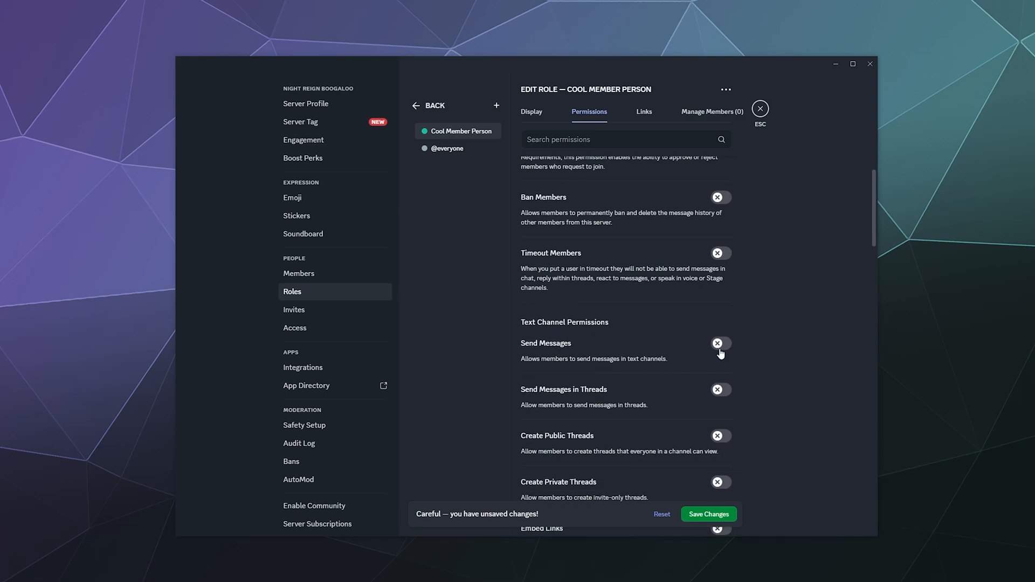
left_click(717, 343)
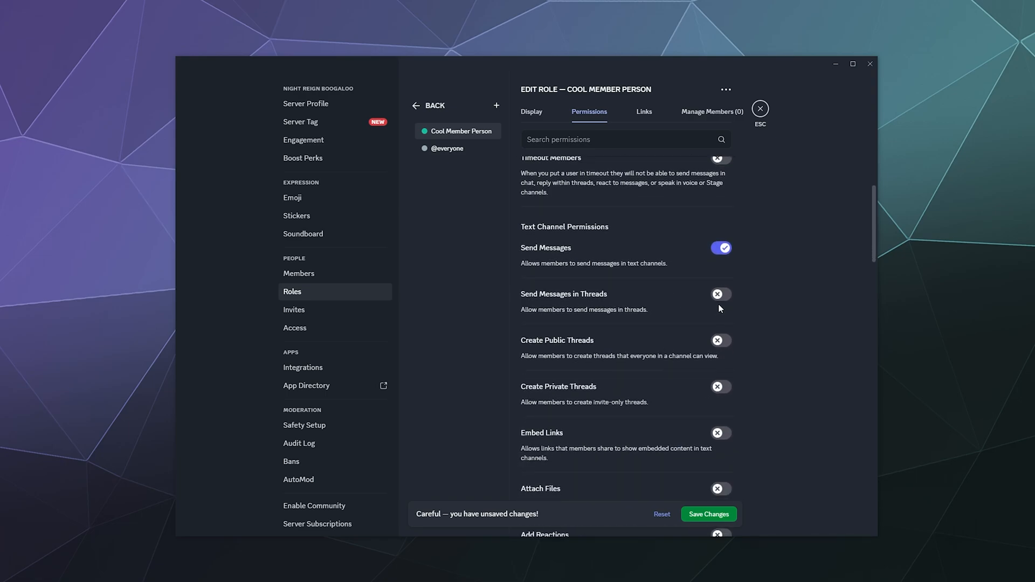
left_click(721, 294)
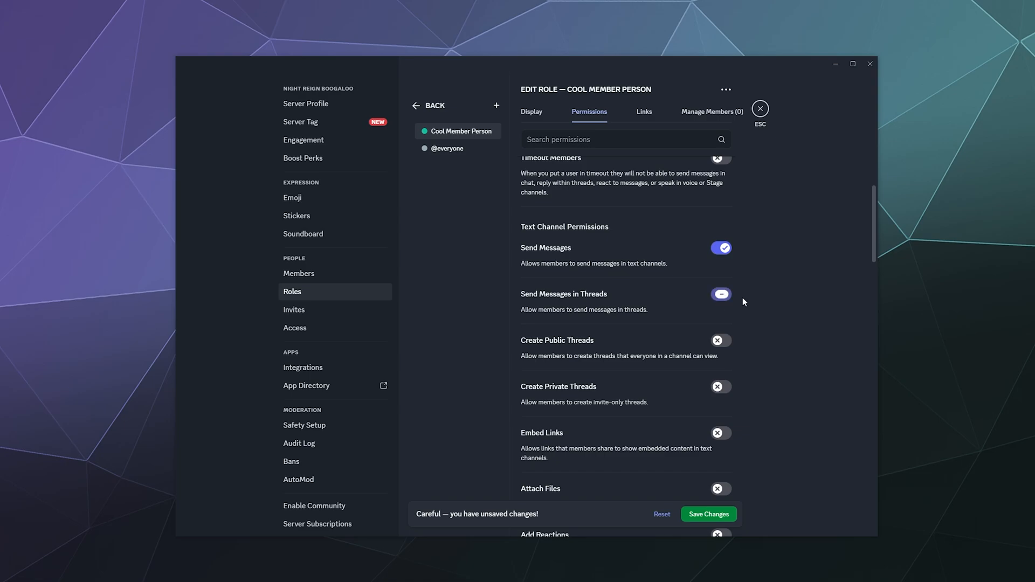
left_click(721, 294)
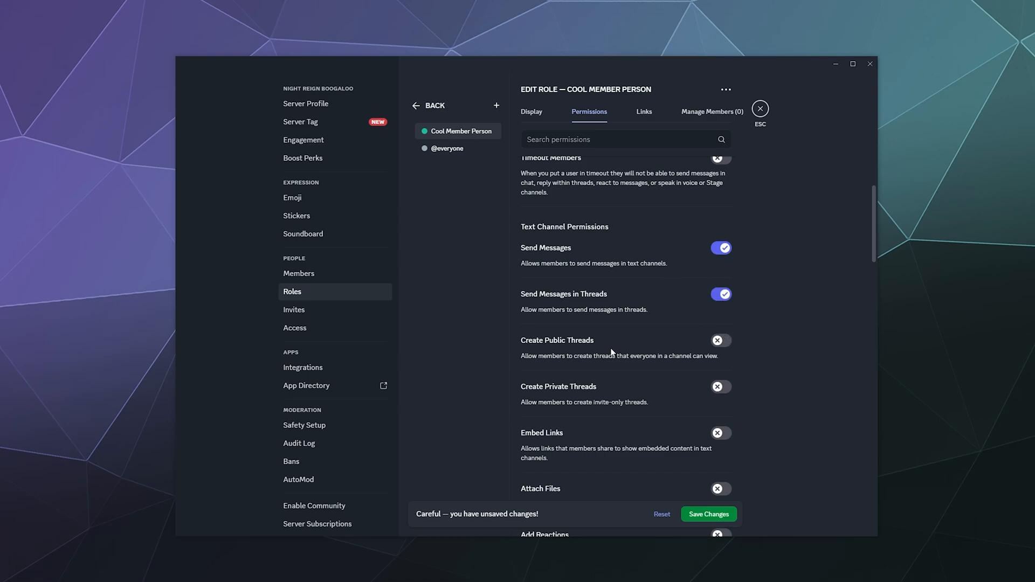
left_click(720, 341)
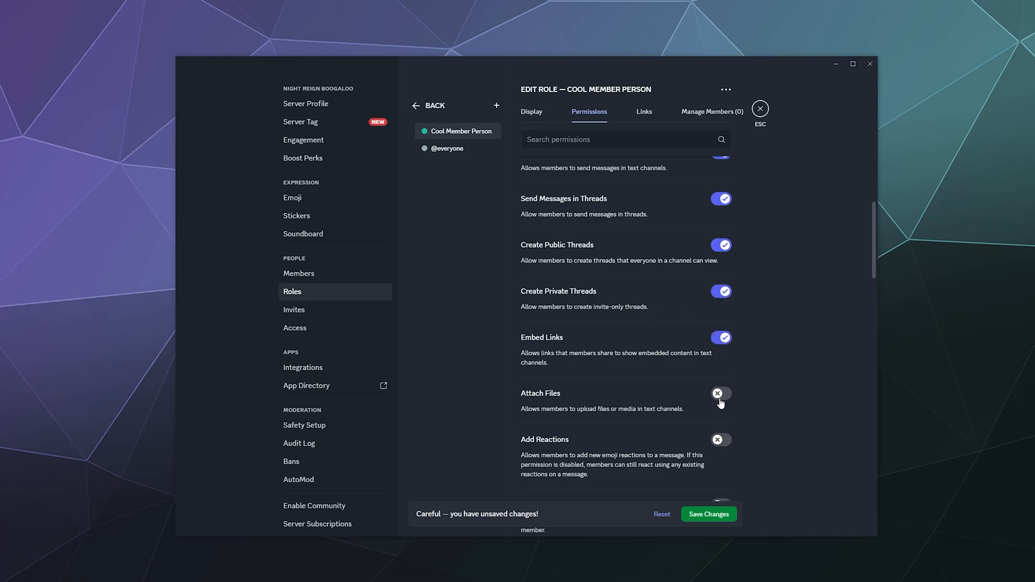
left_click(720, 394)
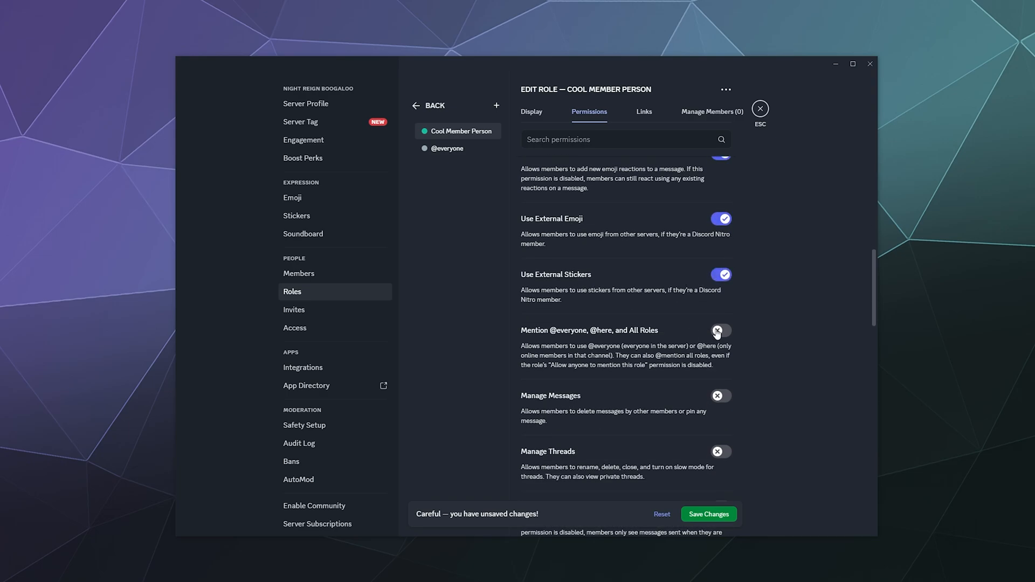
left_click(721, 330)
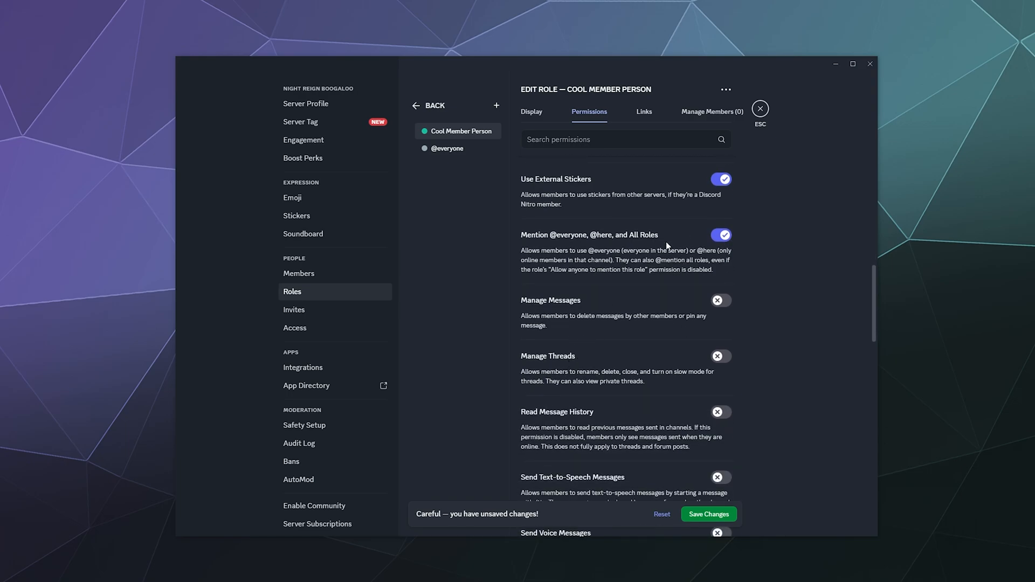
left_click(721, 235)
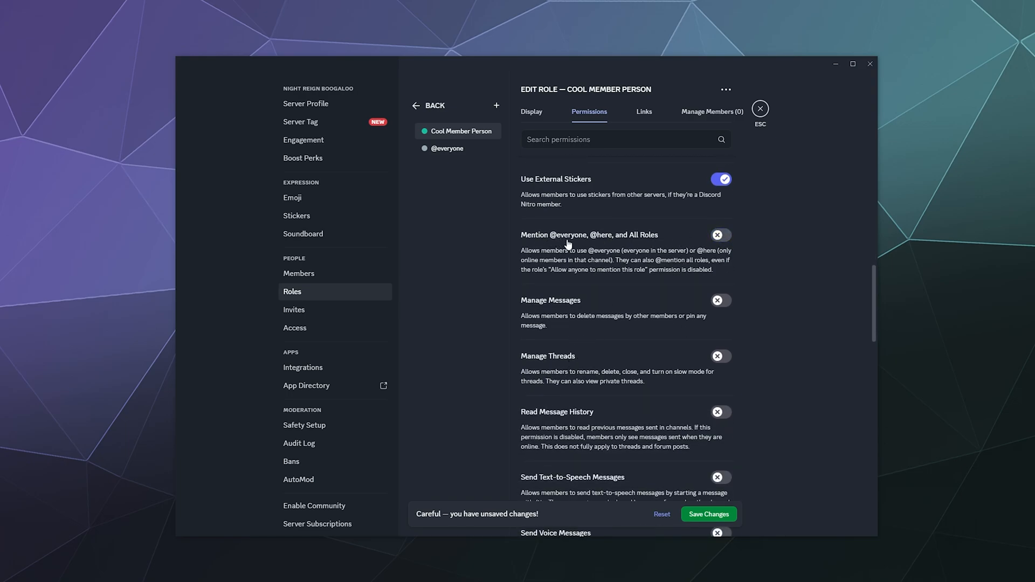
left_click(721, 235)
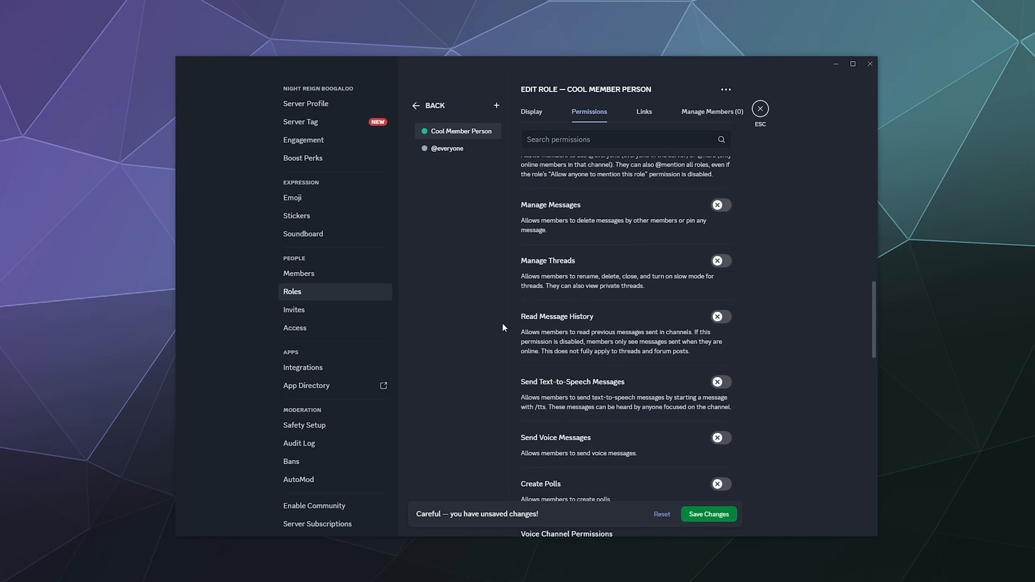
mouse_move(473, 297)
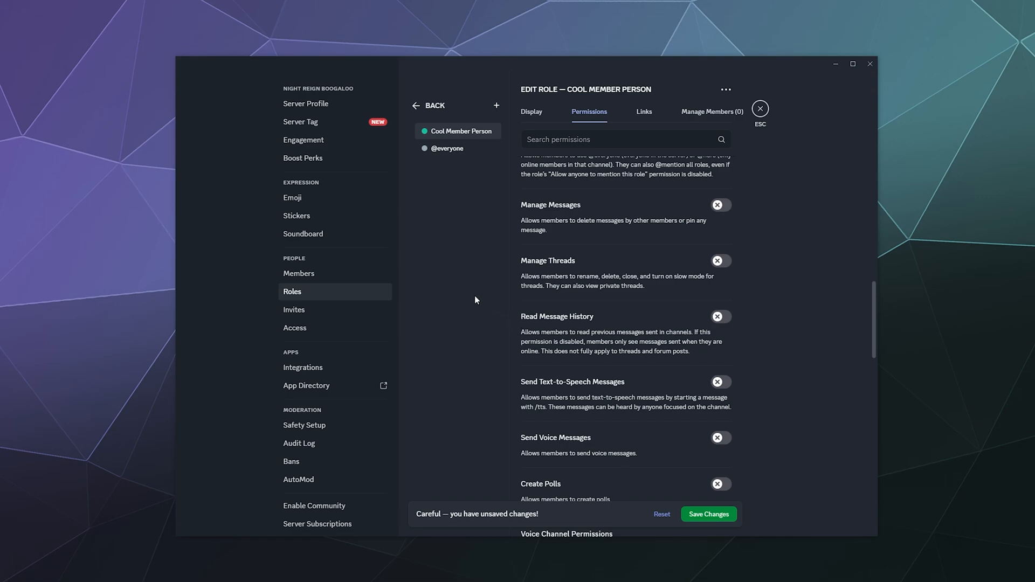
mouse_move(628, 321)
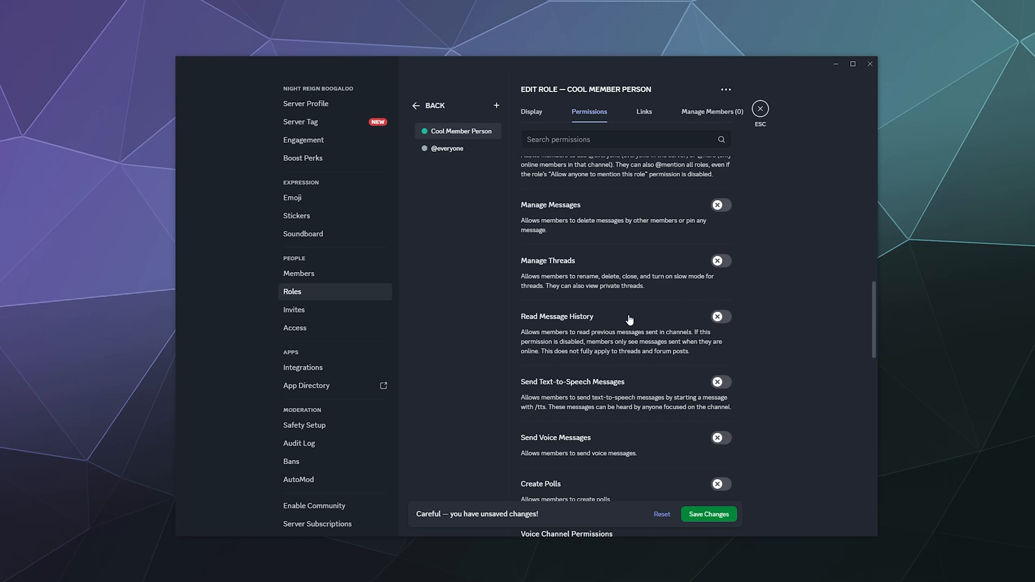
- Allow reading message history, text-to-speech, voice messages and video sharing
left_click(720, 317)
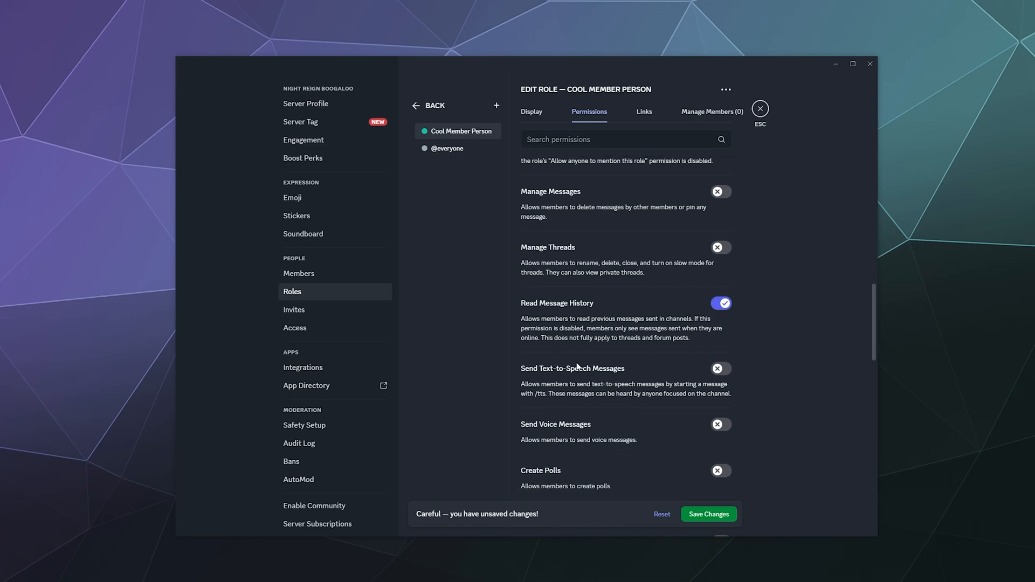
scroll("down", 3)
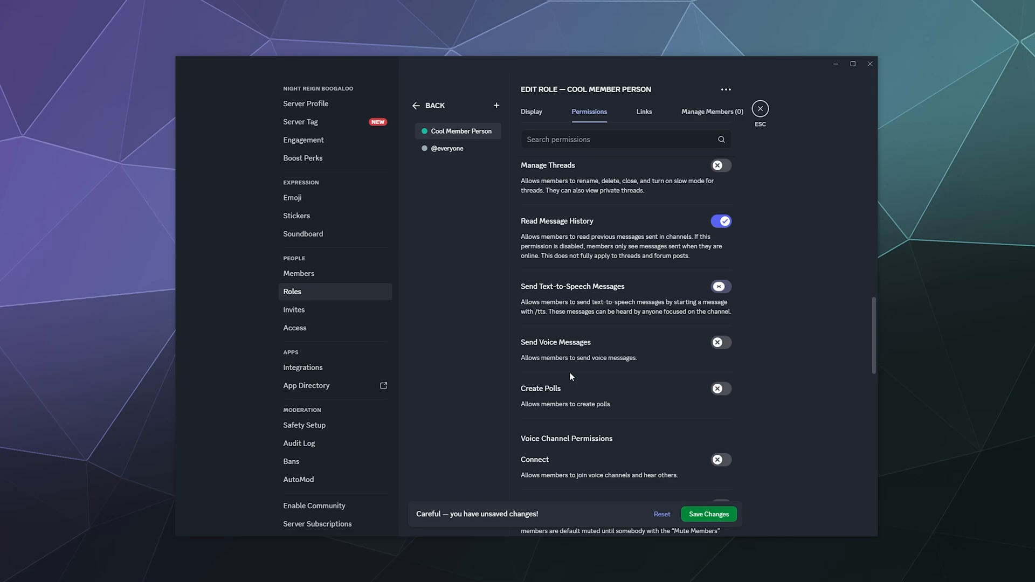
scroll("down", 3)
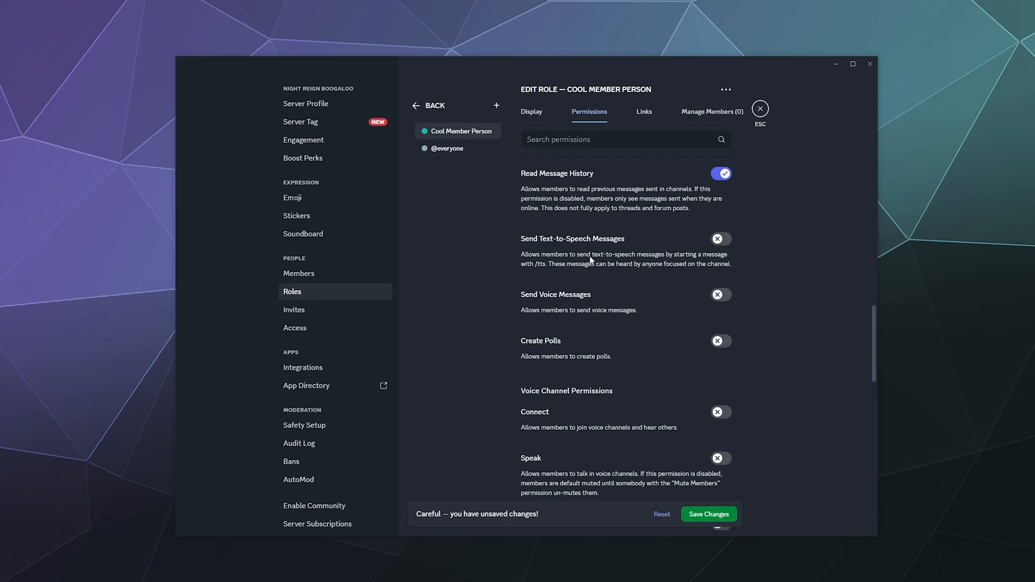
mouse_move(705, 239)
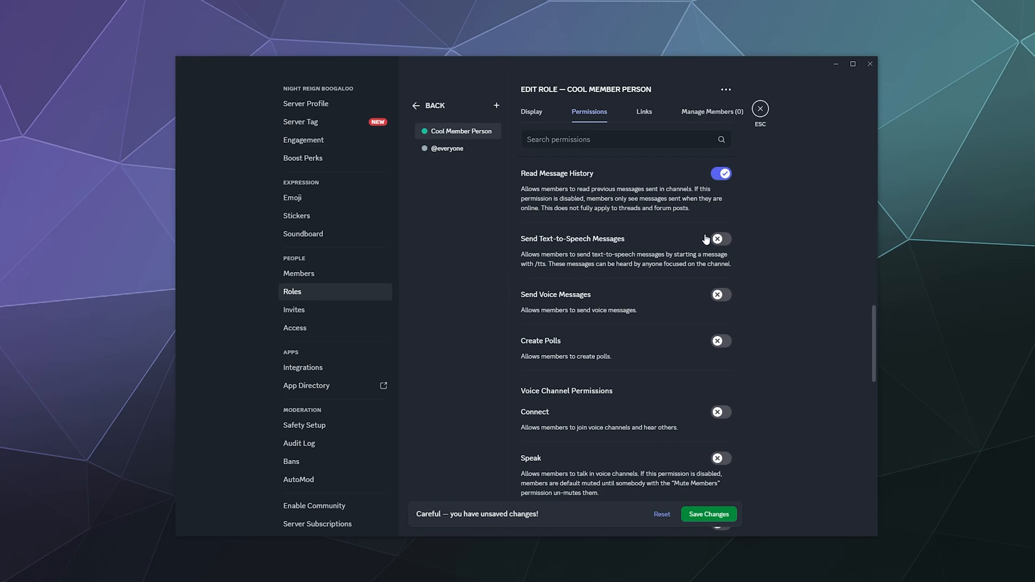
left_click(720, 238)
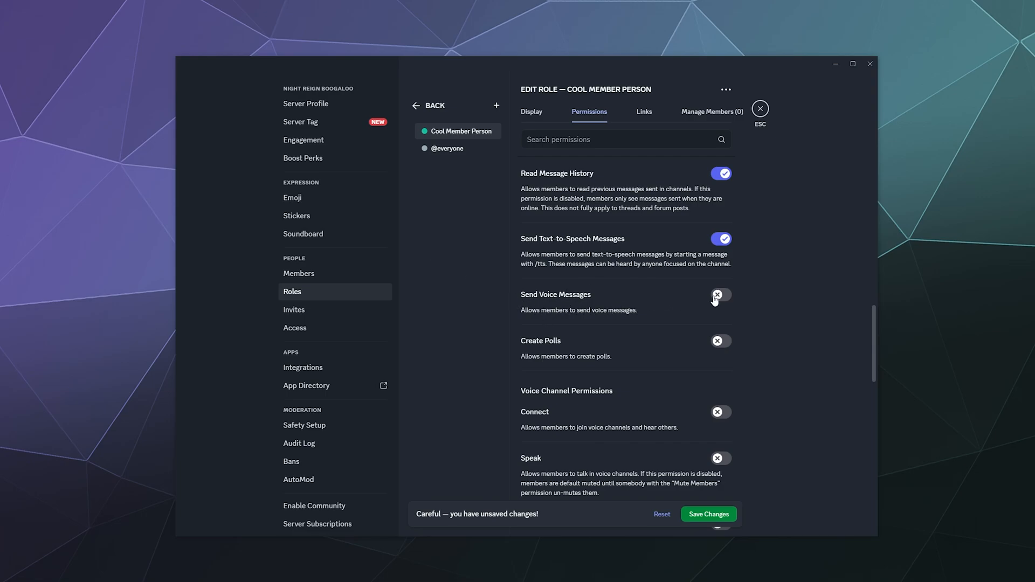
left_click(720, 294)
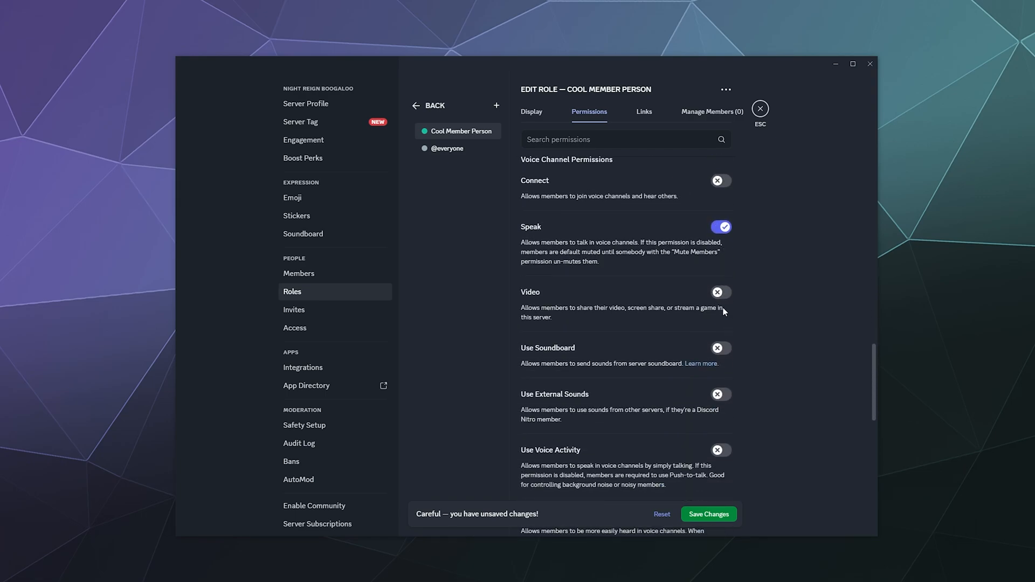
left_click(720, 292)
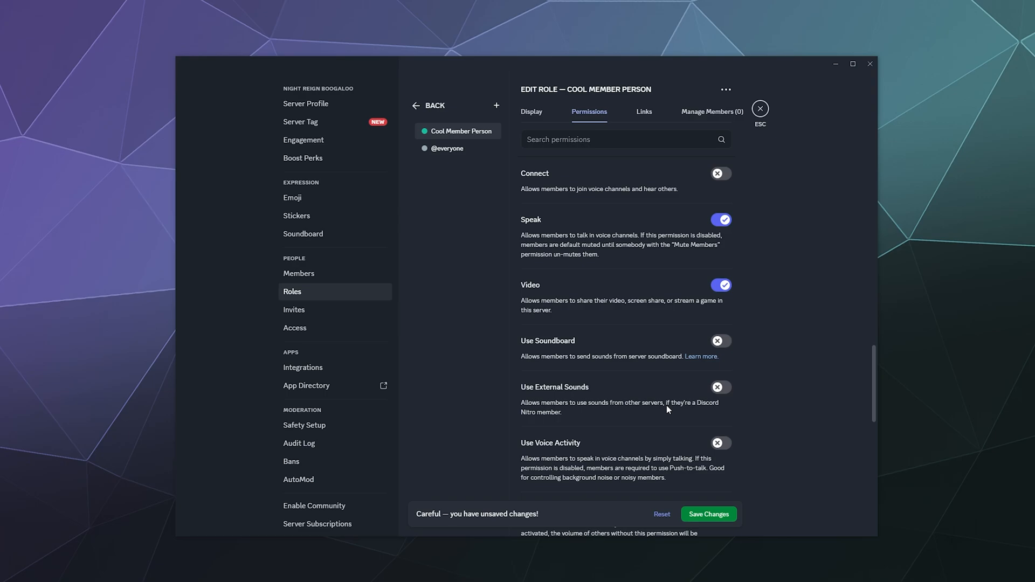
left_click(448, 148)
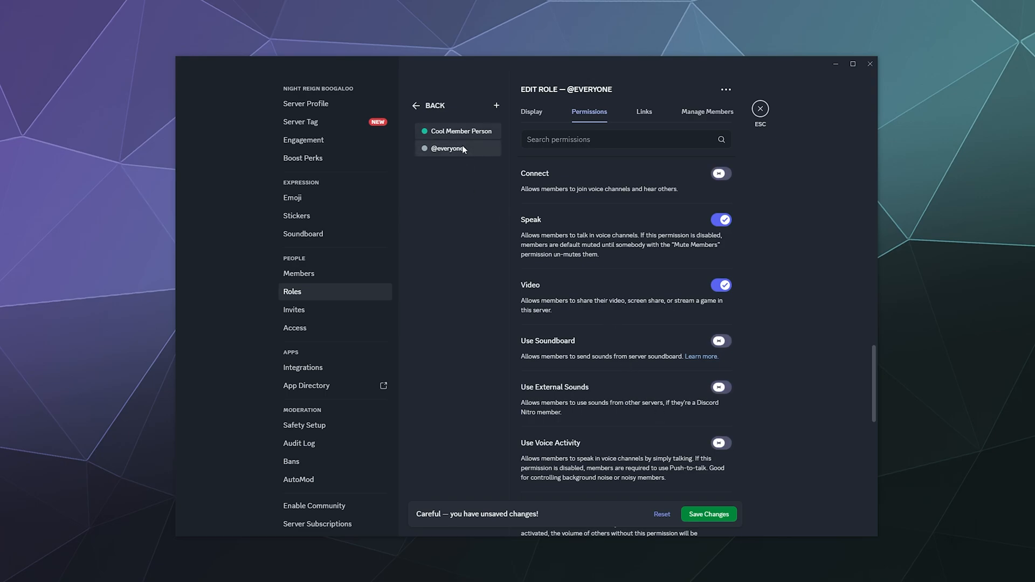
left_click(460, 130)
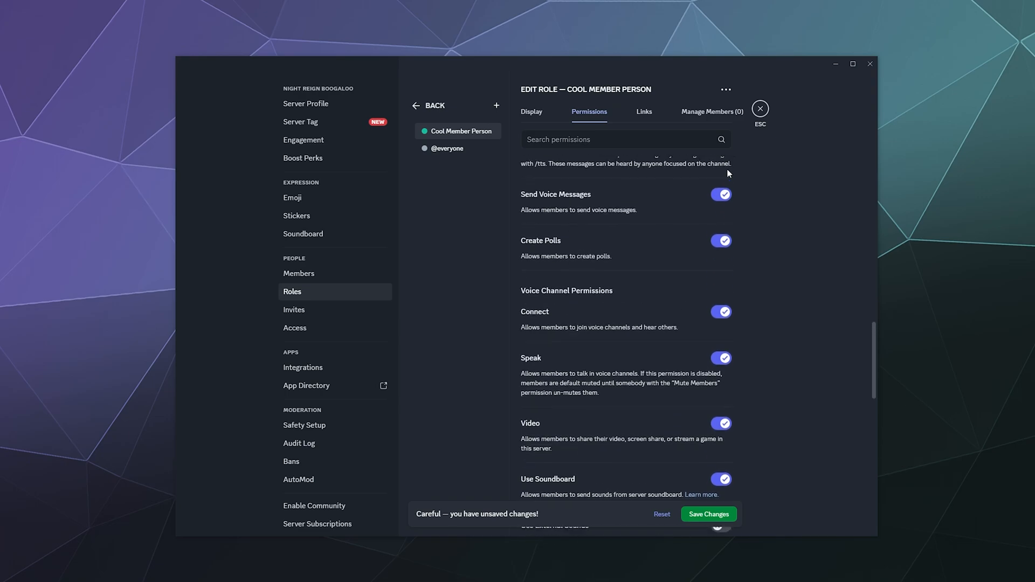
scroll("down", 3)
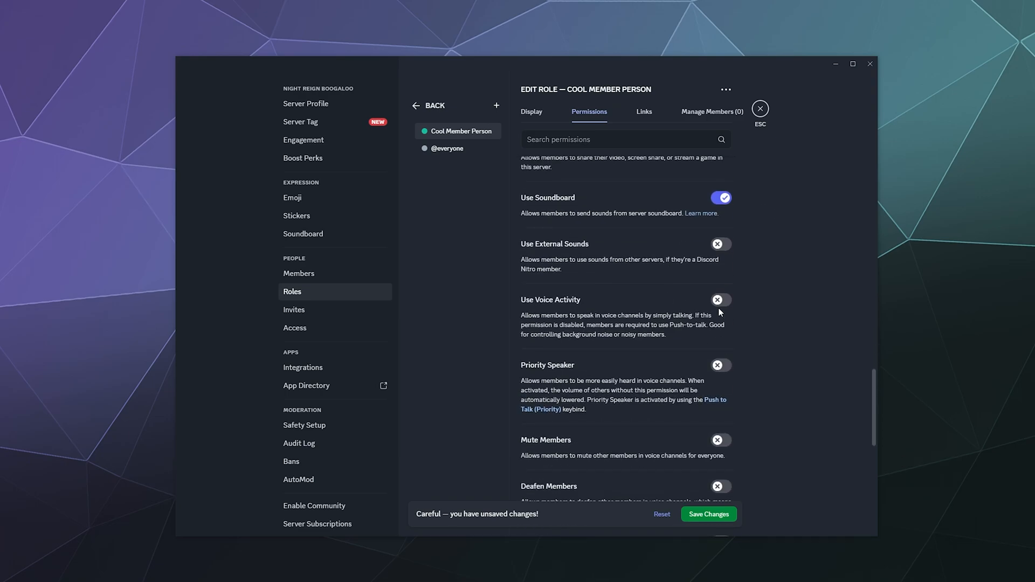
left_click(721, 300)
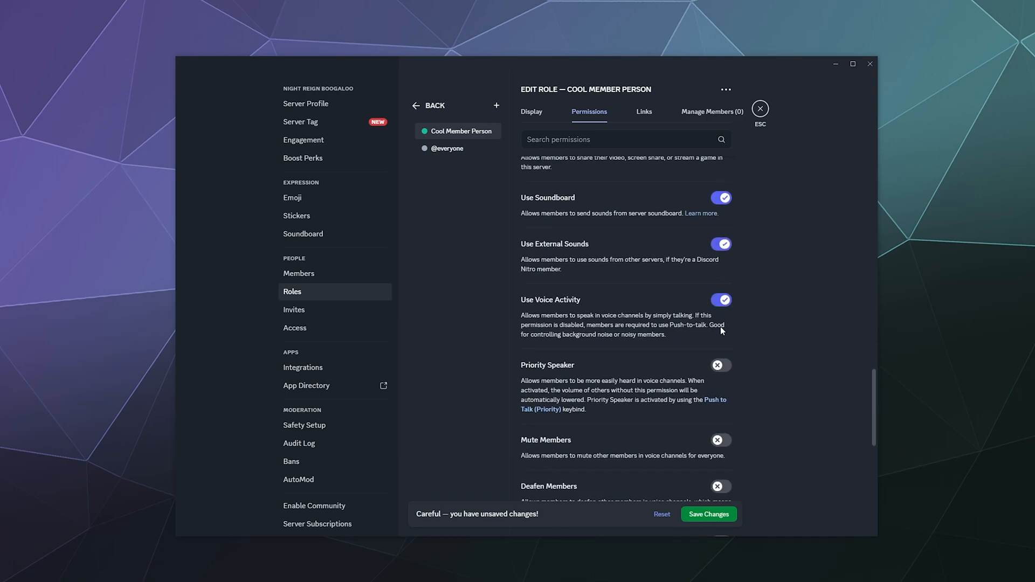
left_click(448, 148)
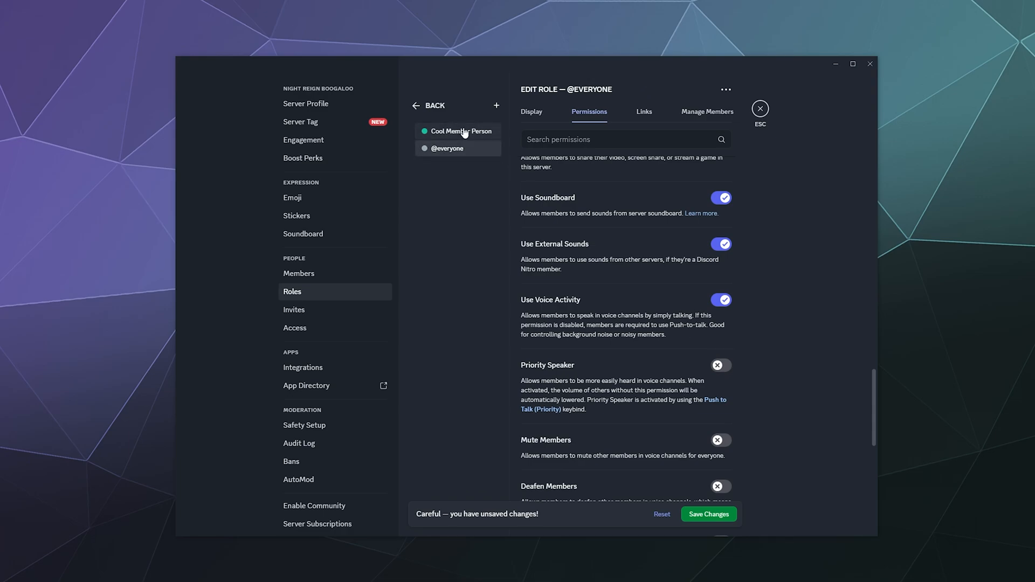
left_click(461, 131)
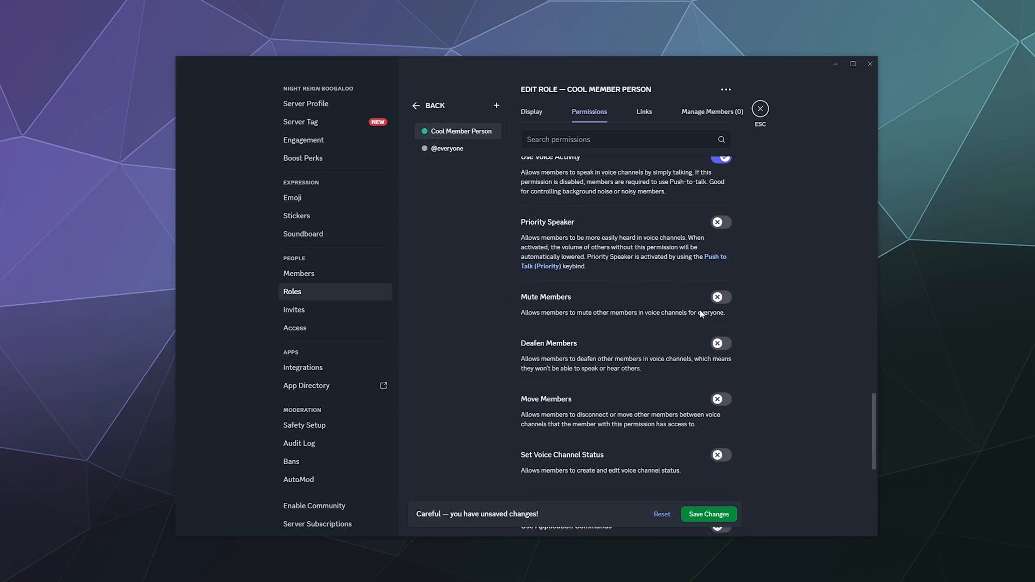
scroll("down", 3)
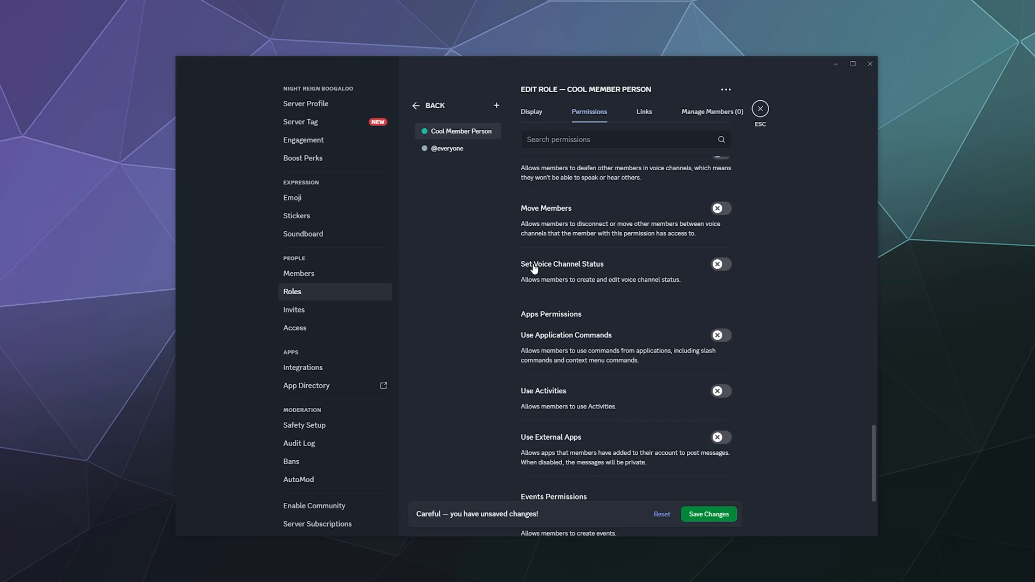
mouse_move(689, 275)
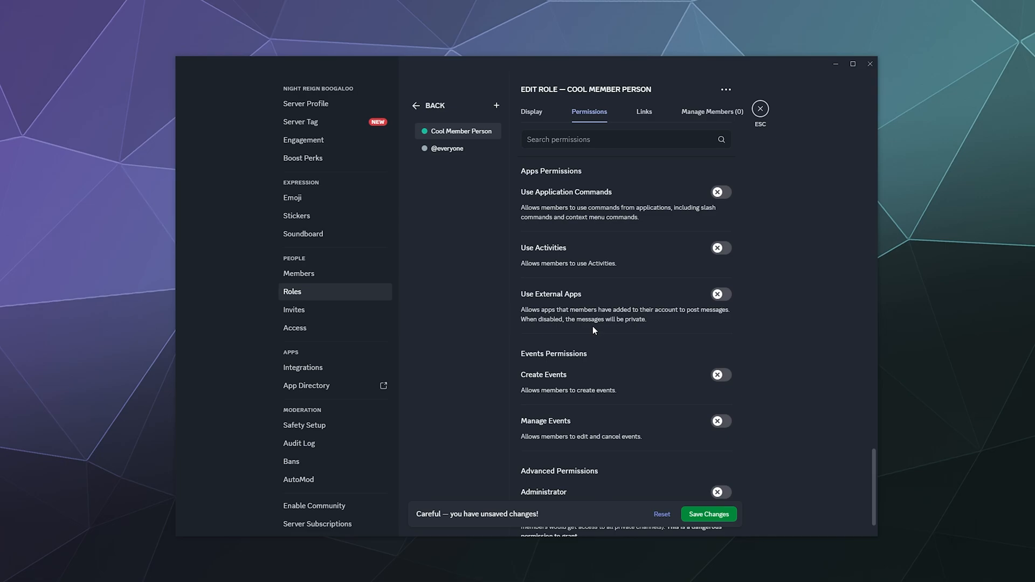
left_click(448, 148)
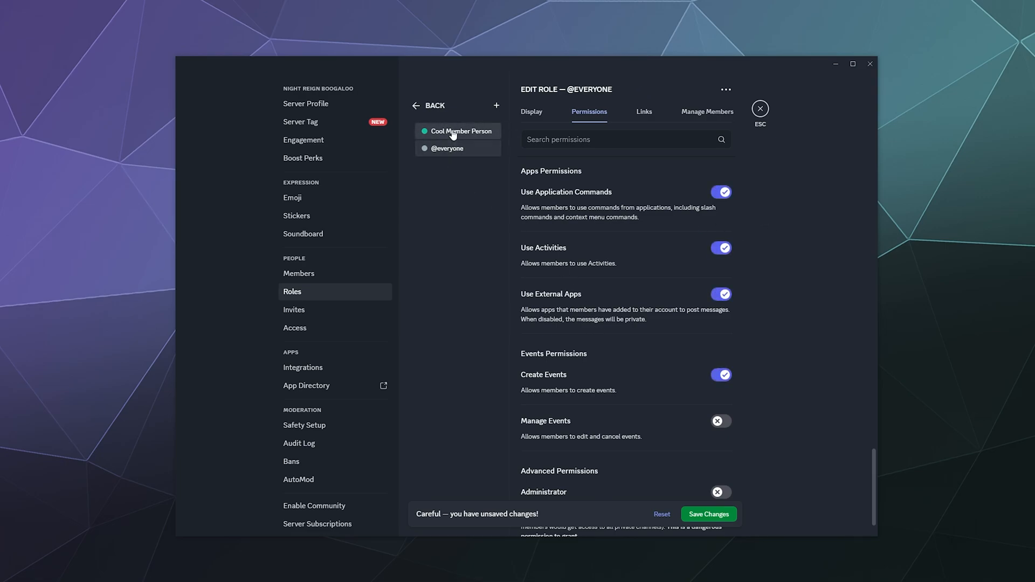
left_click(461, 130)
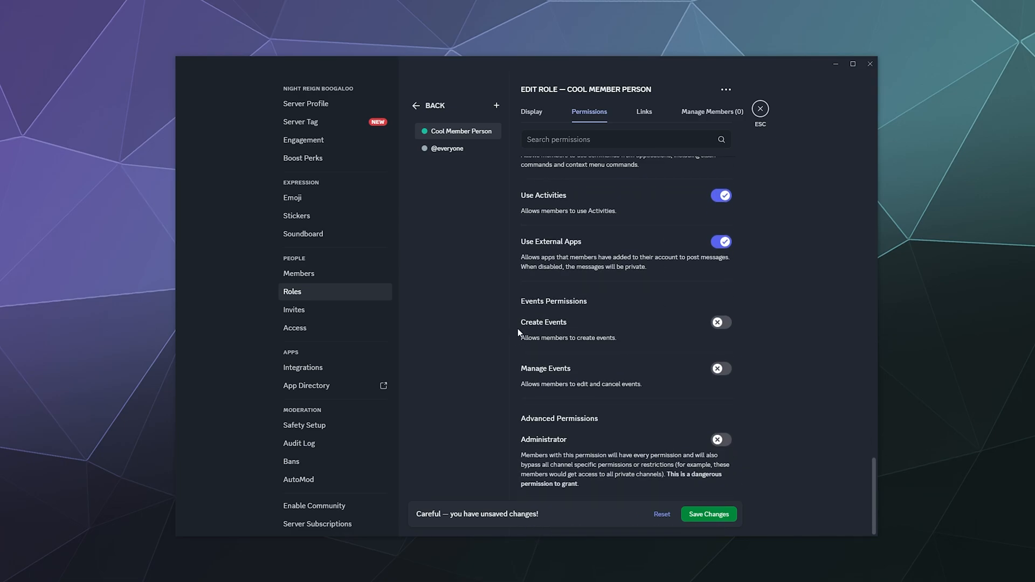
mouse_move(621, 352)
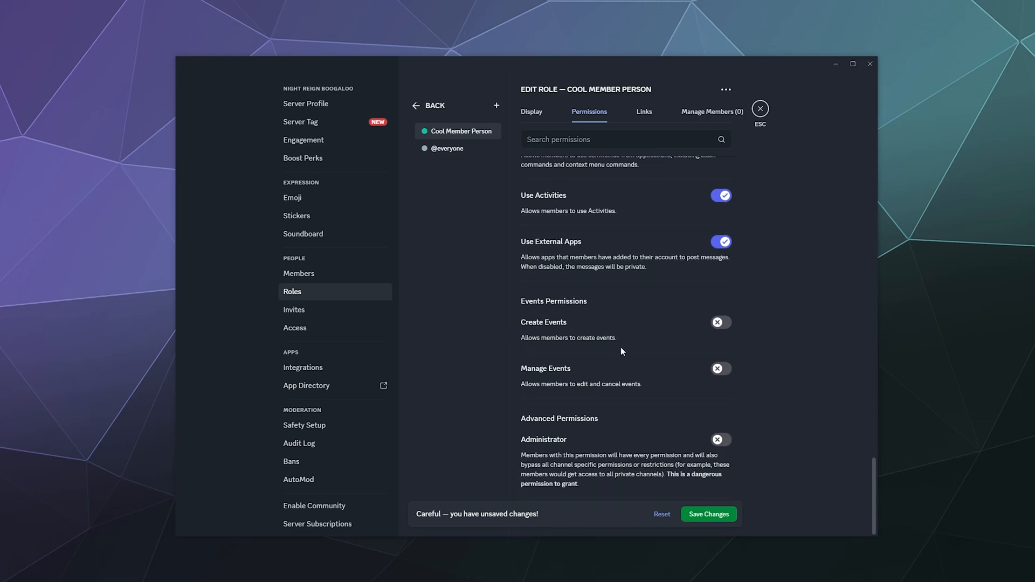
mouse_move(691, 506)
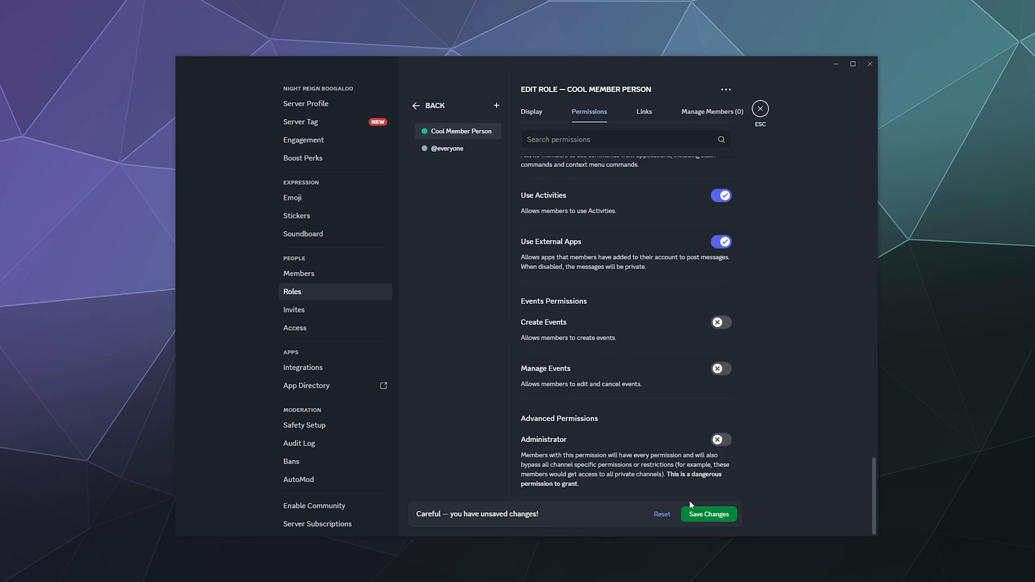
left_click(708, 514)
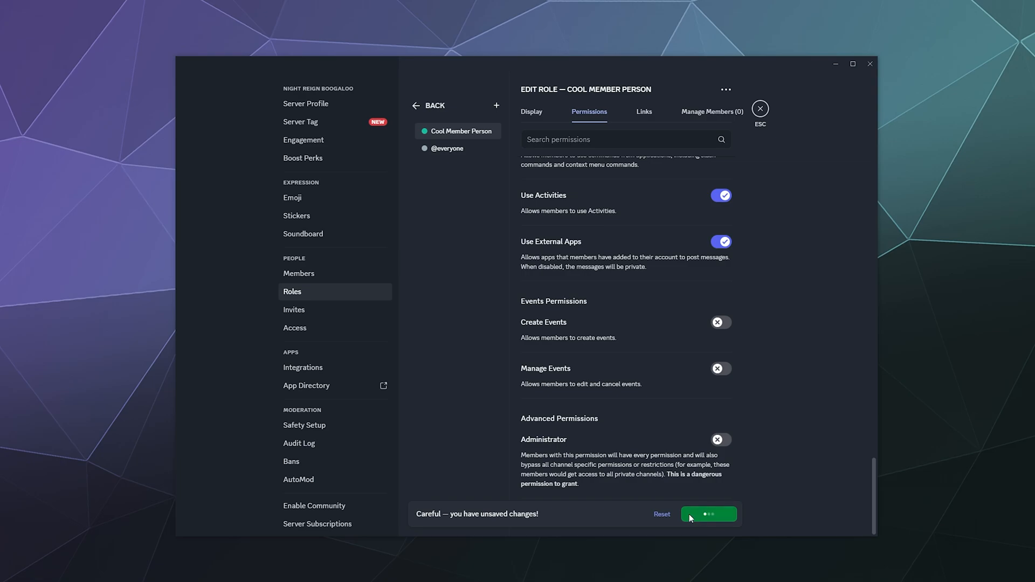
mouse_move(497, 106)
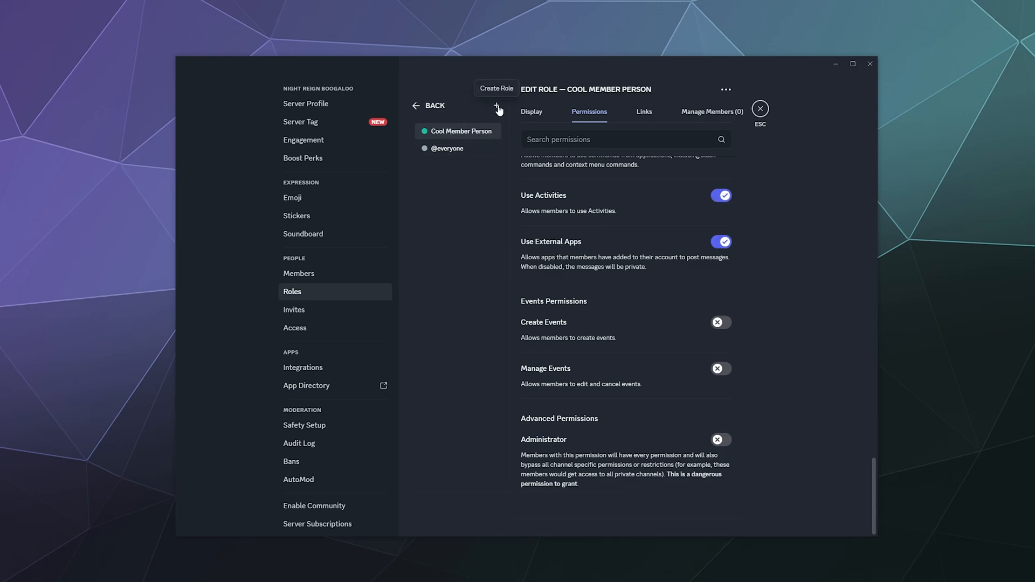
- Create a 'Moderator' role whose members display separately from online members
left_click(496, 106)
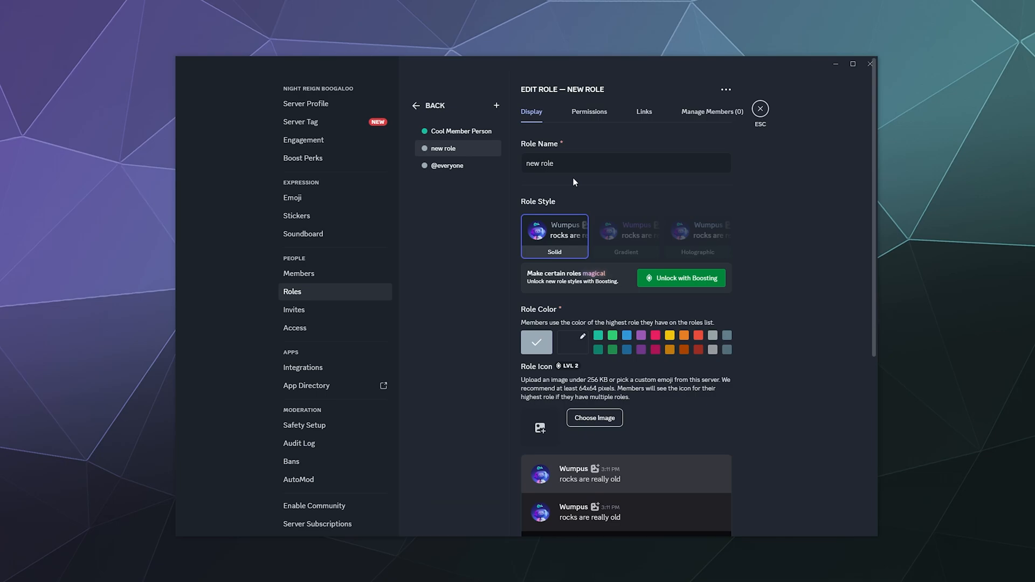
type("Moderator")
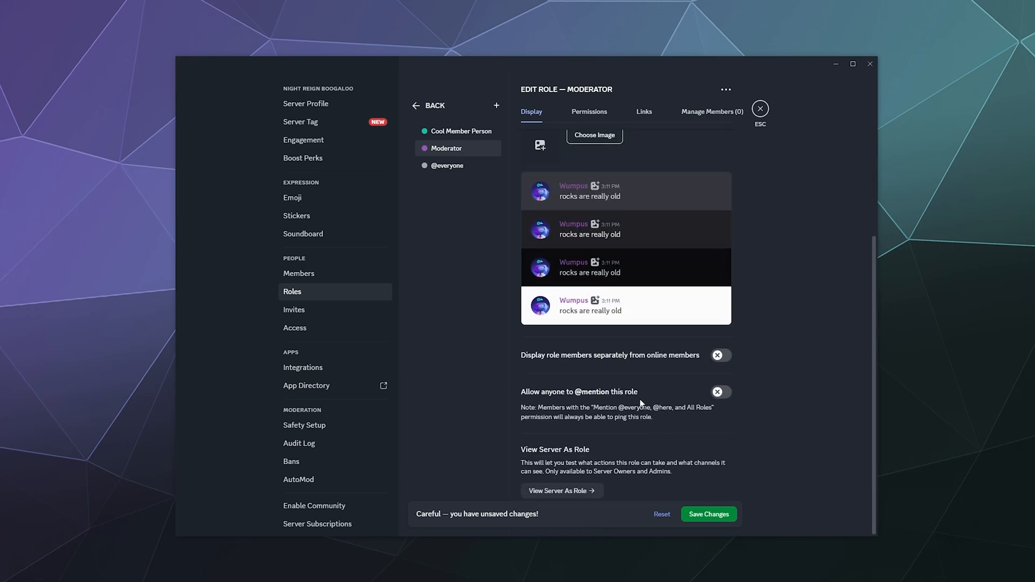
left_click(721, 355)
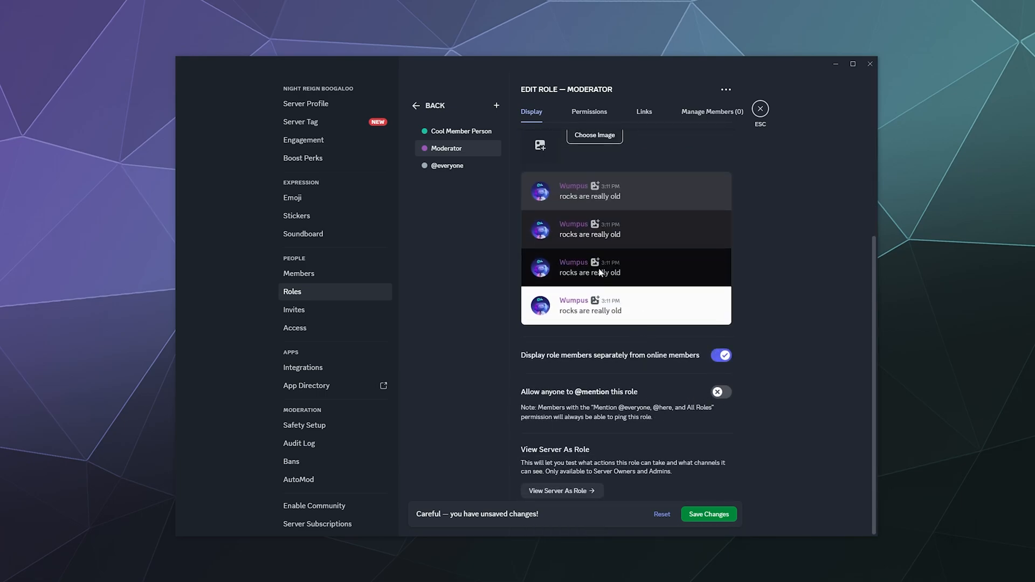
left_click(588, 111)
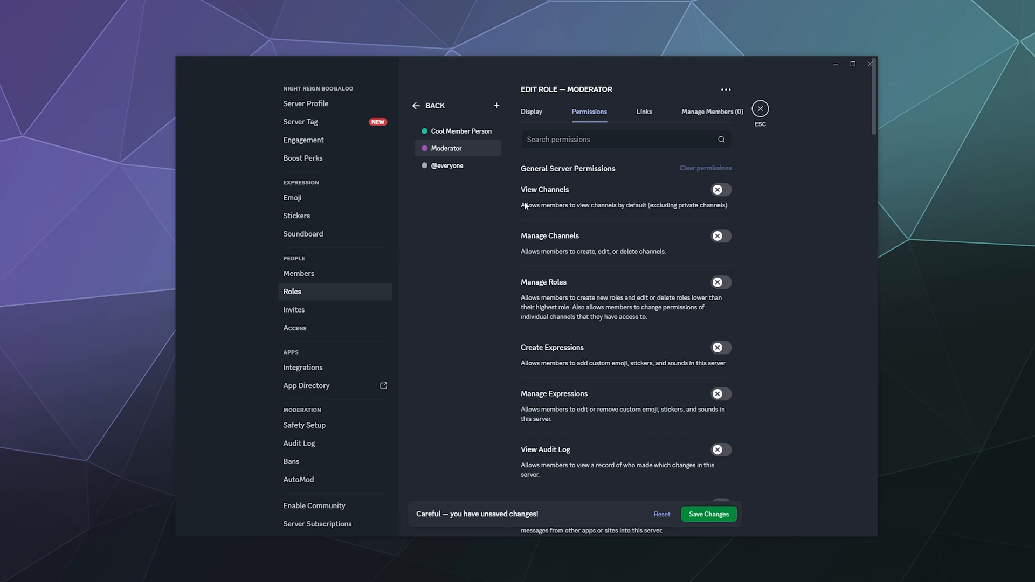
scroll("down", 3)
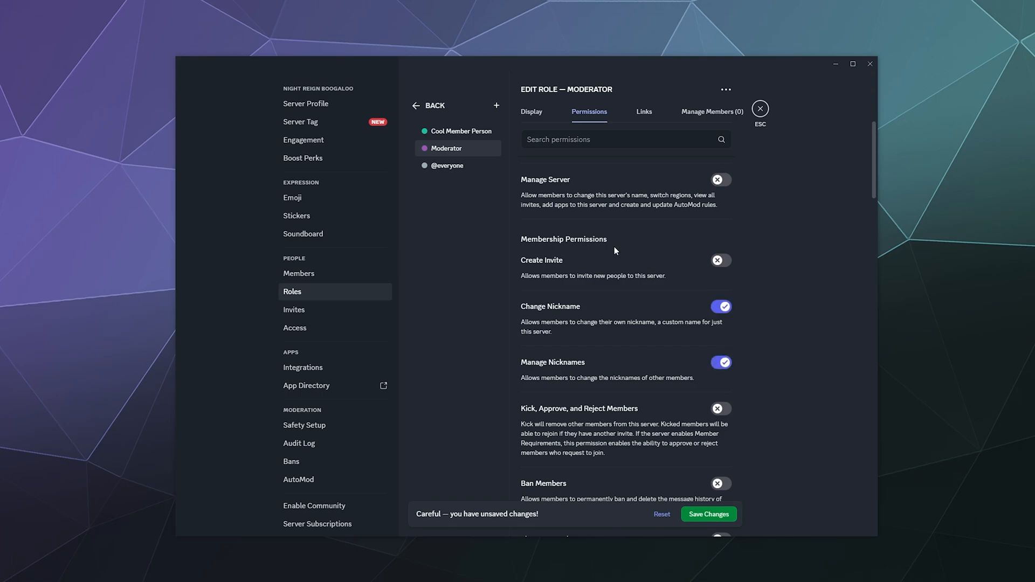
scroll("down", 3)
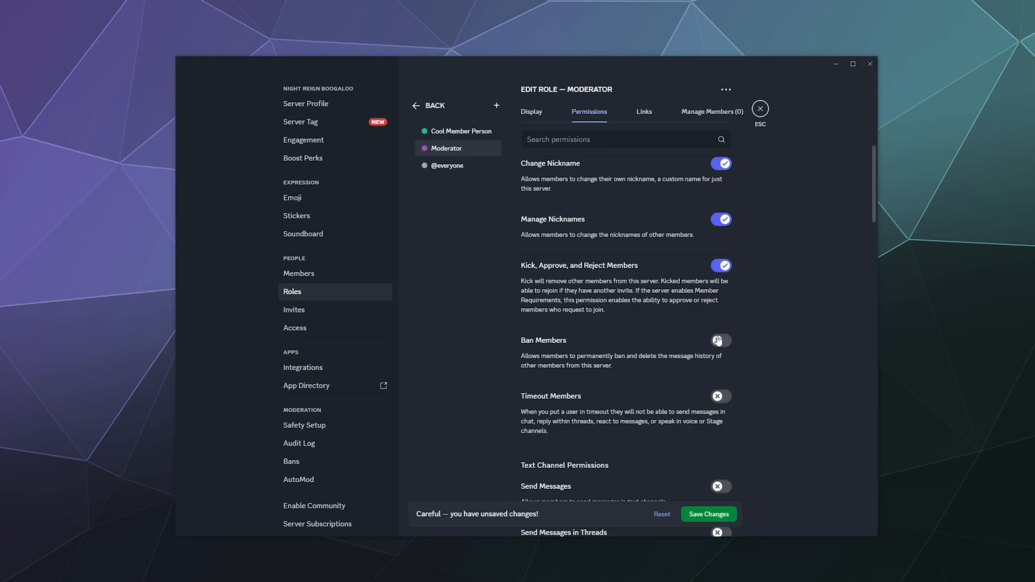
left_click(721, 340)
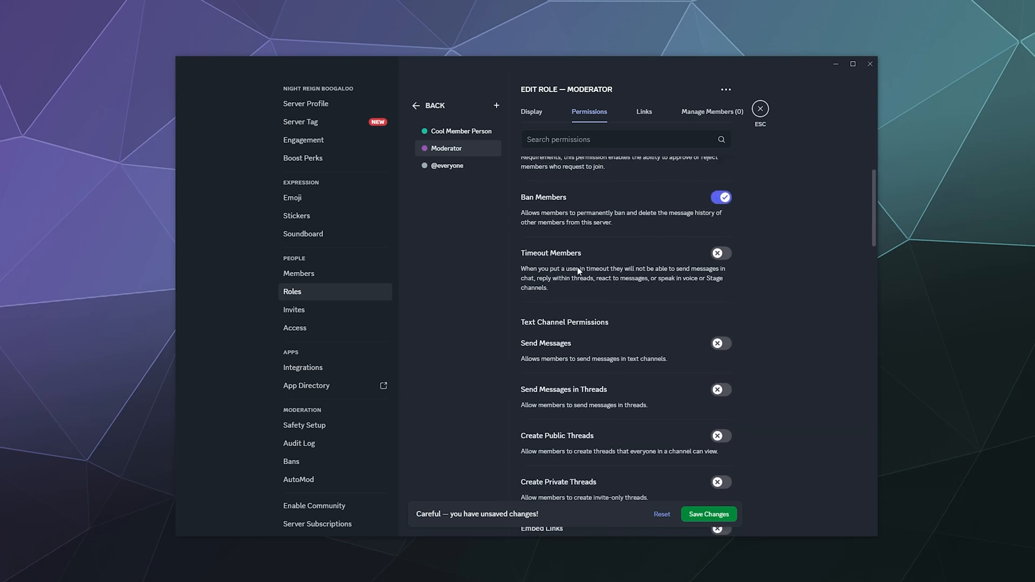
left_click(720, 253)
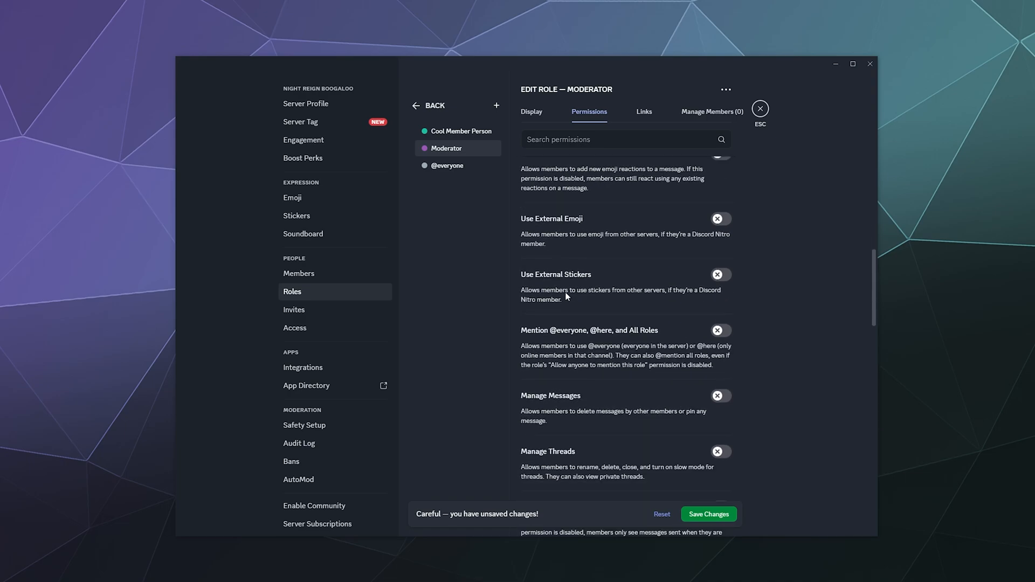
scroll("down", 3)
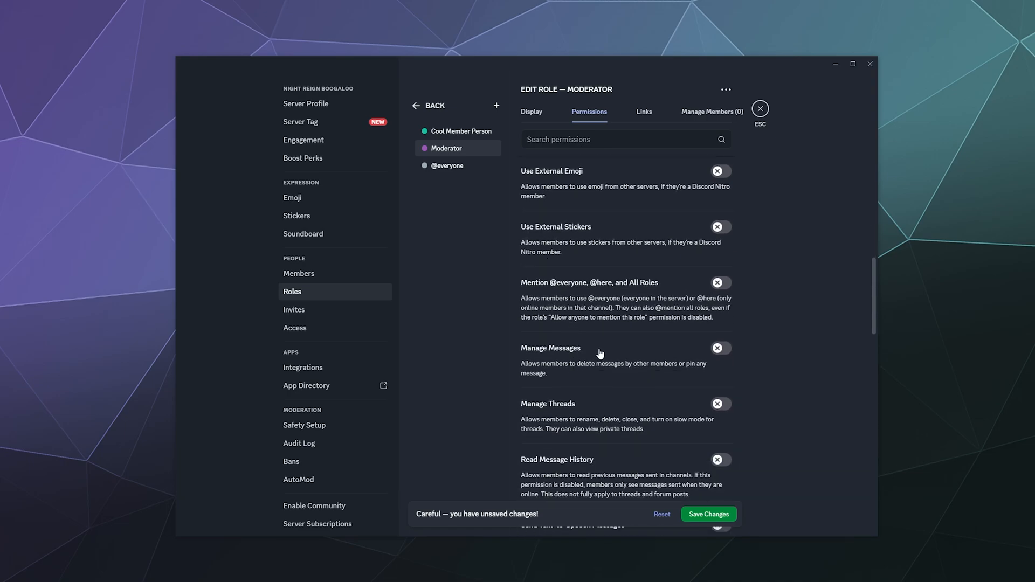
mouse_move(641, 334)
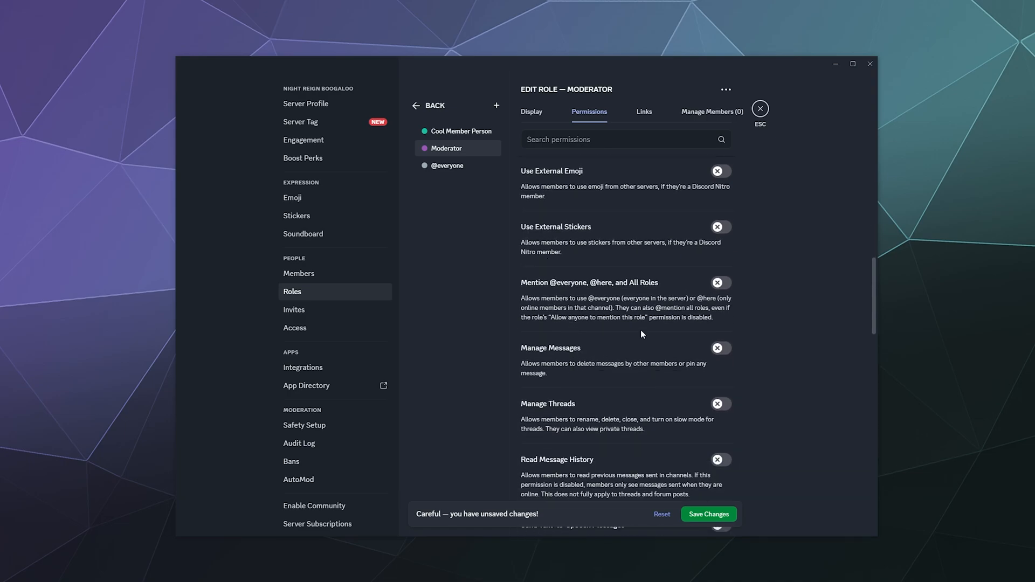
left_click(720, 283)
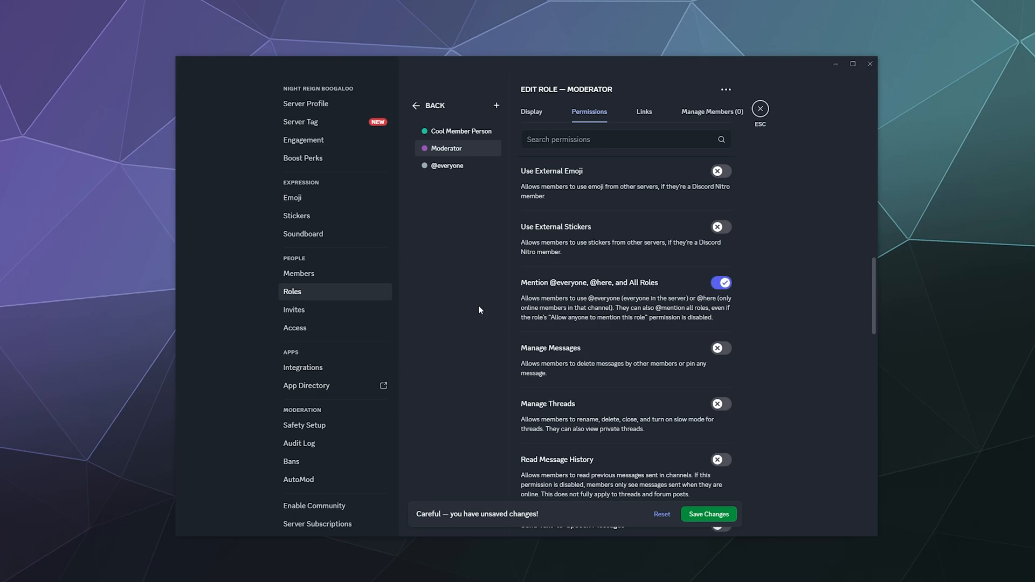
- Also allow Moderators to manage messages and send text-to-speech messages
scroll("down", 3)
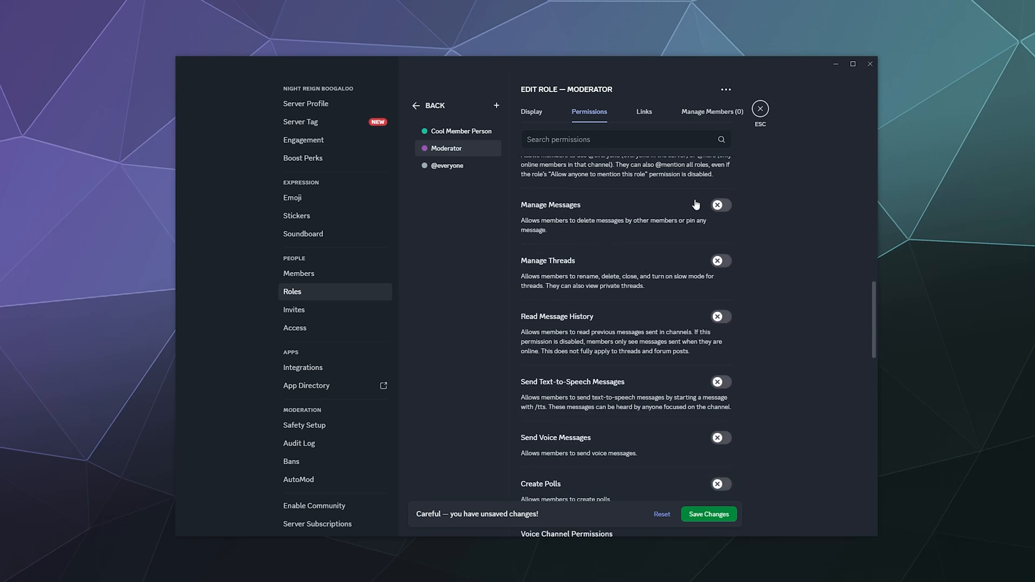
left_click(721, 205)
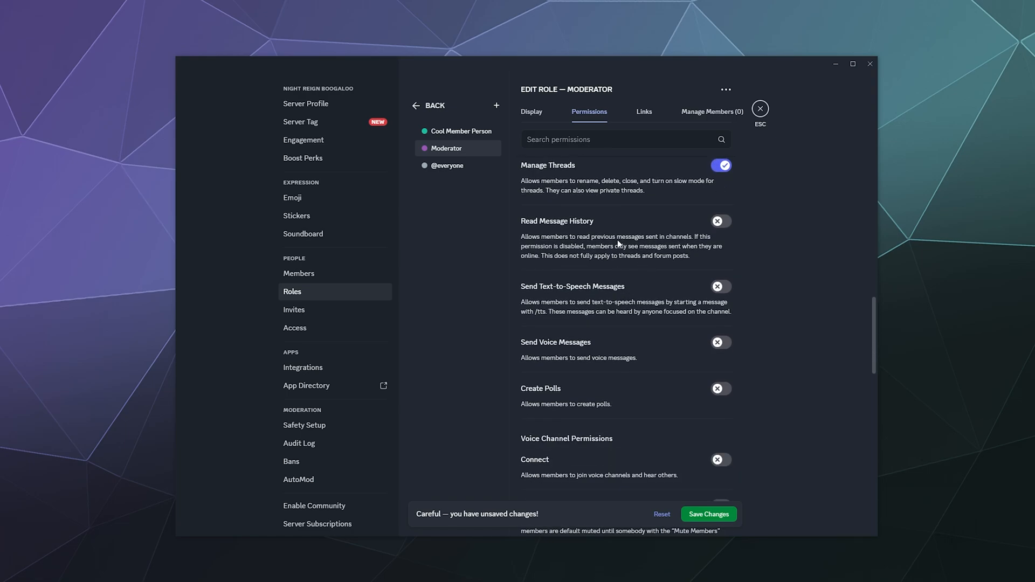
scroll("down", 3)
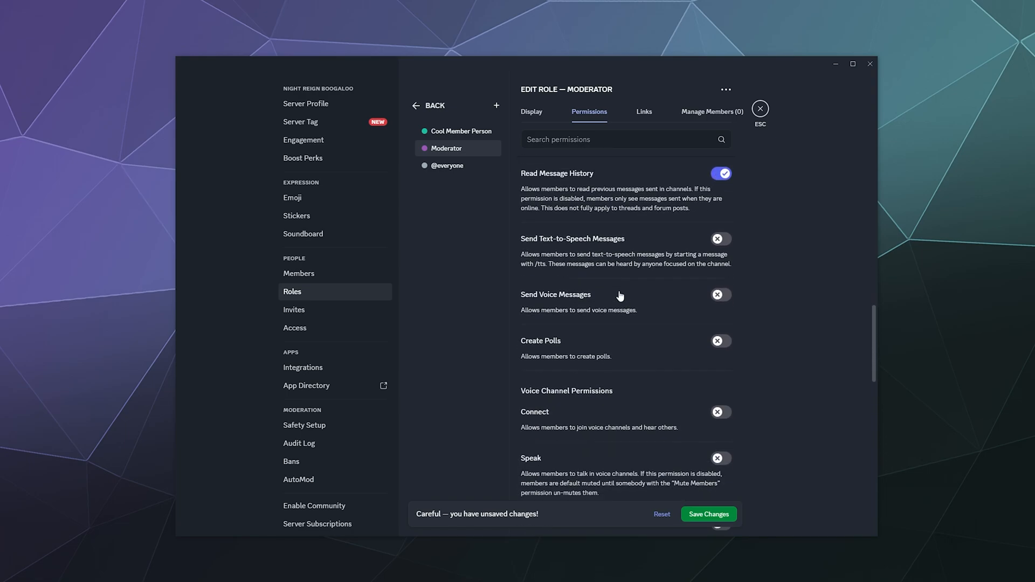
left_click(721, 225)
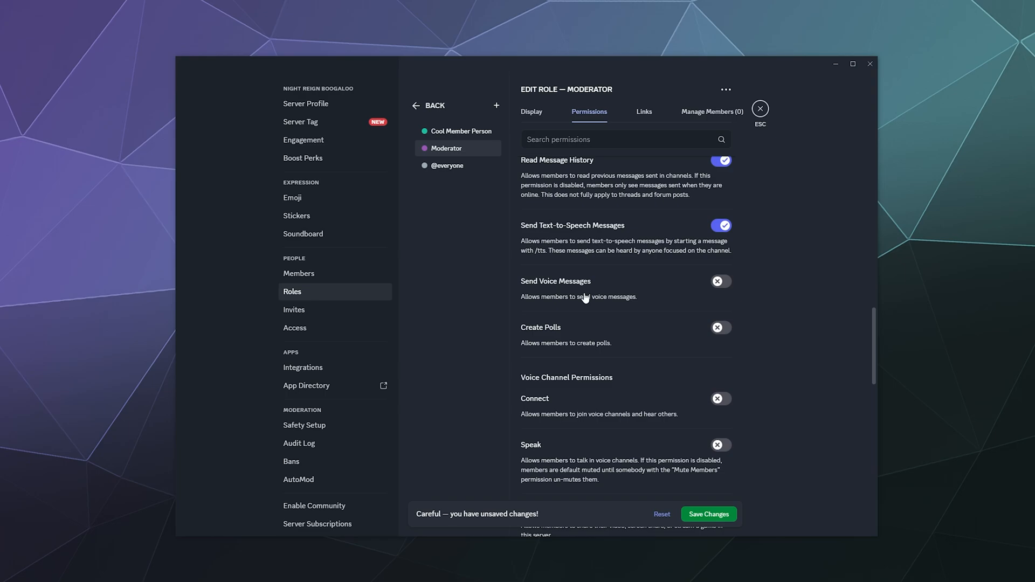
scroll("down", 3)
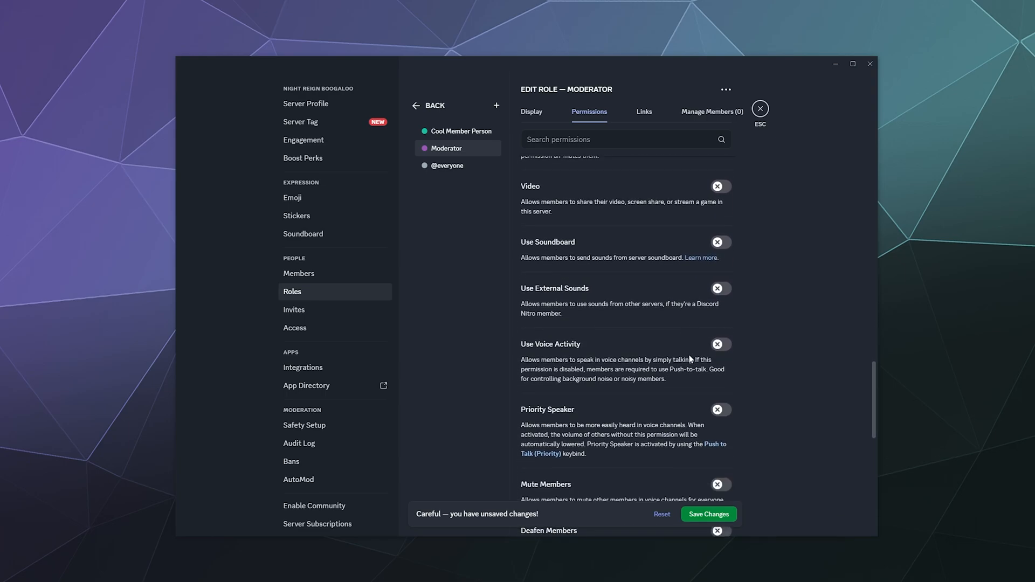
scroll("down", 3)
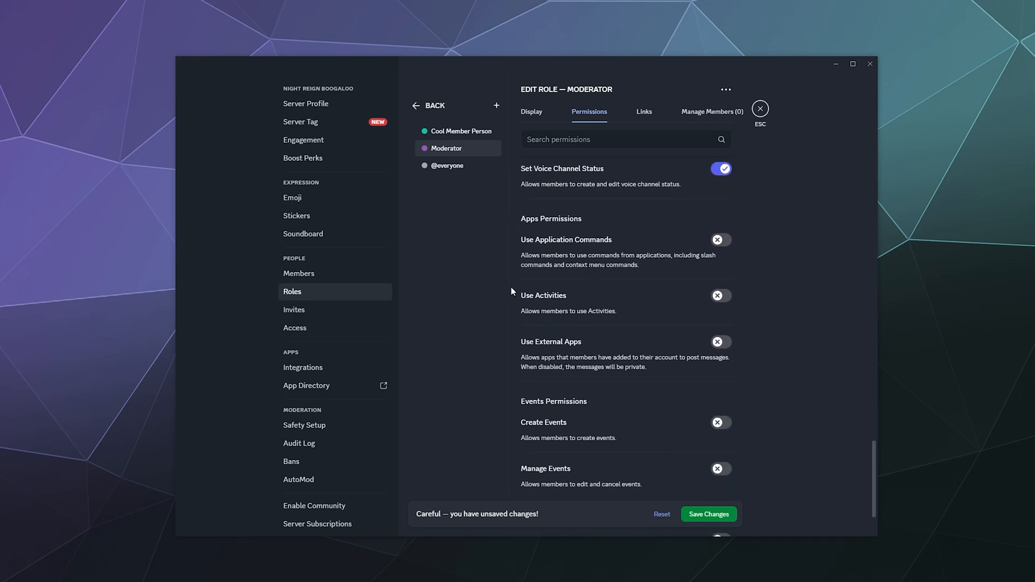
mouse_move(613, 262)
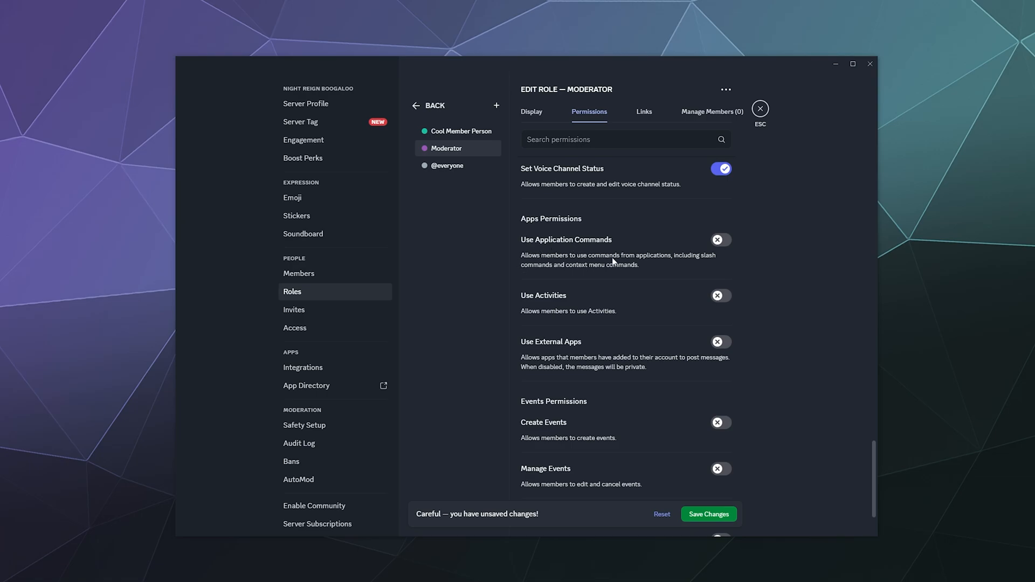
scroll("down", 3)
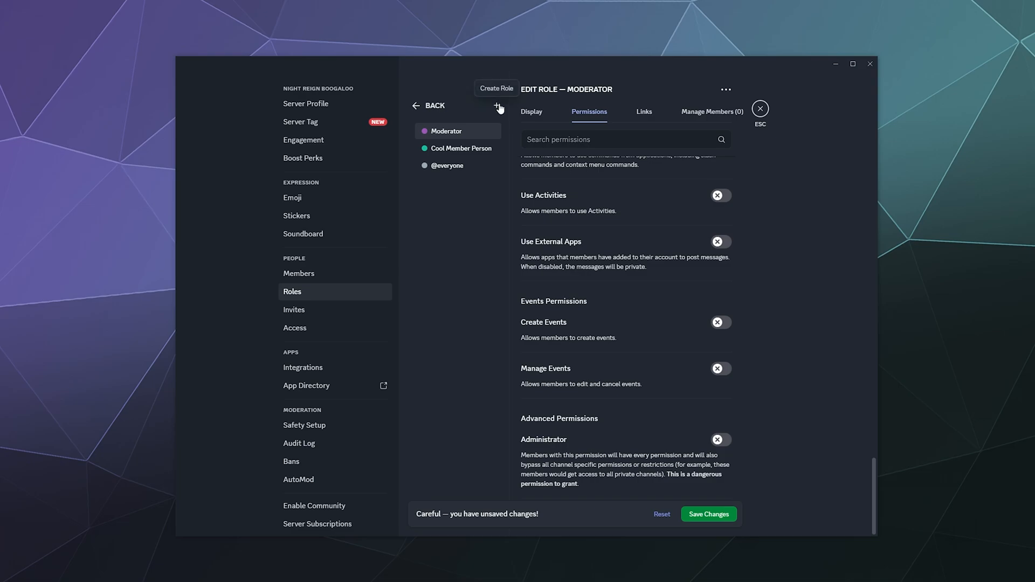
- Create a new role named 'admin' and review its permissions
left_click(497, 105)
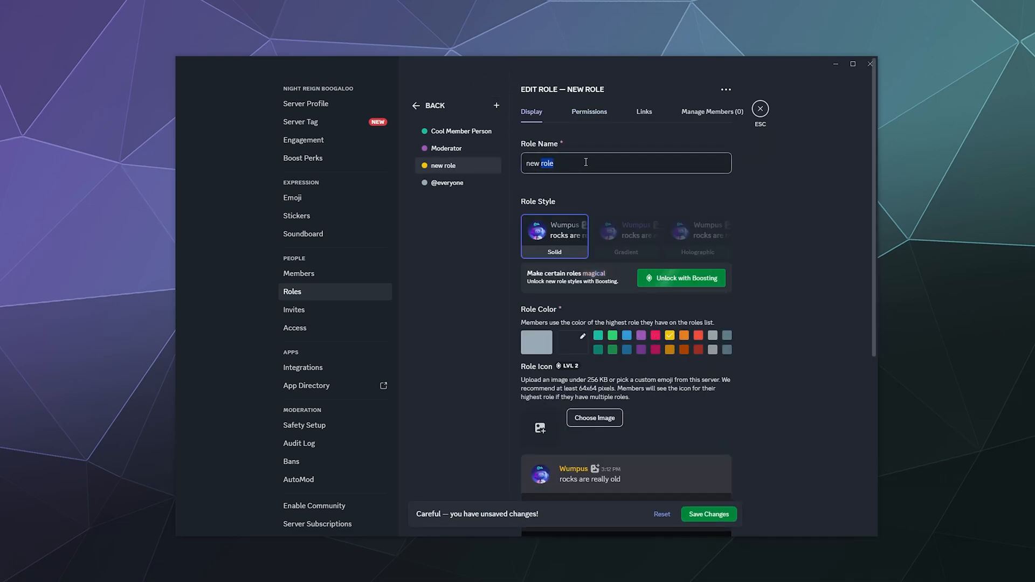
type("admin")
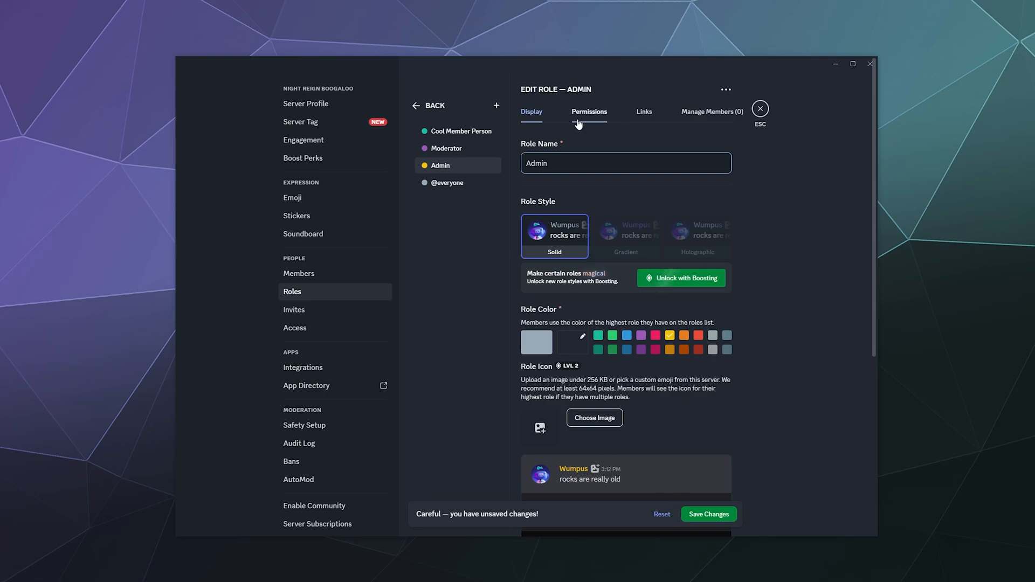
left_click(589, 112)
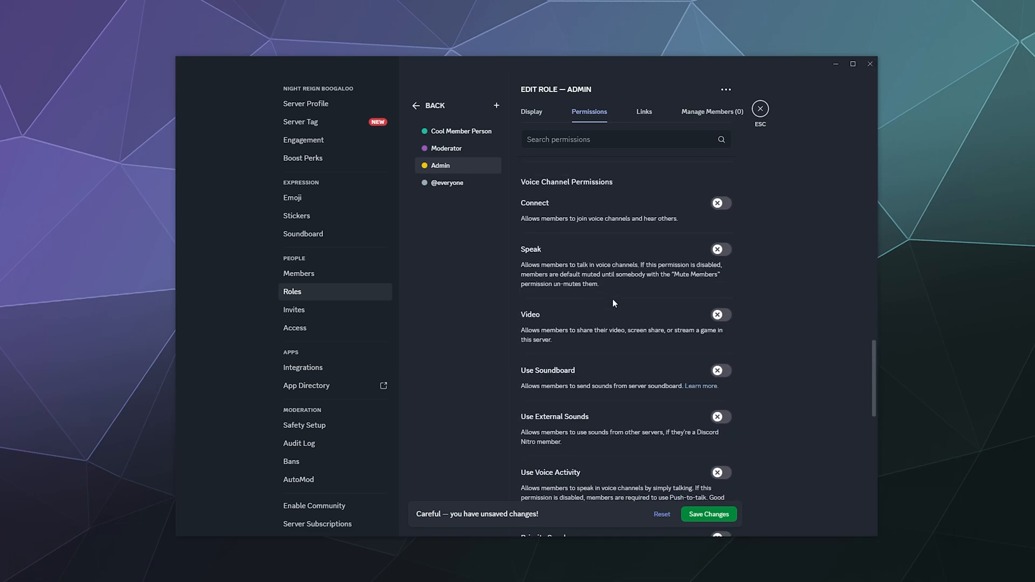
scroll("down", 3)
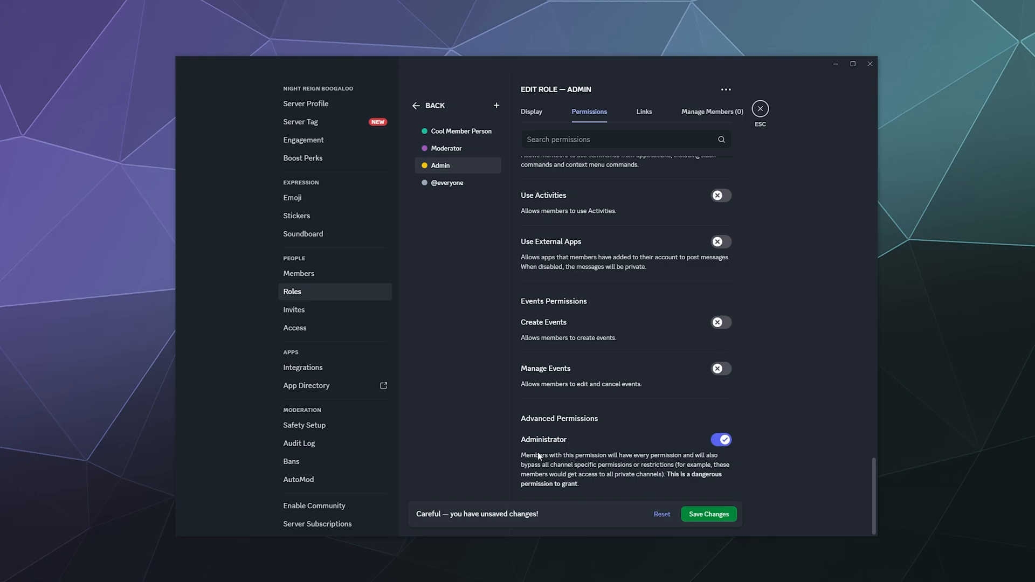
mouse_move(538, 440)
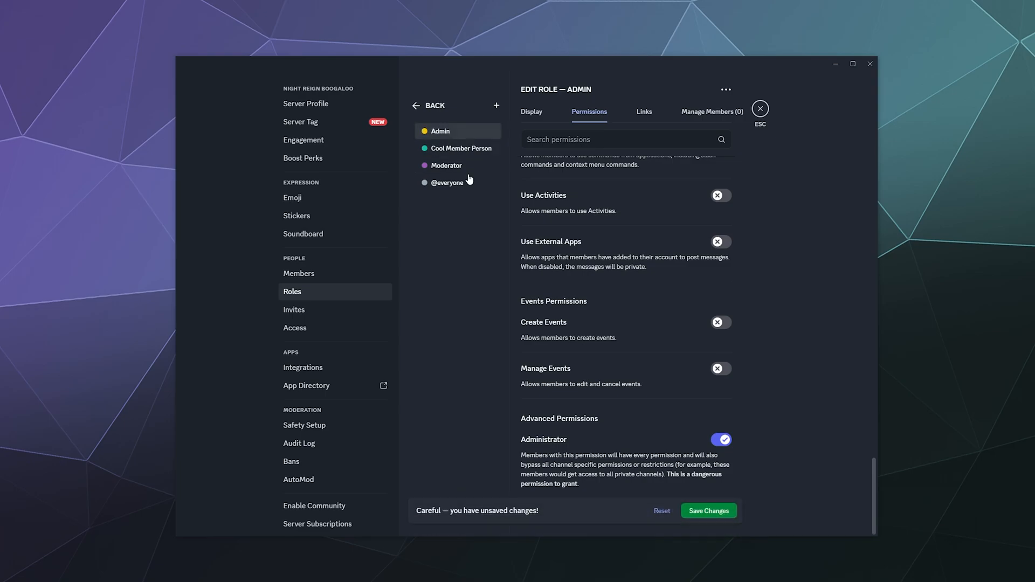
- Display Admin members separately from online members and save the role
left_click(532, 111)
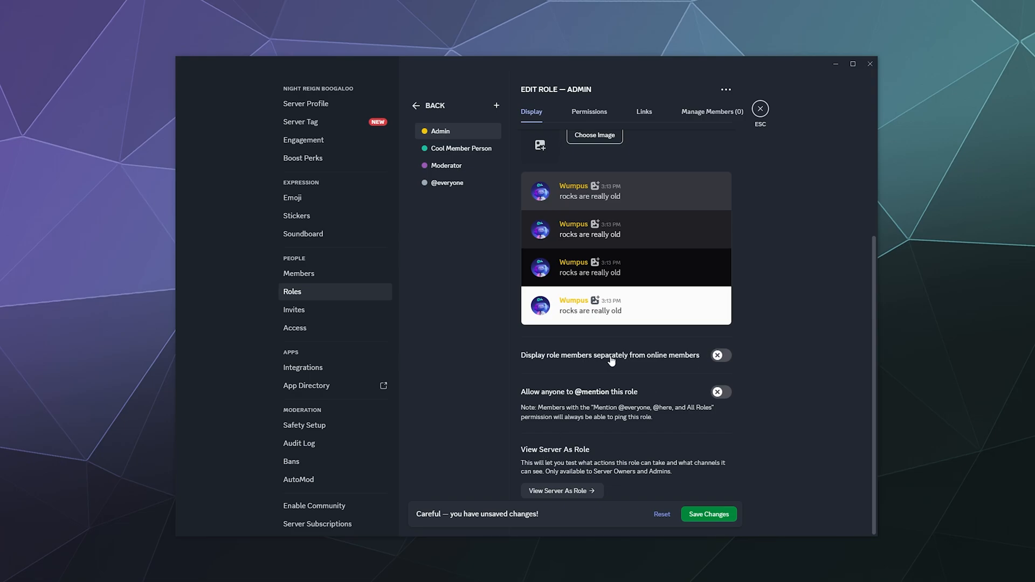
left_click(721, 355)
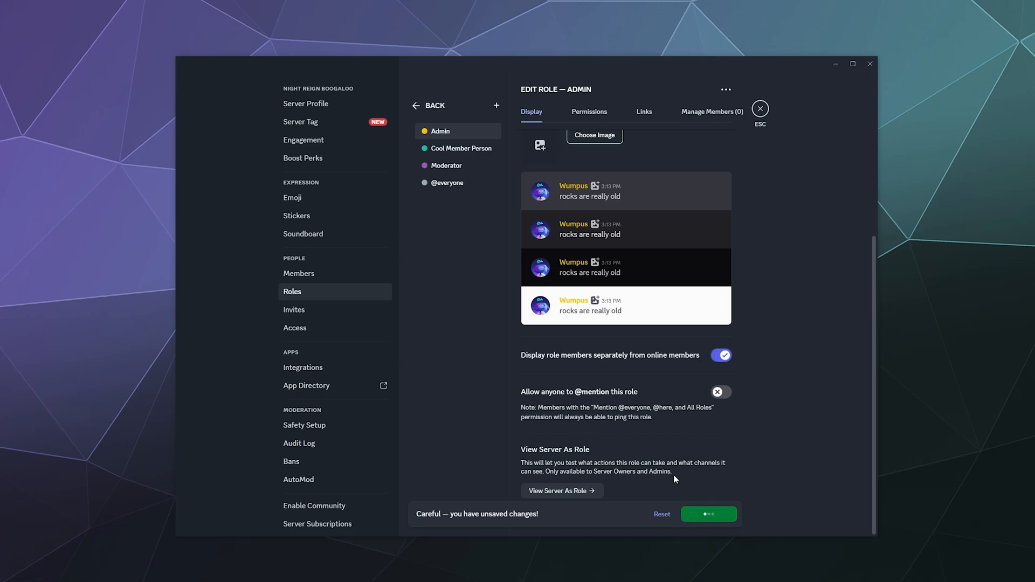
left_click(708, 514)
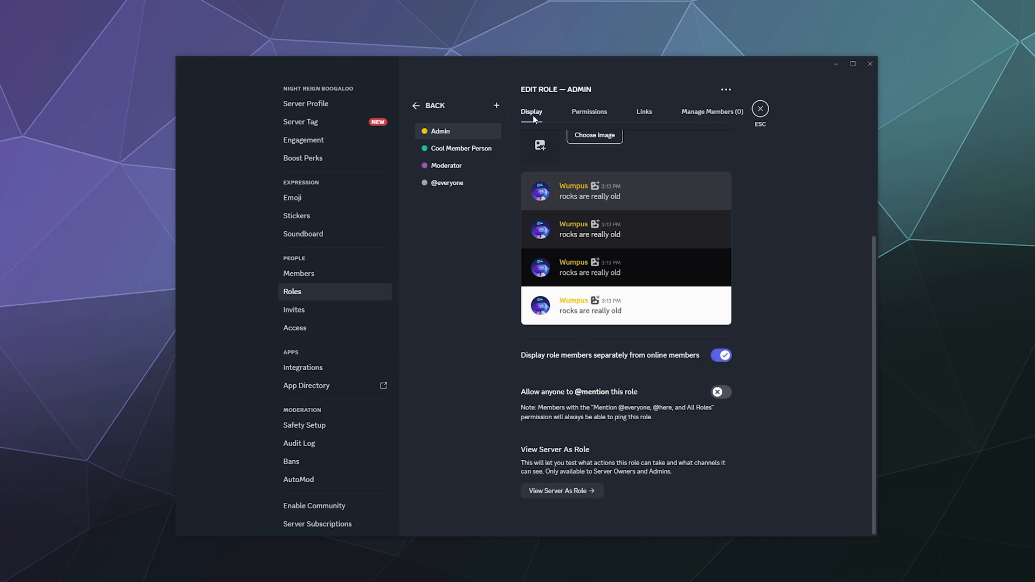
mouse_move(611, 117)
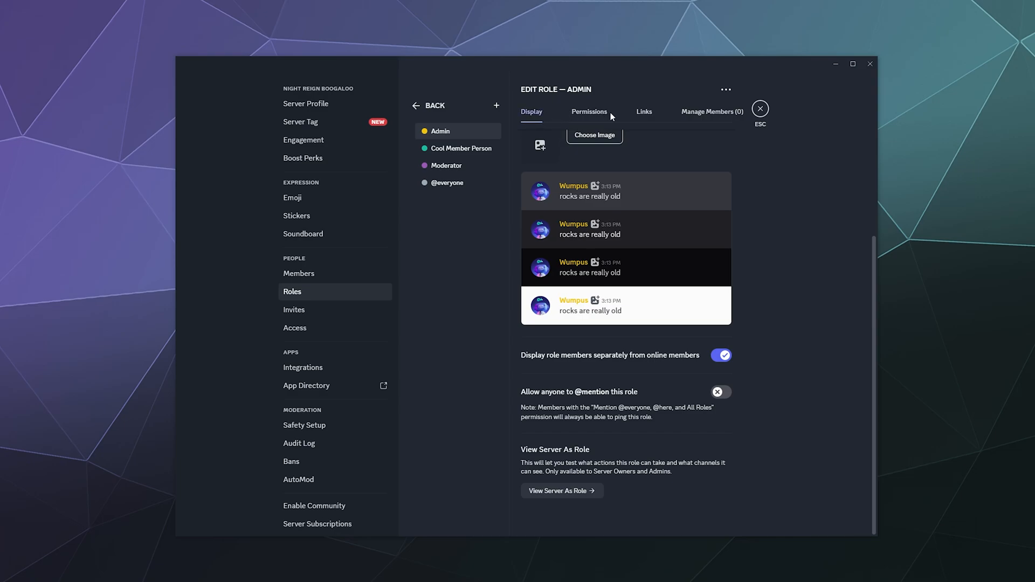
left_click(643, 112)
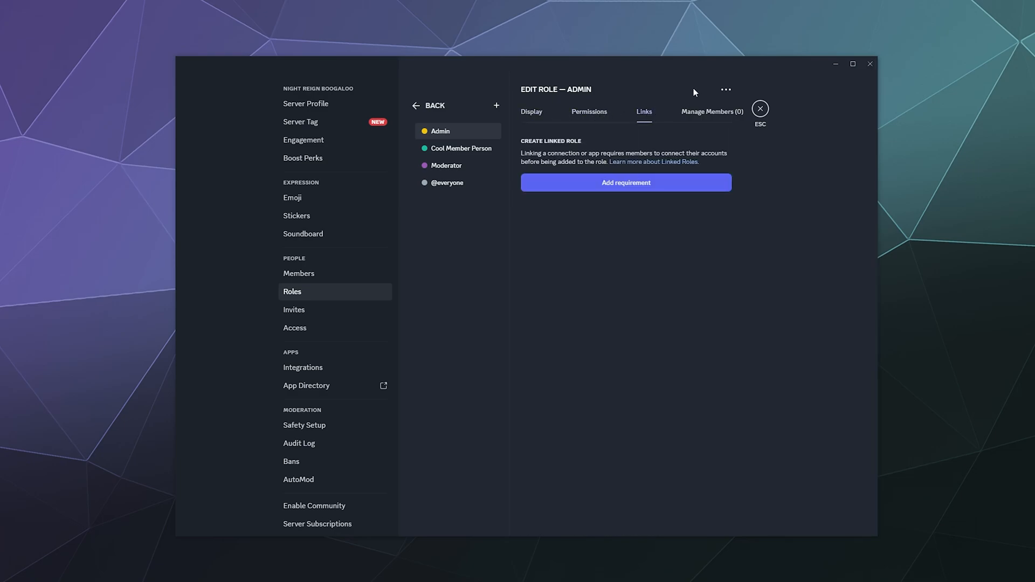
mouse_move(468, 240)
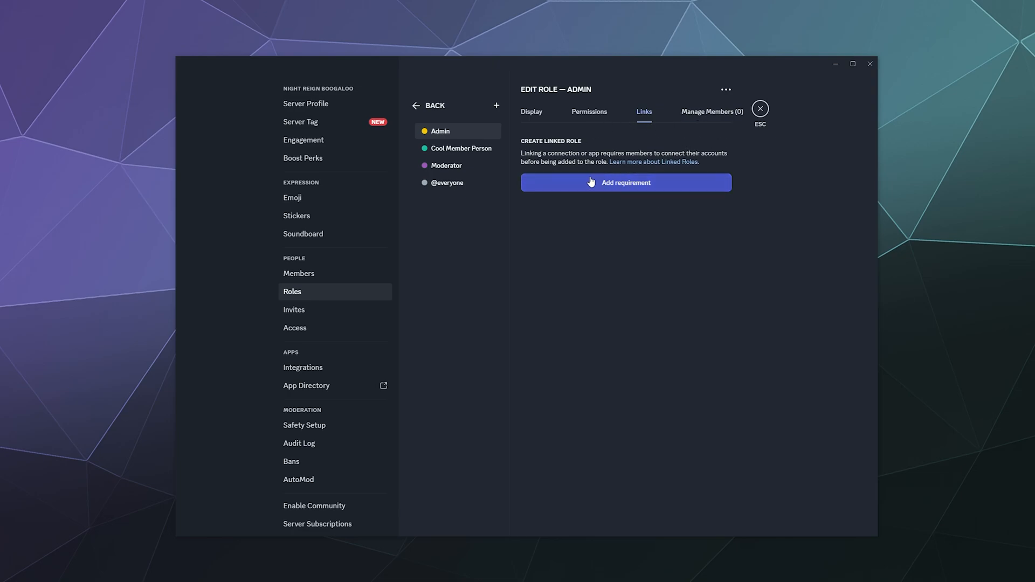
left_click(712, 111)
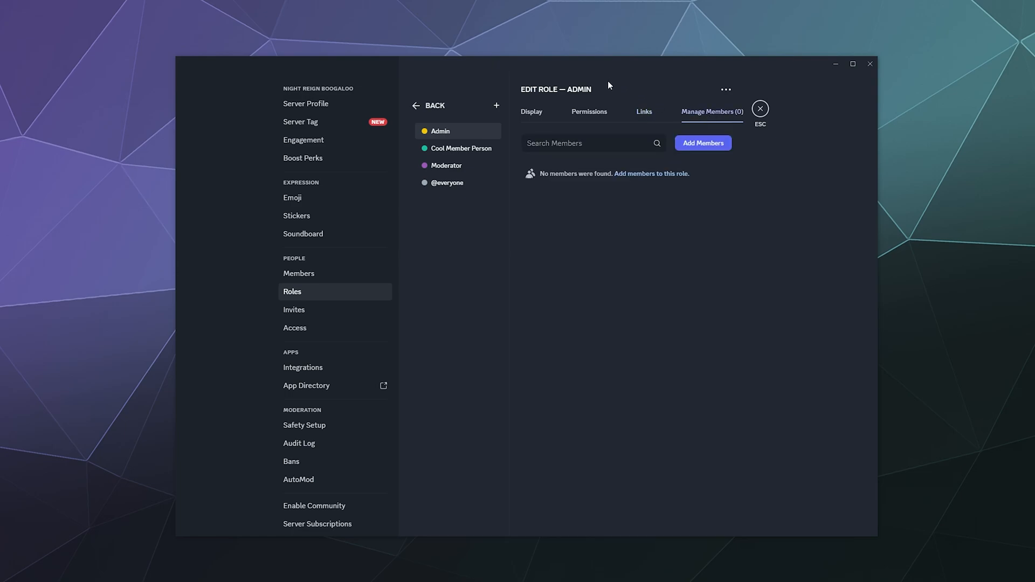
left_click(461, 148)
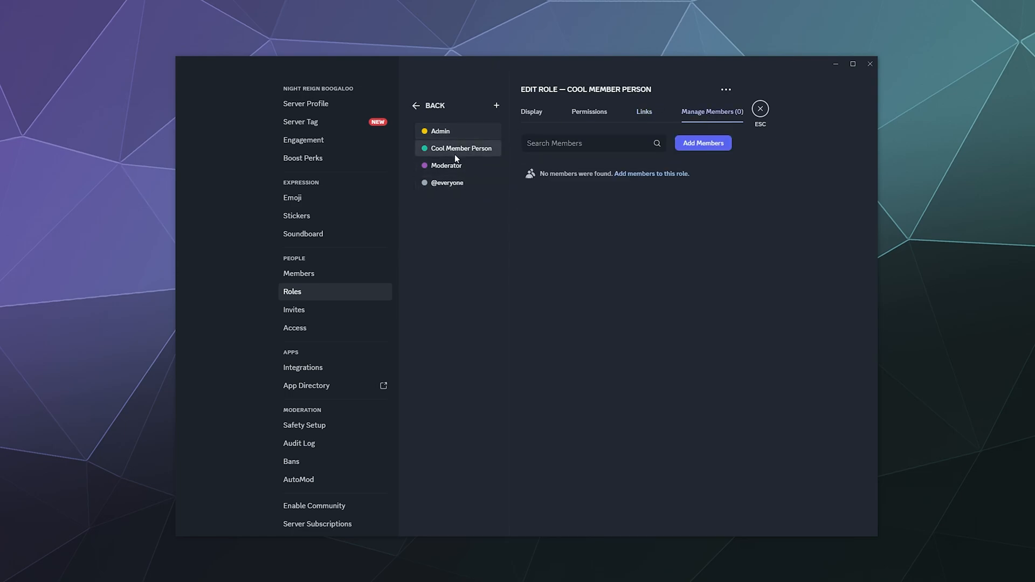
left_click(448, 183)
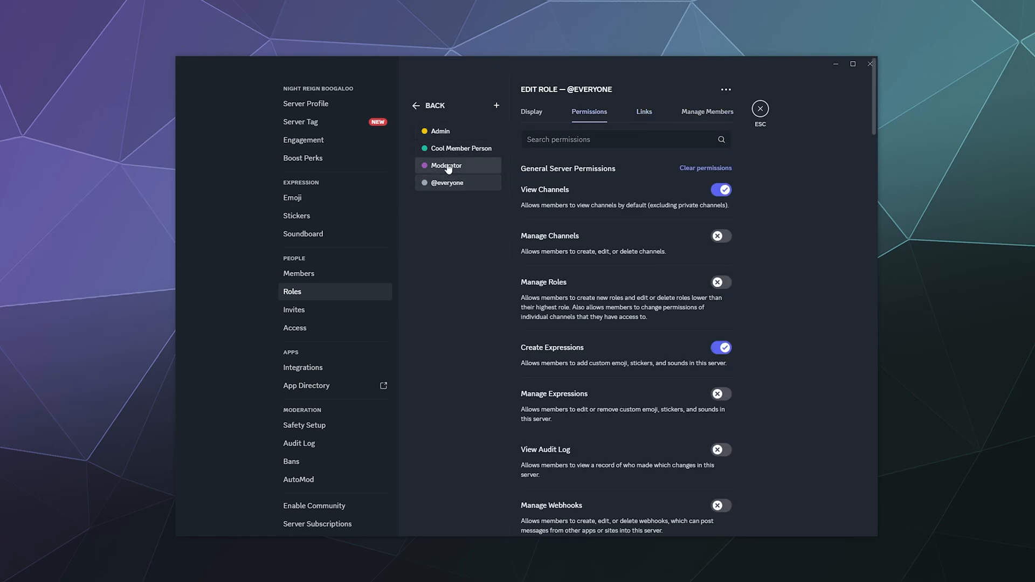
left_click(440, 131)
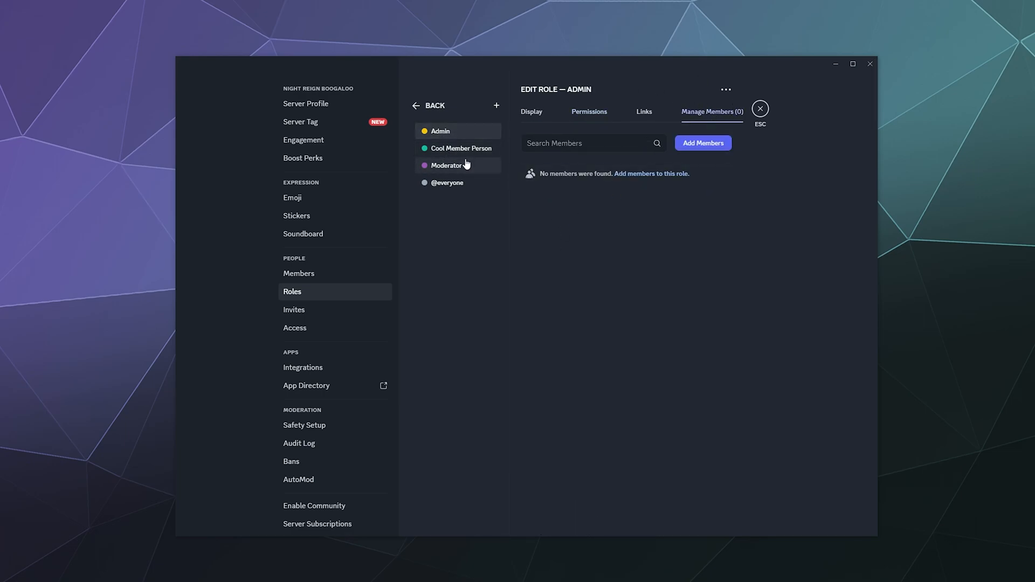
- Move Moderator above Cool Member Person, save the order, and exit server settings
left_click(460, 147)
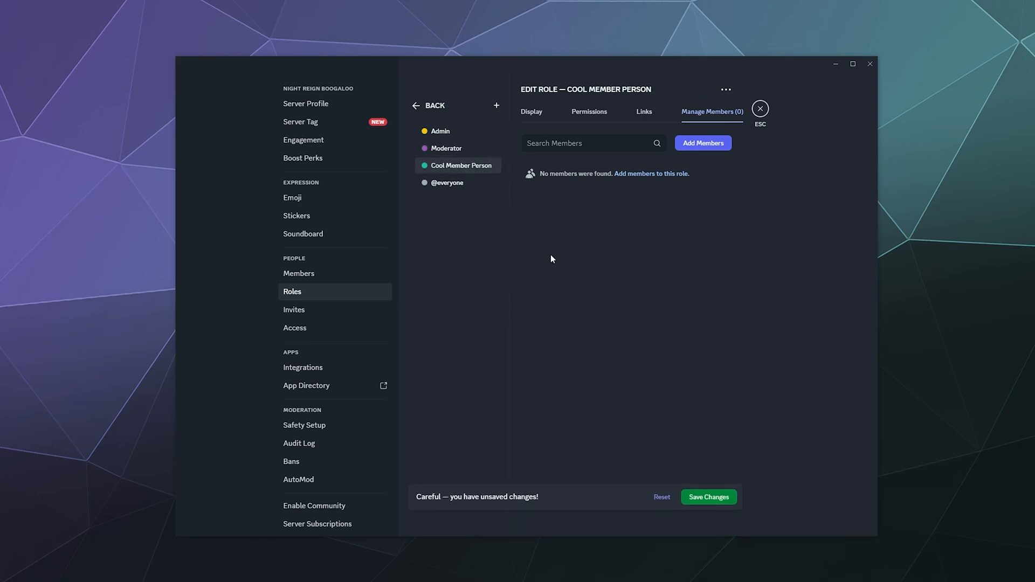
left_click(446, 147)
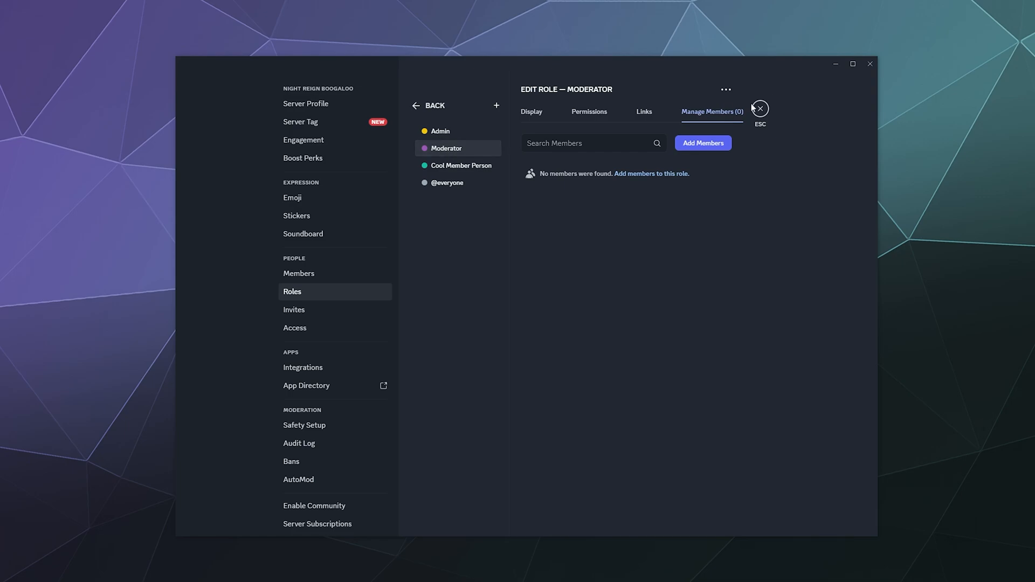
mouse_move(572, 309)
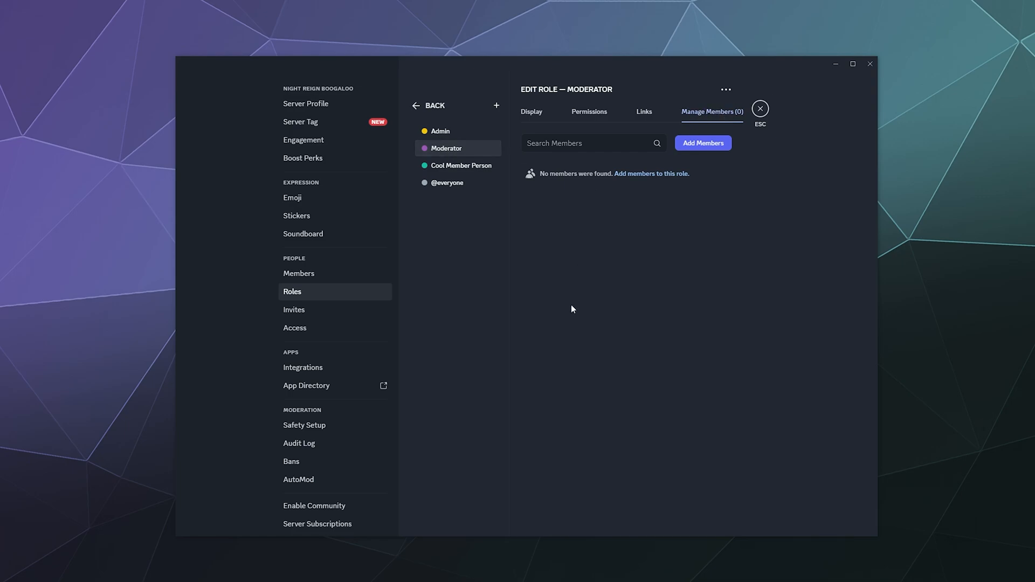
mouse_move(556, 393)
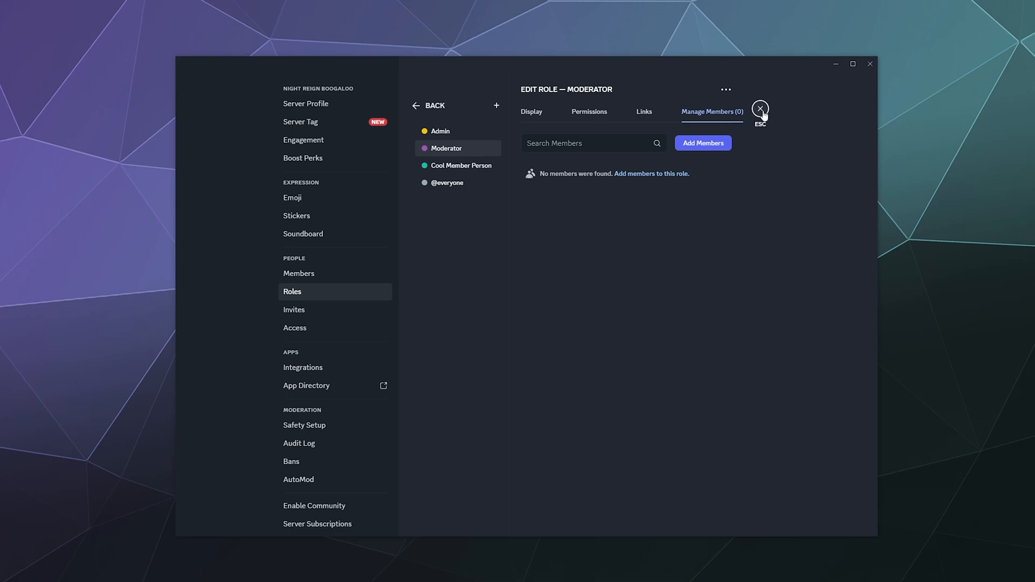
mouse_move(760, 108)
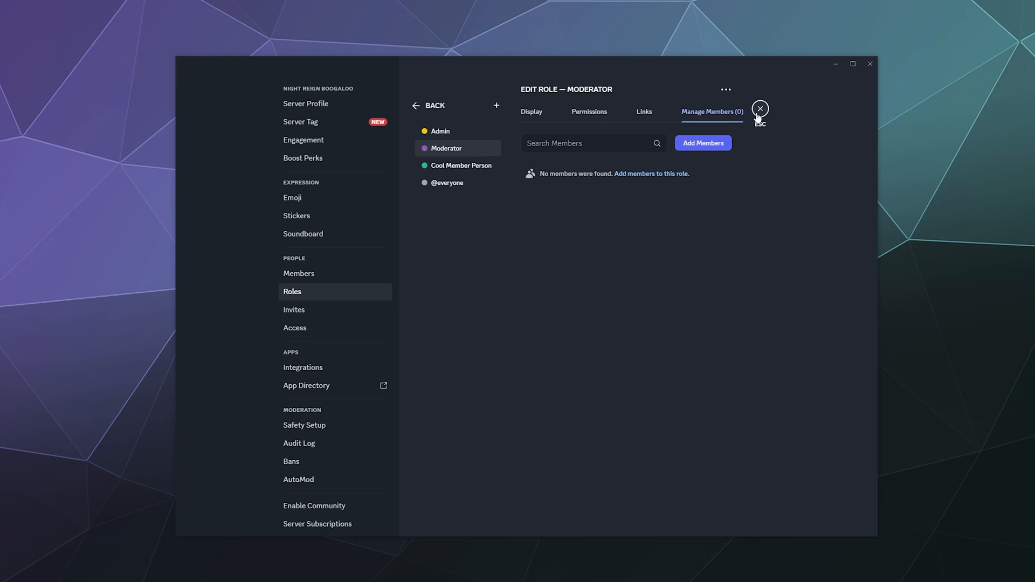
mouse_move(759, 112)
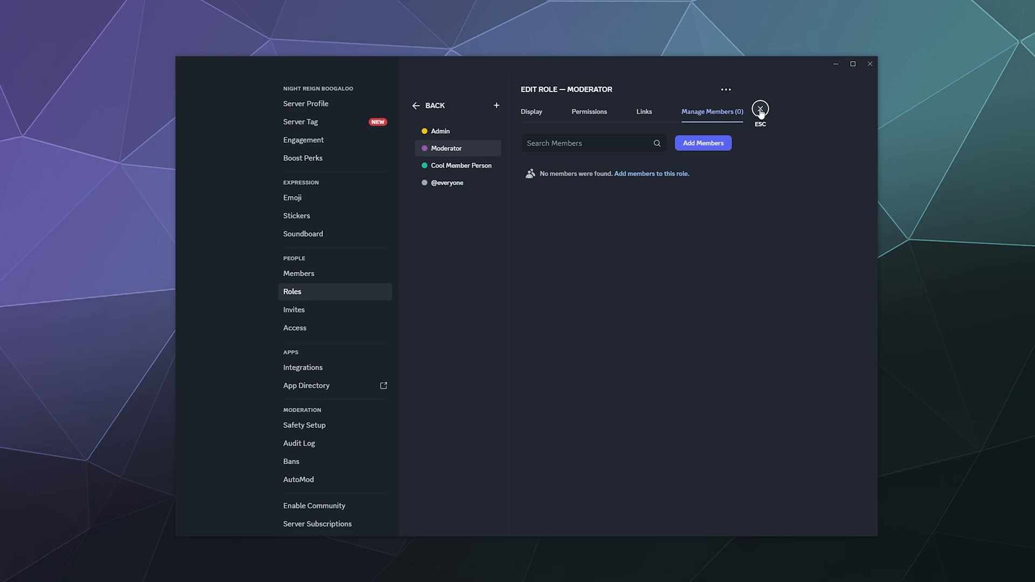
left_click(759, 108)
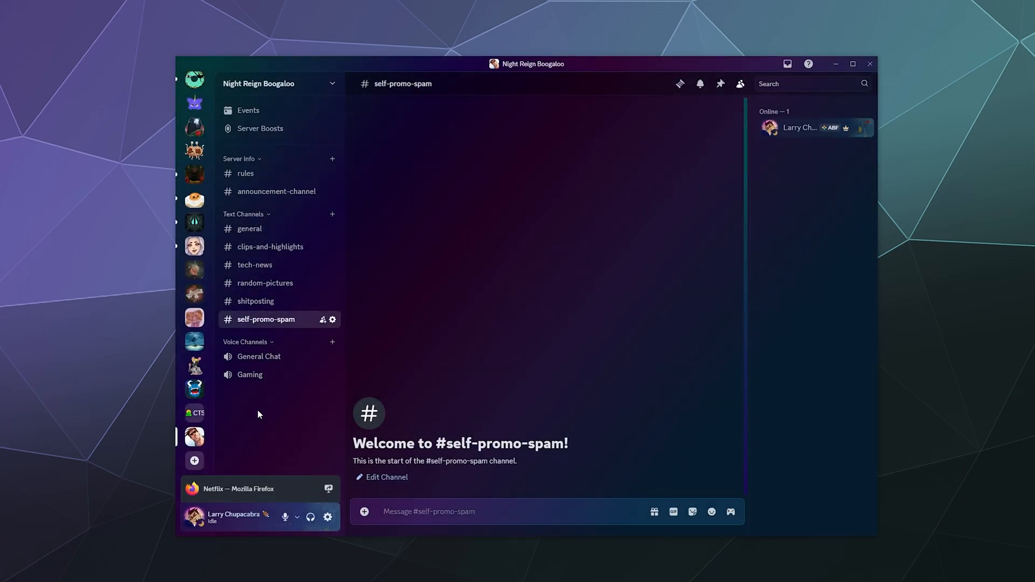
mouse_move(282, 104)
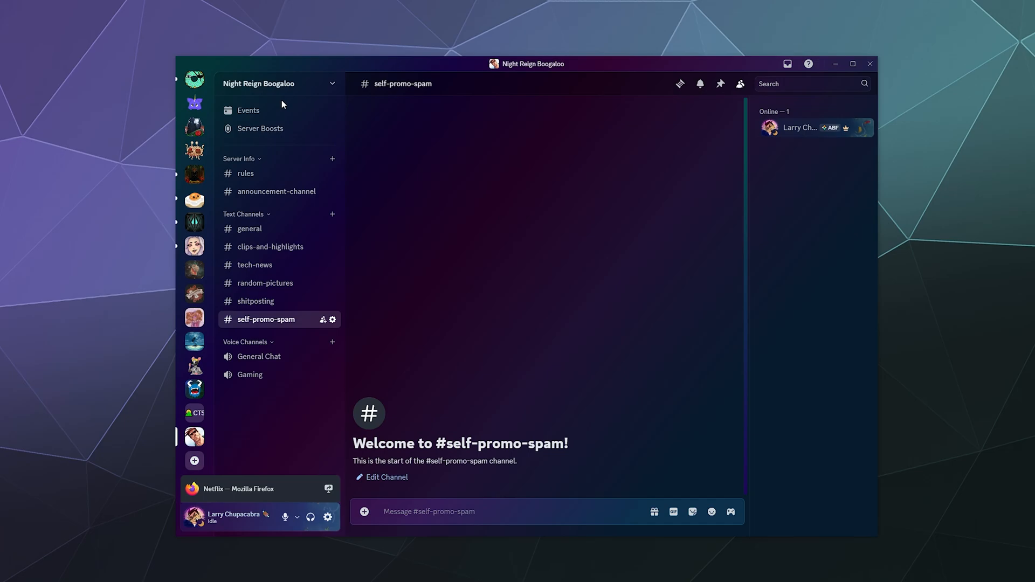
- Join the General Chat voice channel and create an invite for #general
left_click(259, 356)
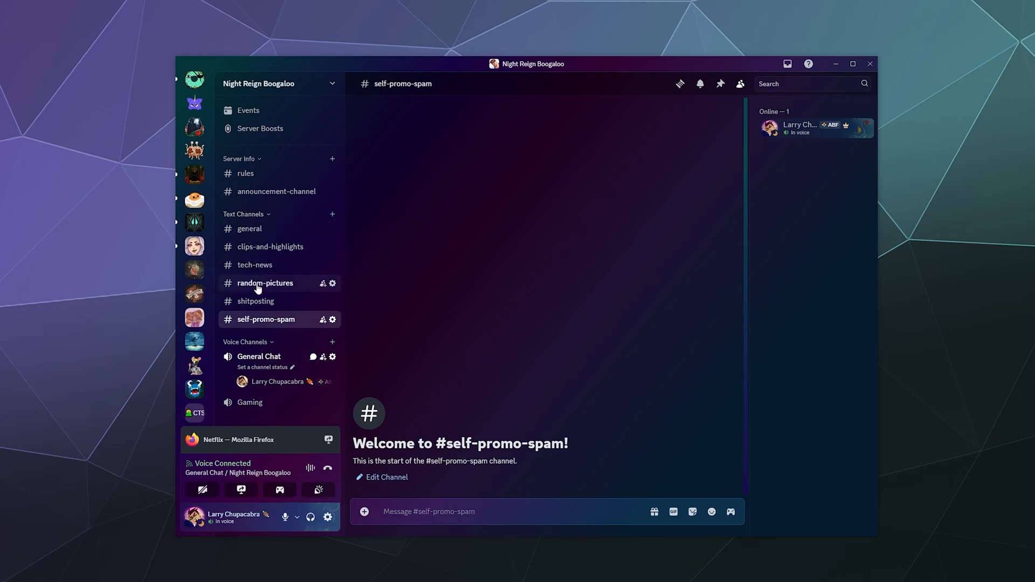
mouse_move(321, 357)
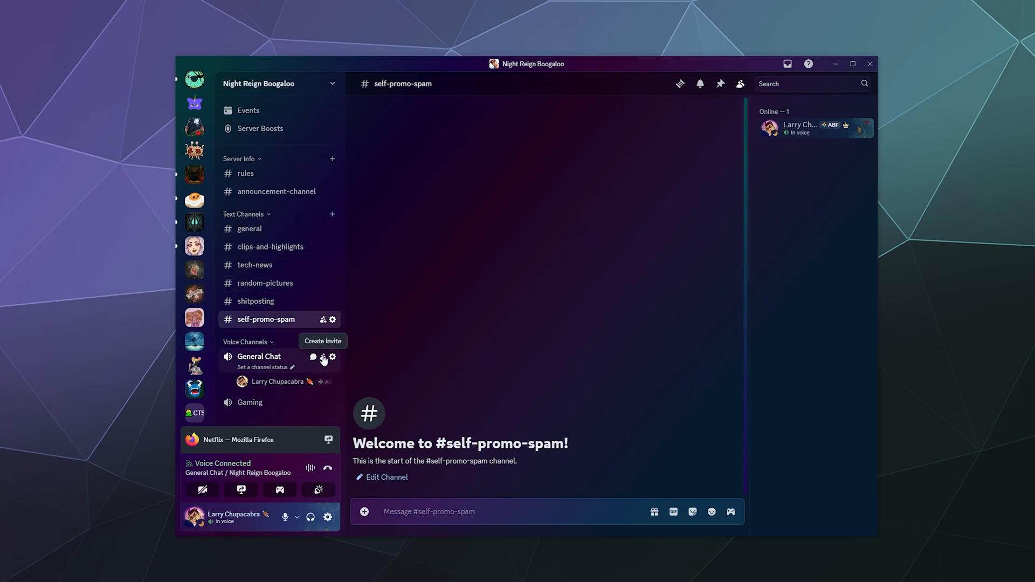
mouse_move(323, 229)
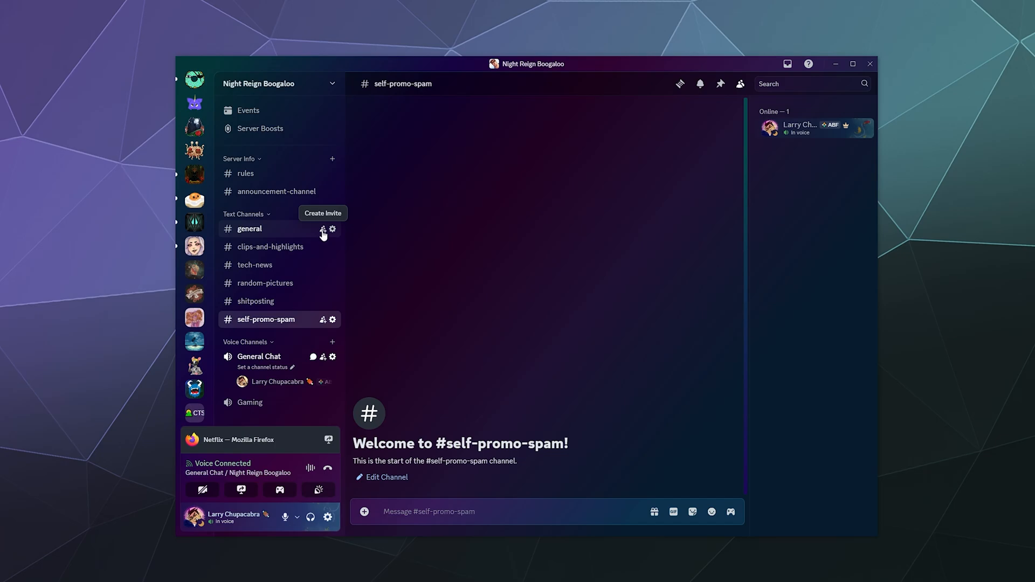
left_click(323, 229)
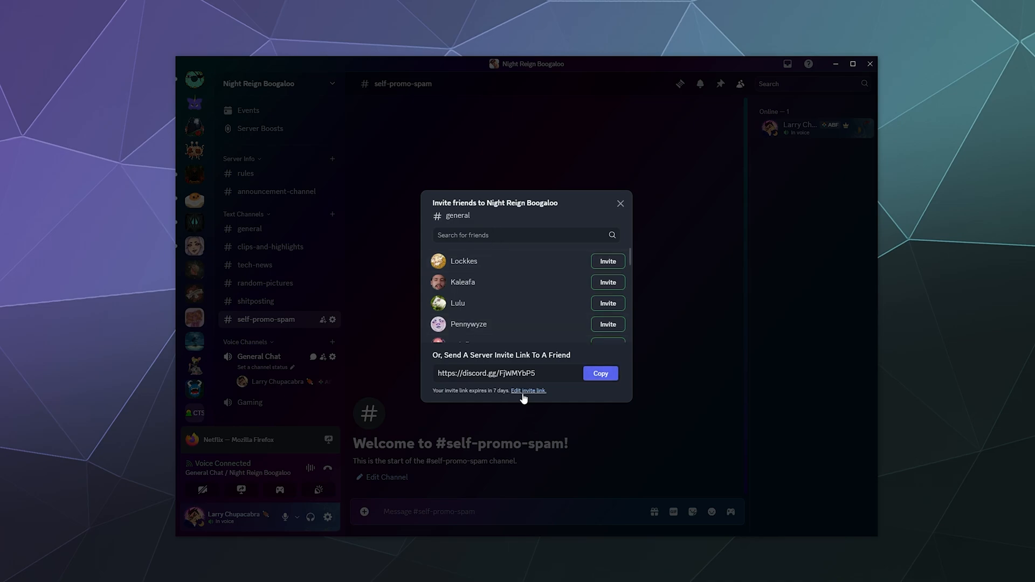
- Set the invite link to never expire and generate a new link
left_click(529, 390)
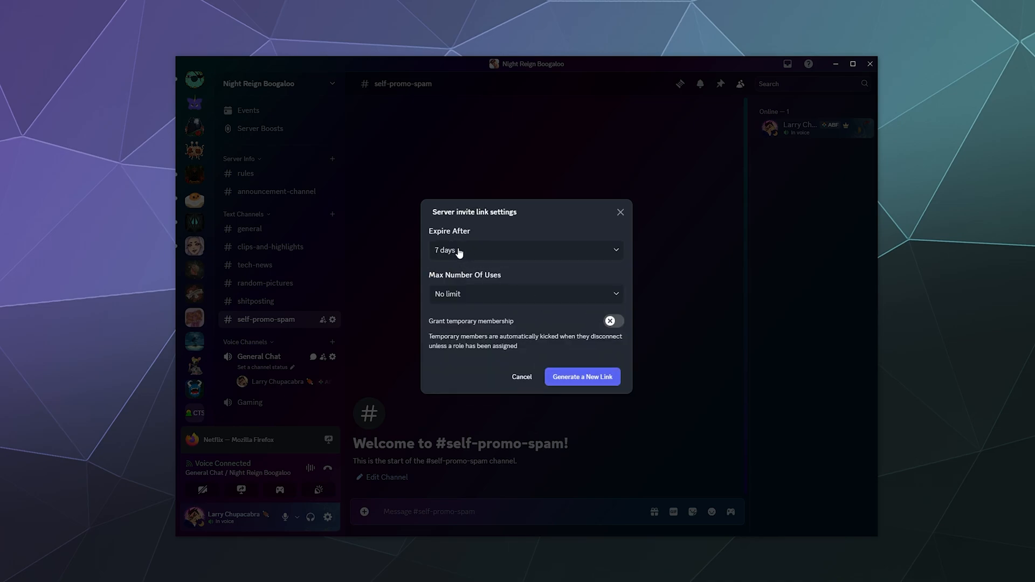
left_click(525, 250)
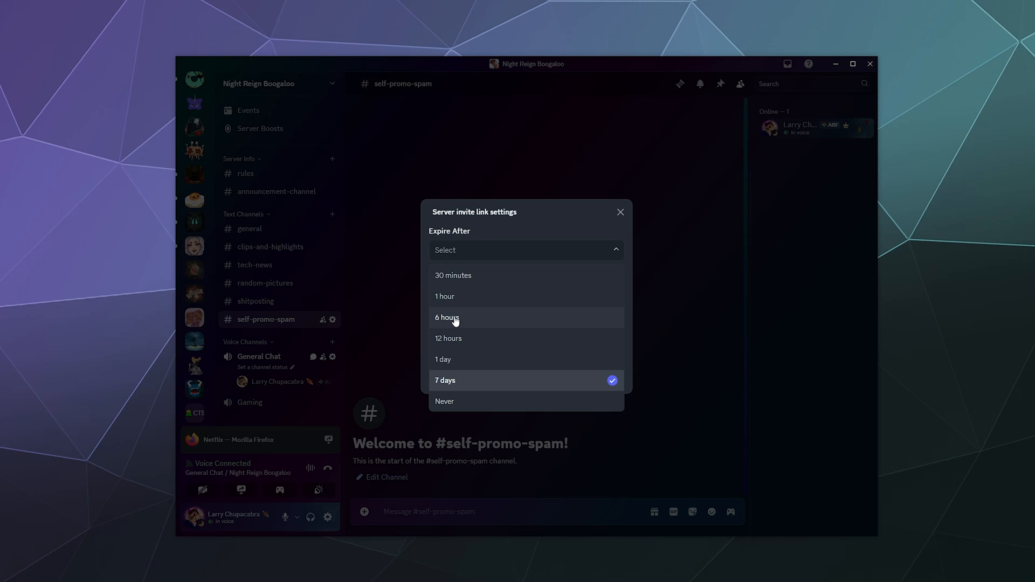
left_click(445, 401)
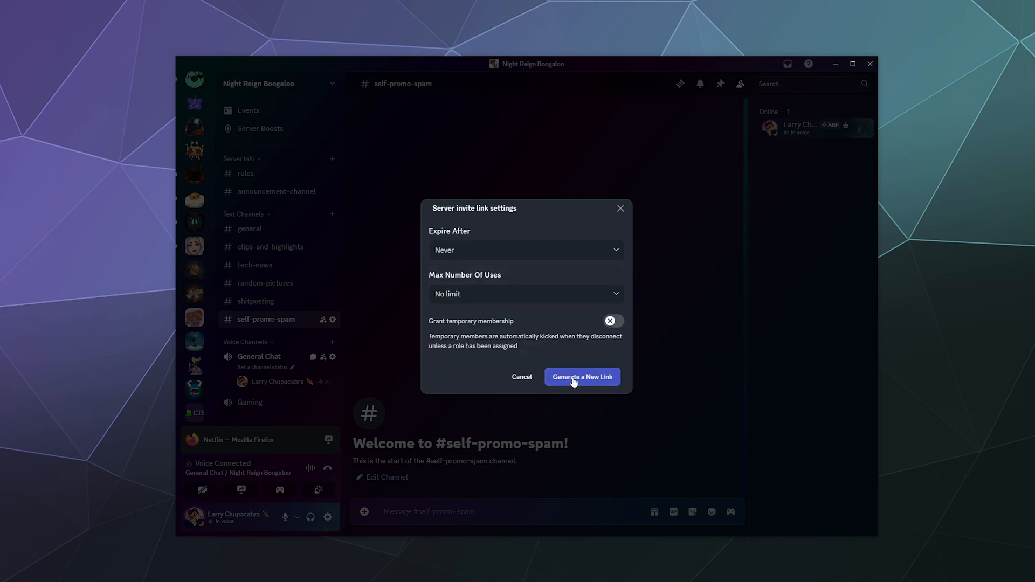
left_click(582, 377)
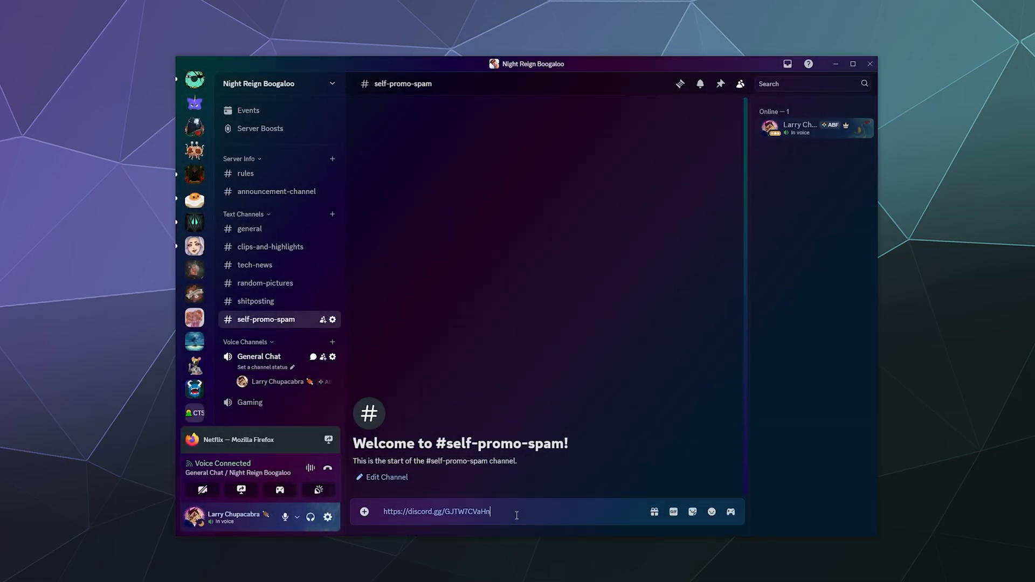
- Send the pasted never-expiring invite link in #self-promo-spam
key("Enter")
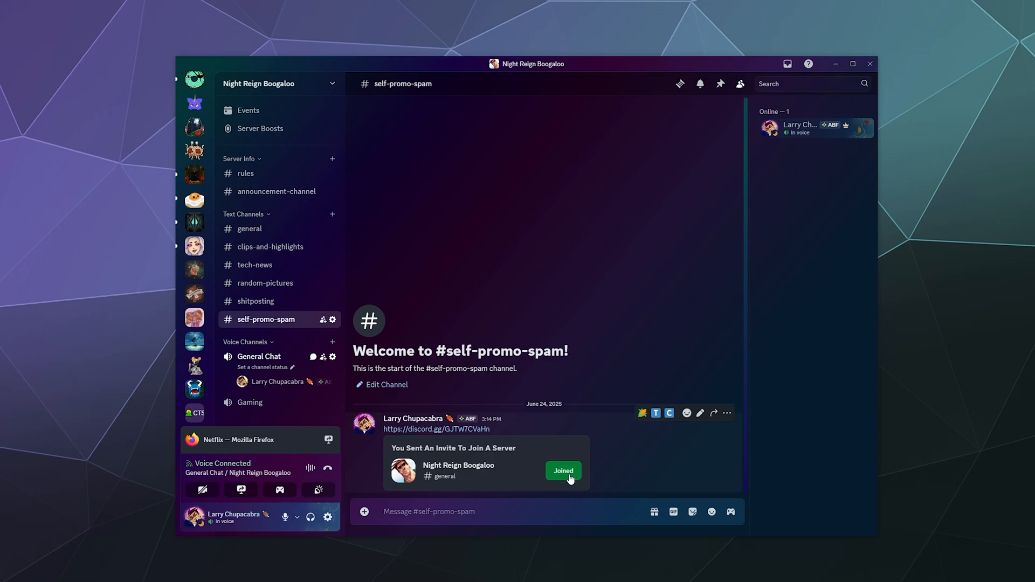
mouse_move(181, 363)
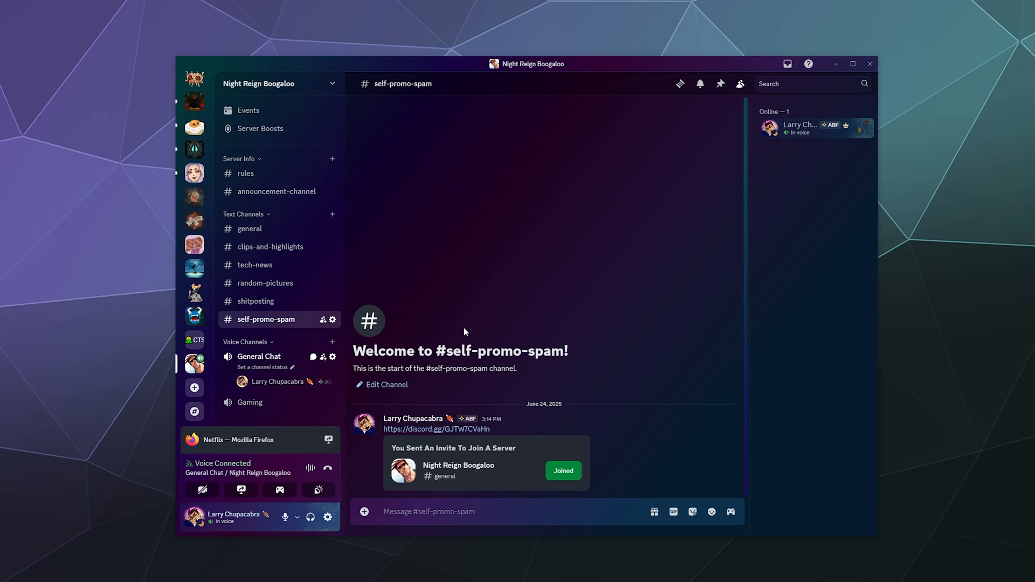
mouse_move(428, 259)
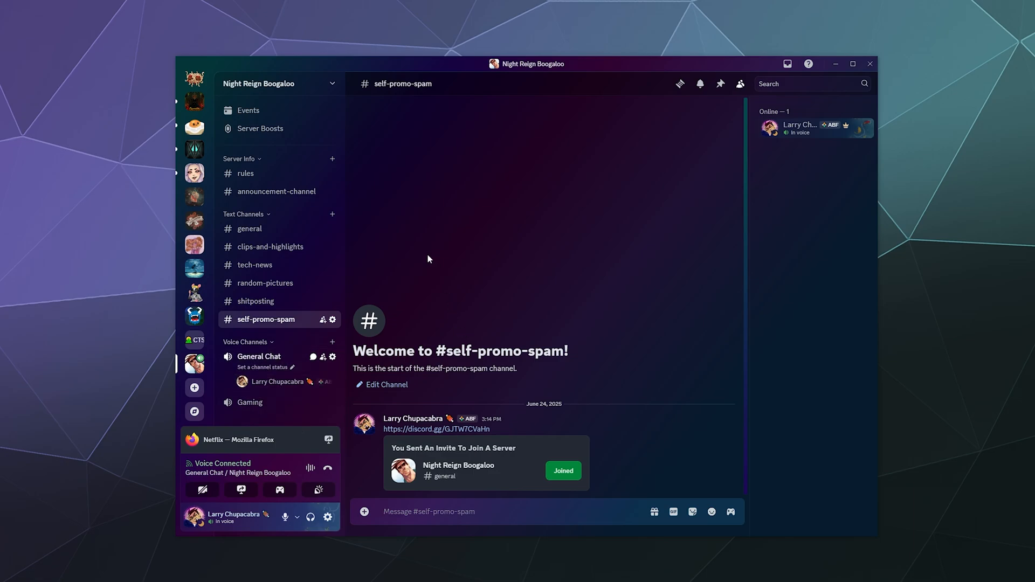
mouse_move(829, 298)
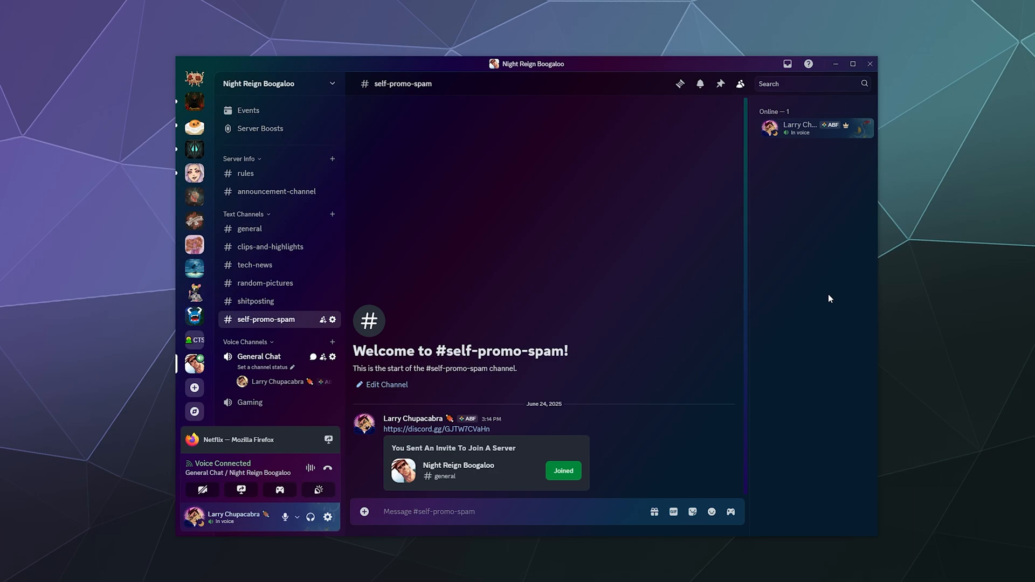